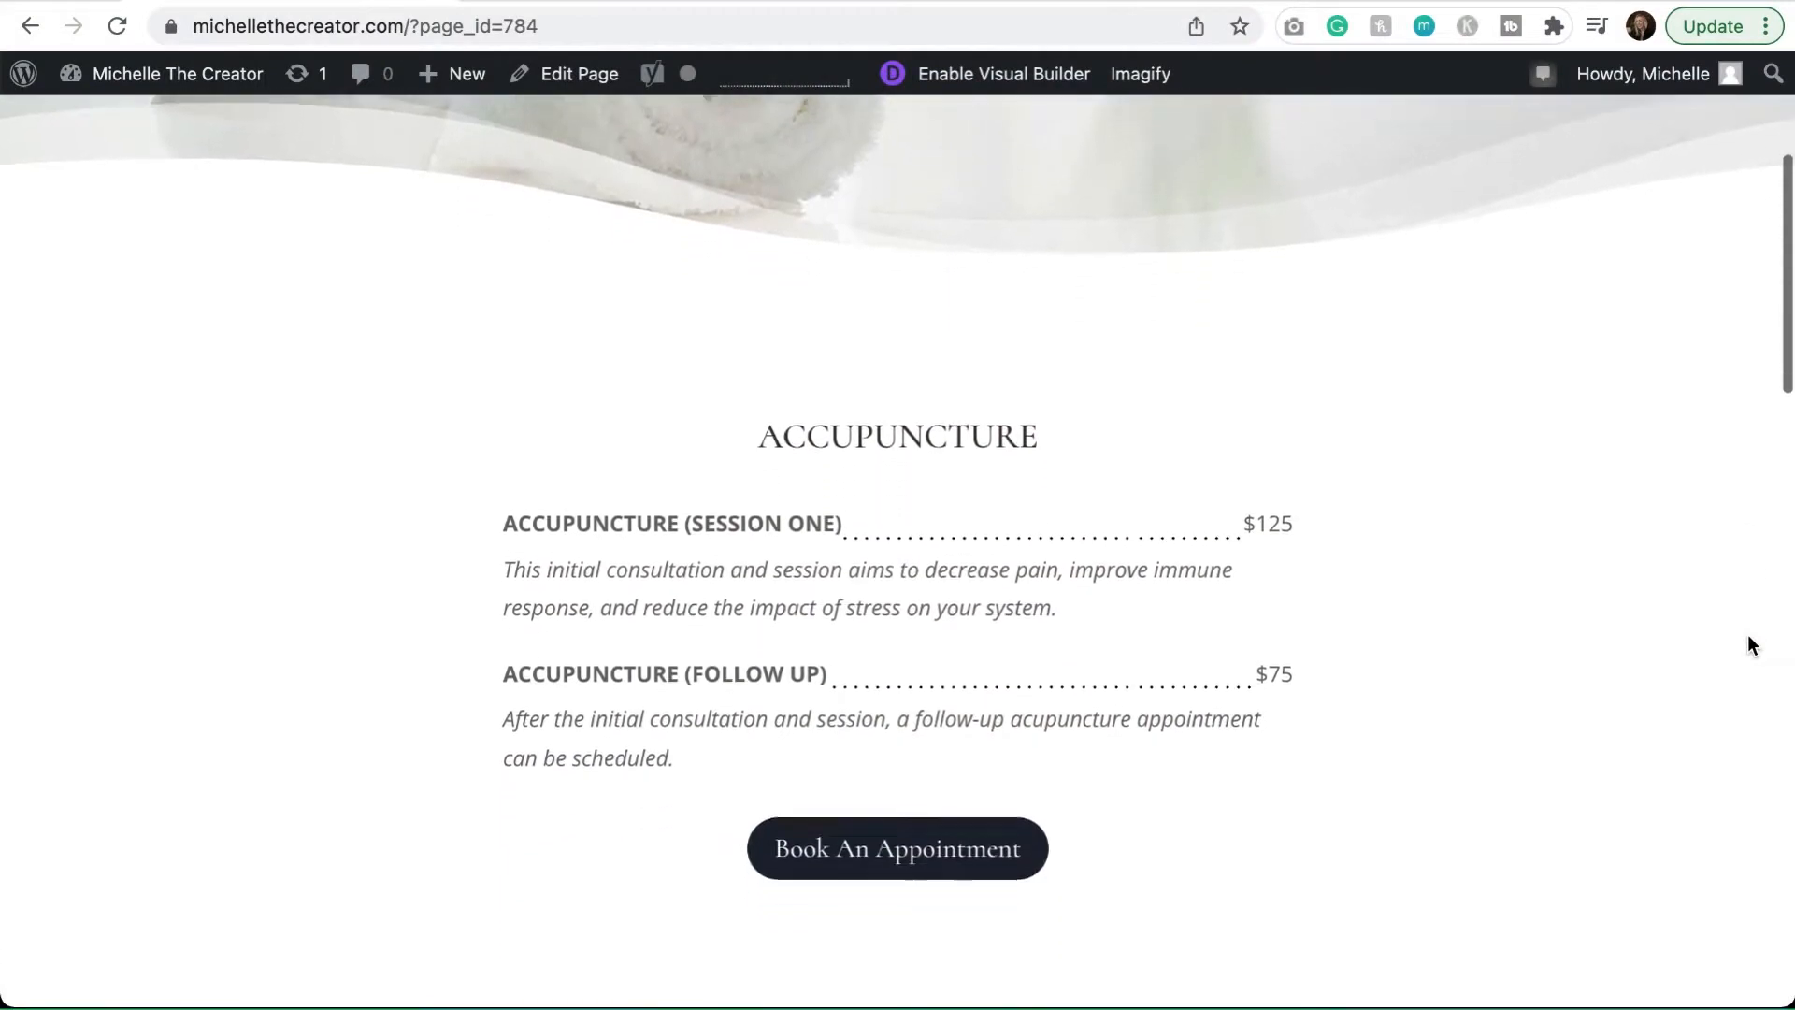
Scroll through the Menu List Illusion pen's CSS to view the container and menu table rules
scroll(down, 3)
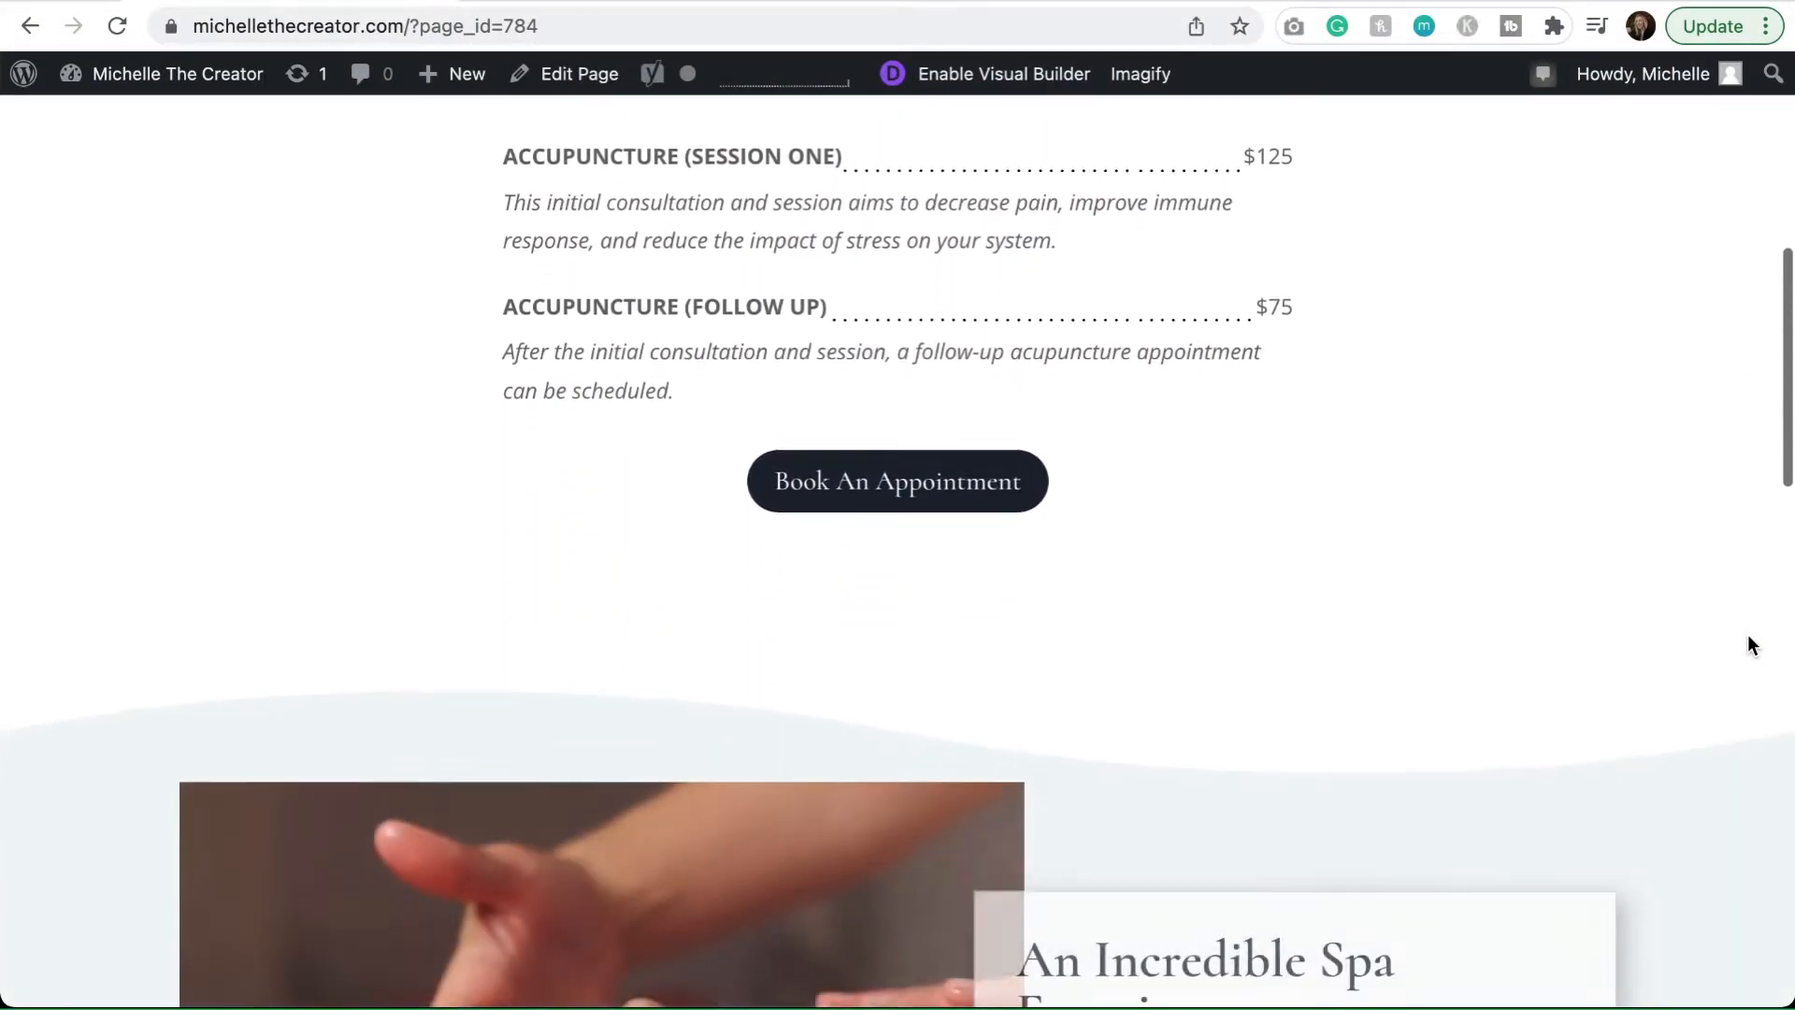
scroll(down, 3)
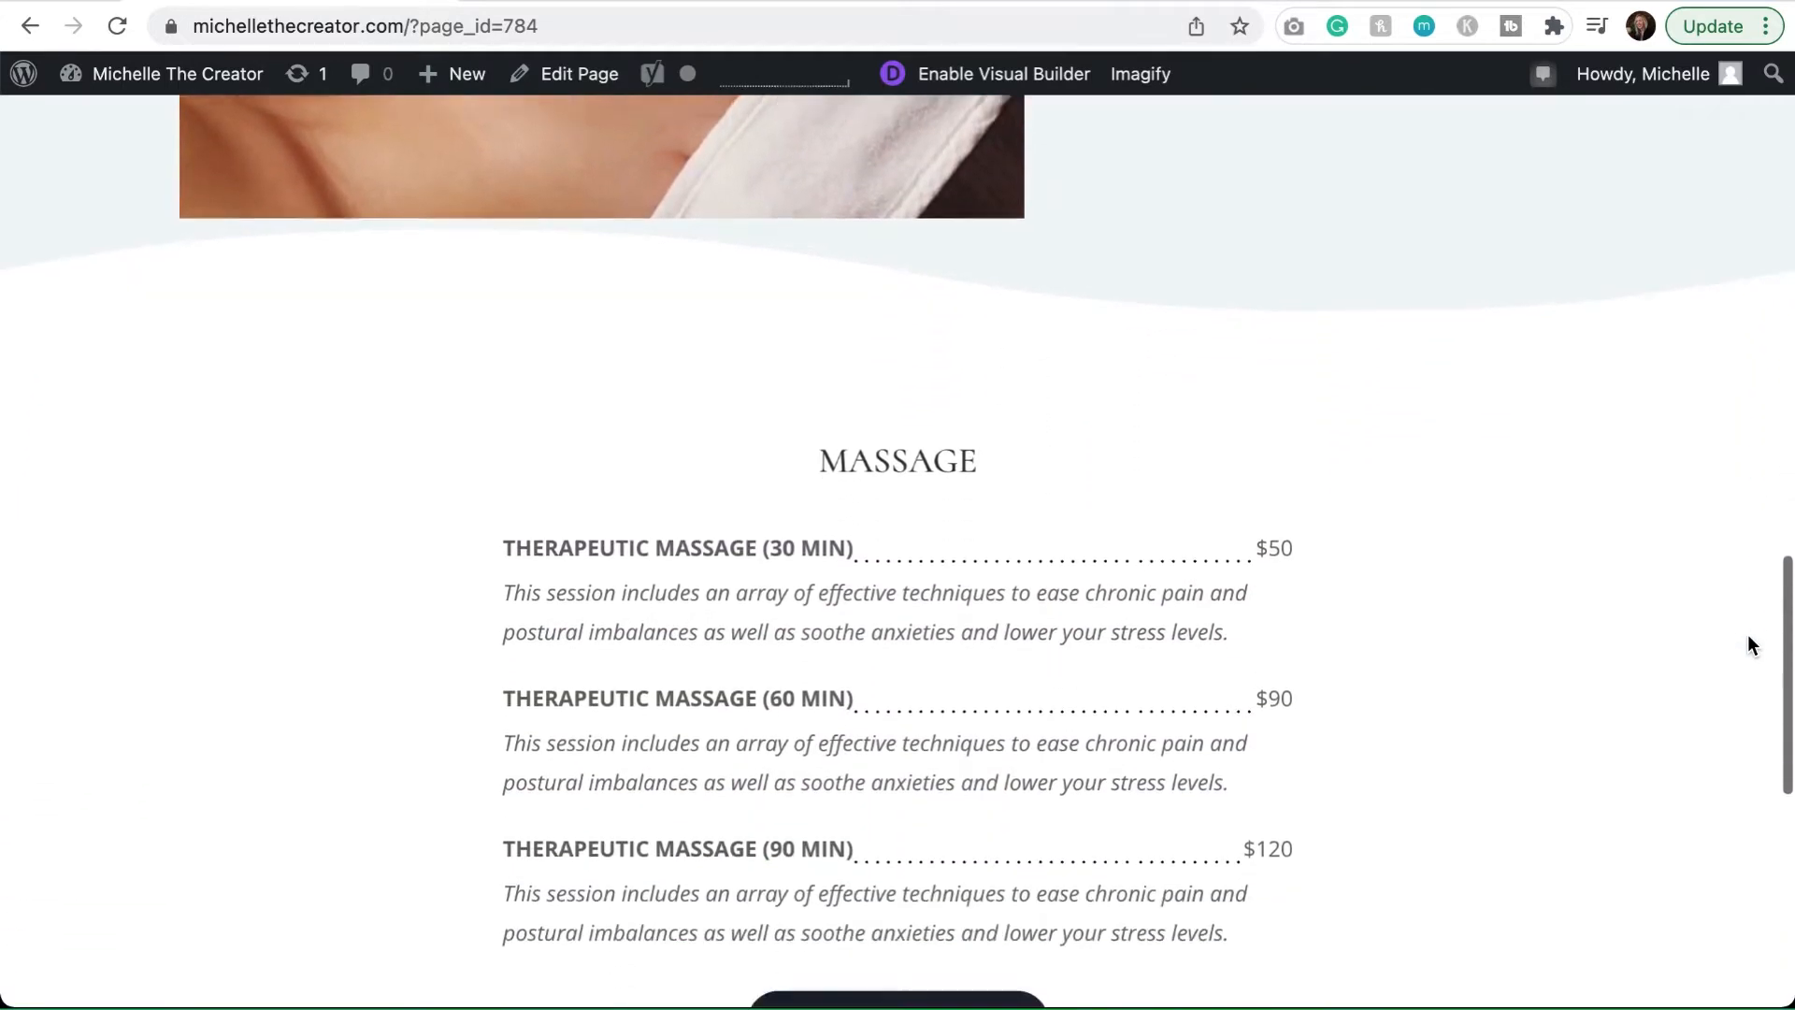
scroll(down, 3)
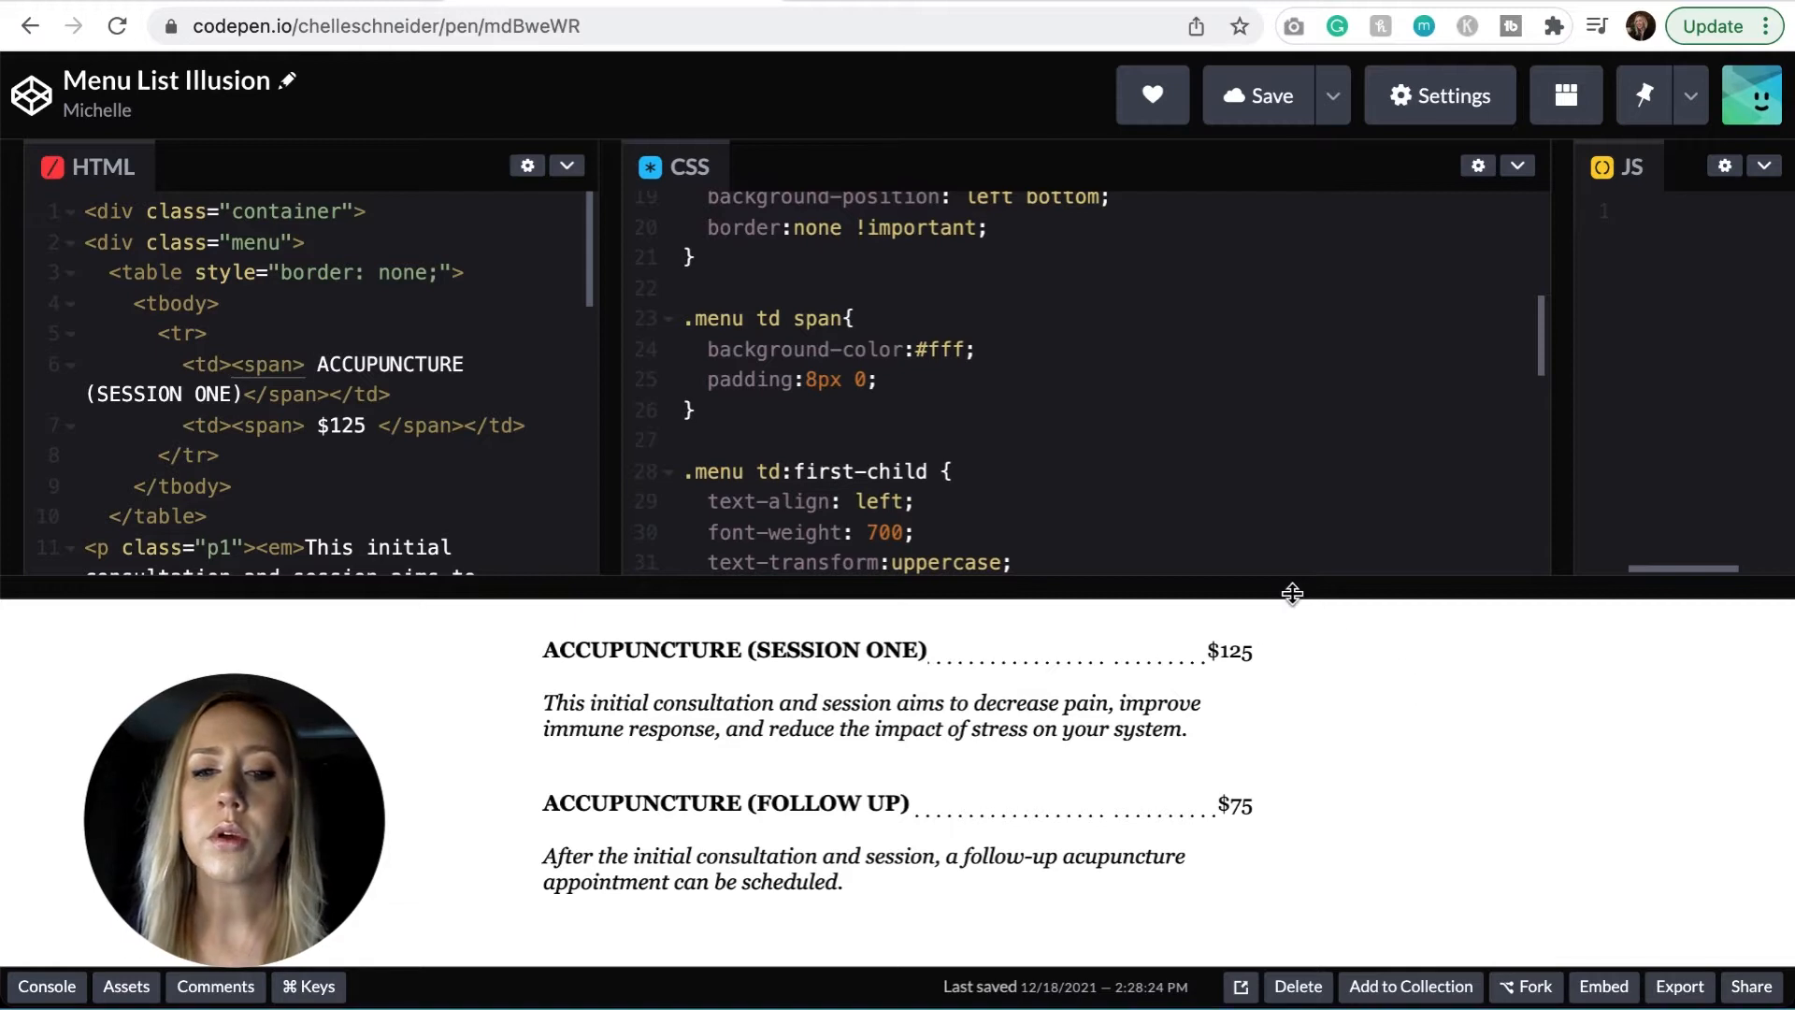
mouse_move(931, 673)
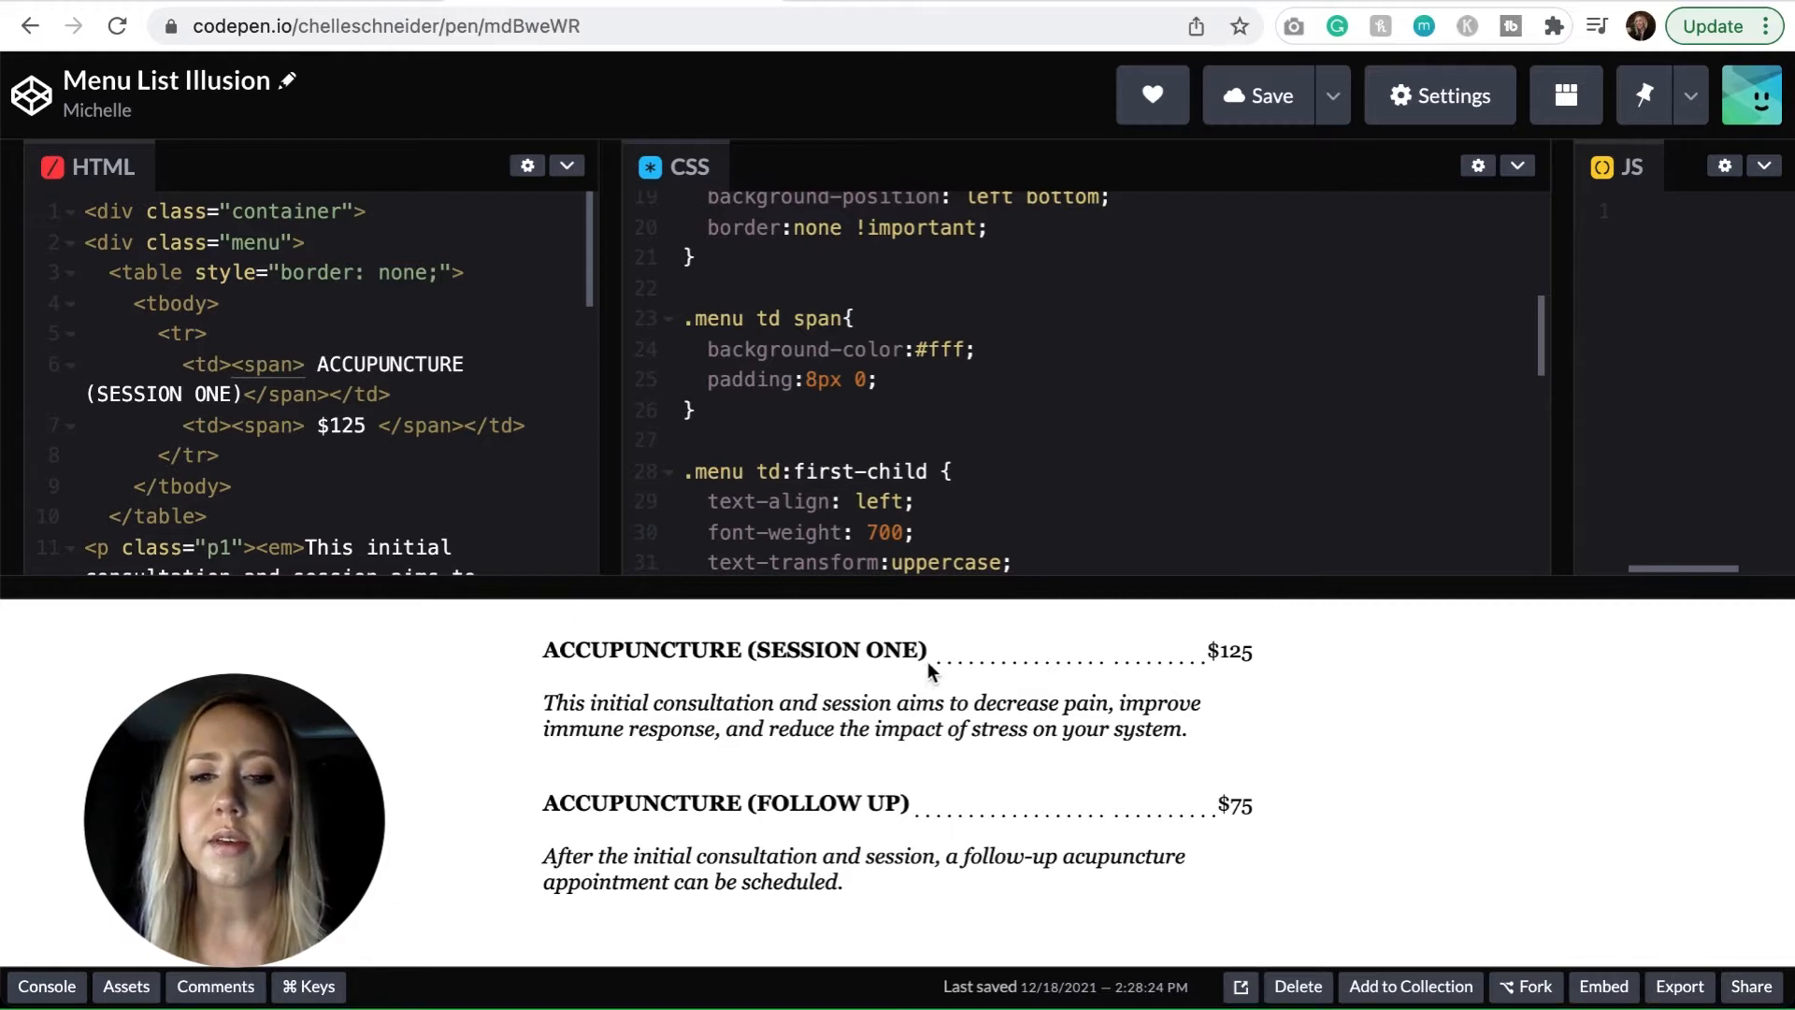
mouse_move(1212, 675)
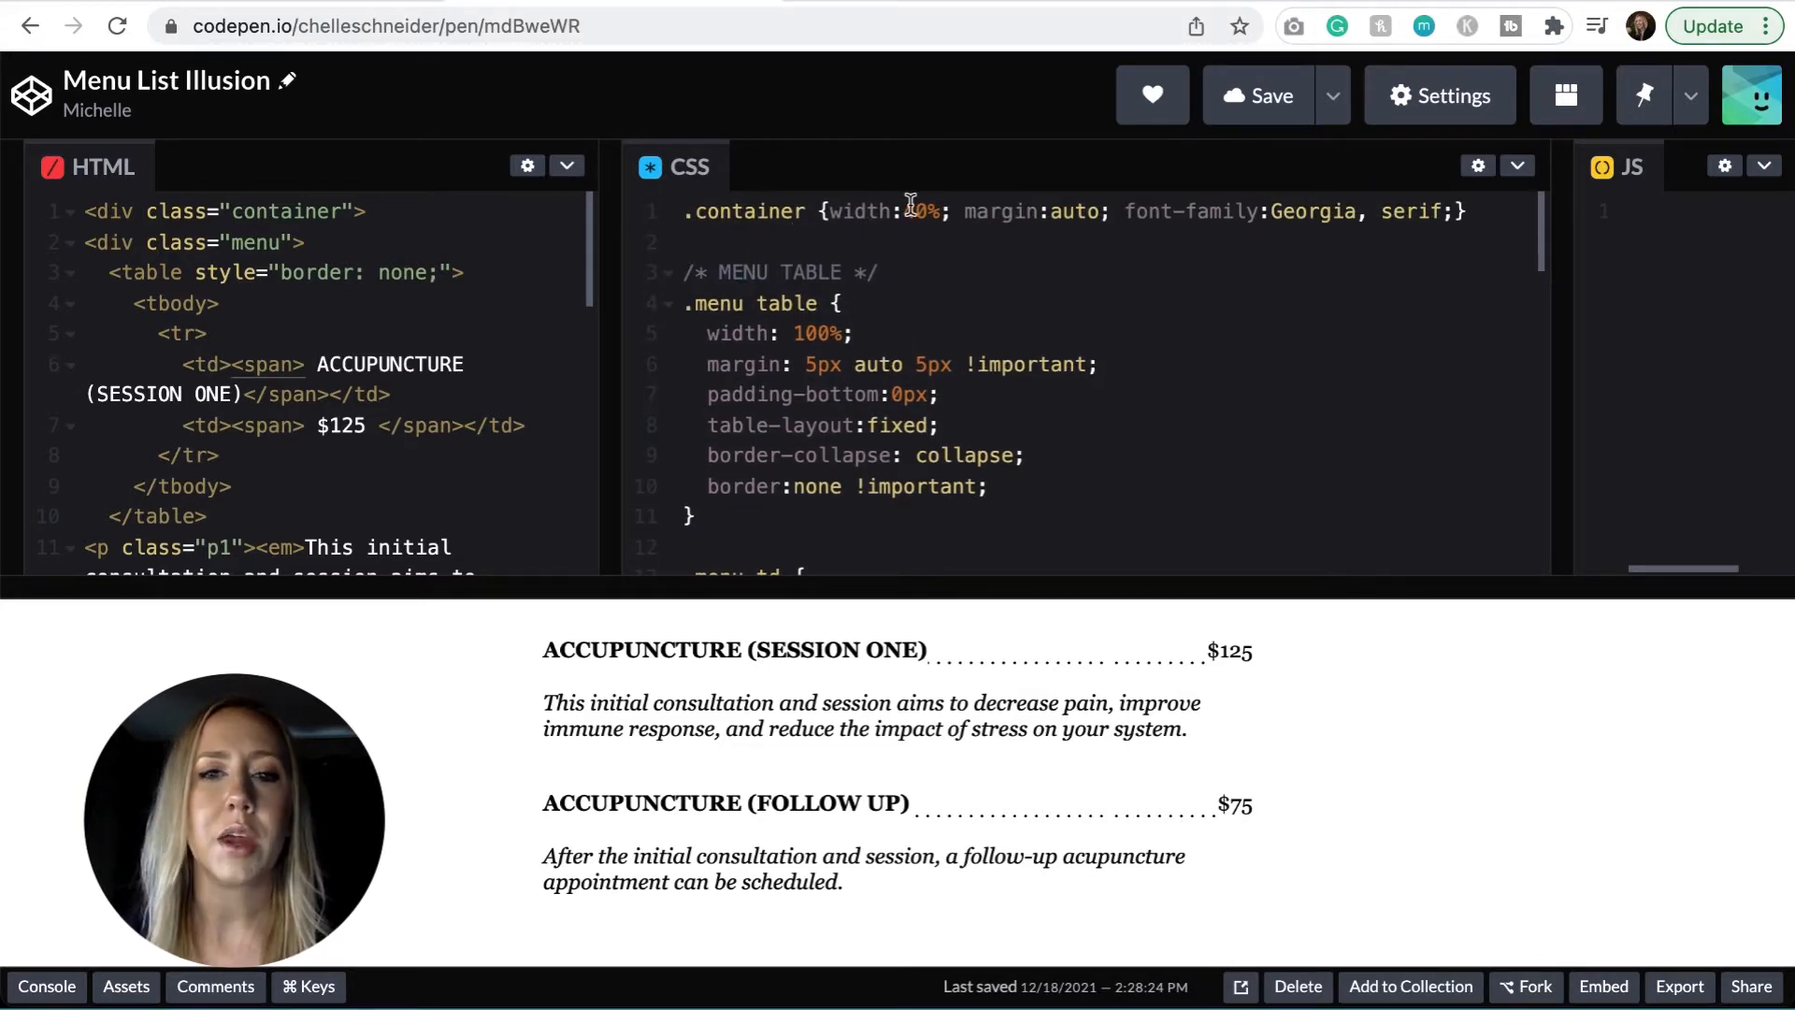
Set .container width to 40% and scroll the HTML to view the menu table markup
text(40)
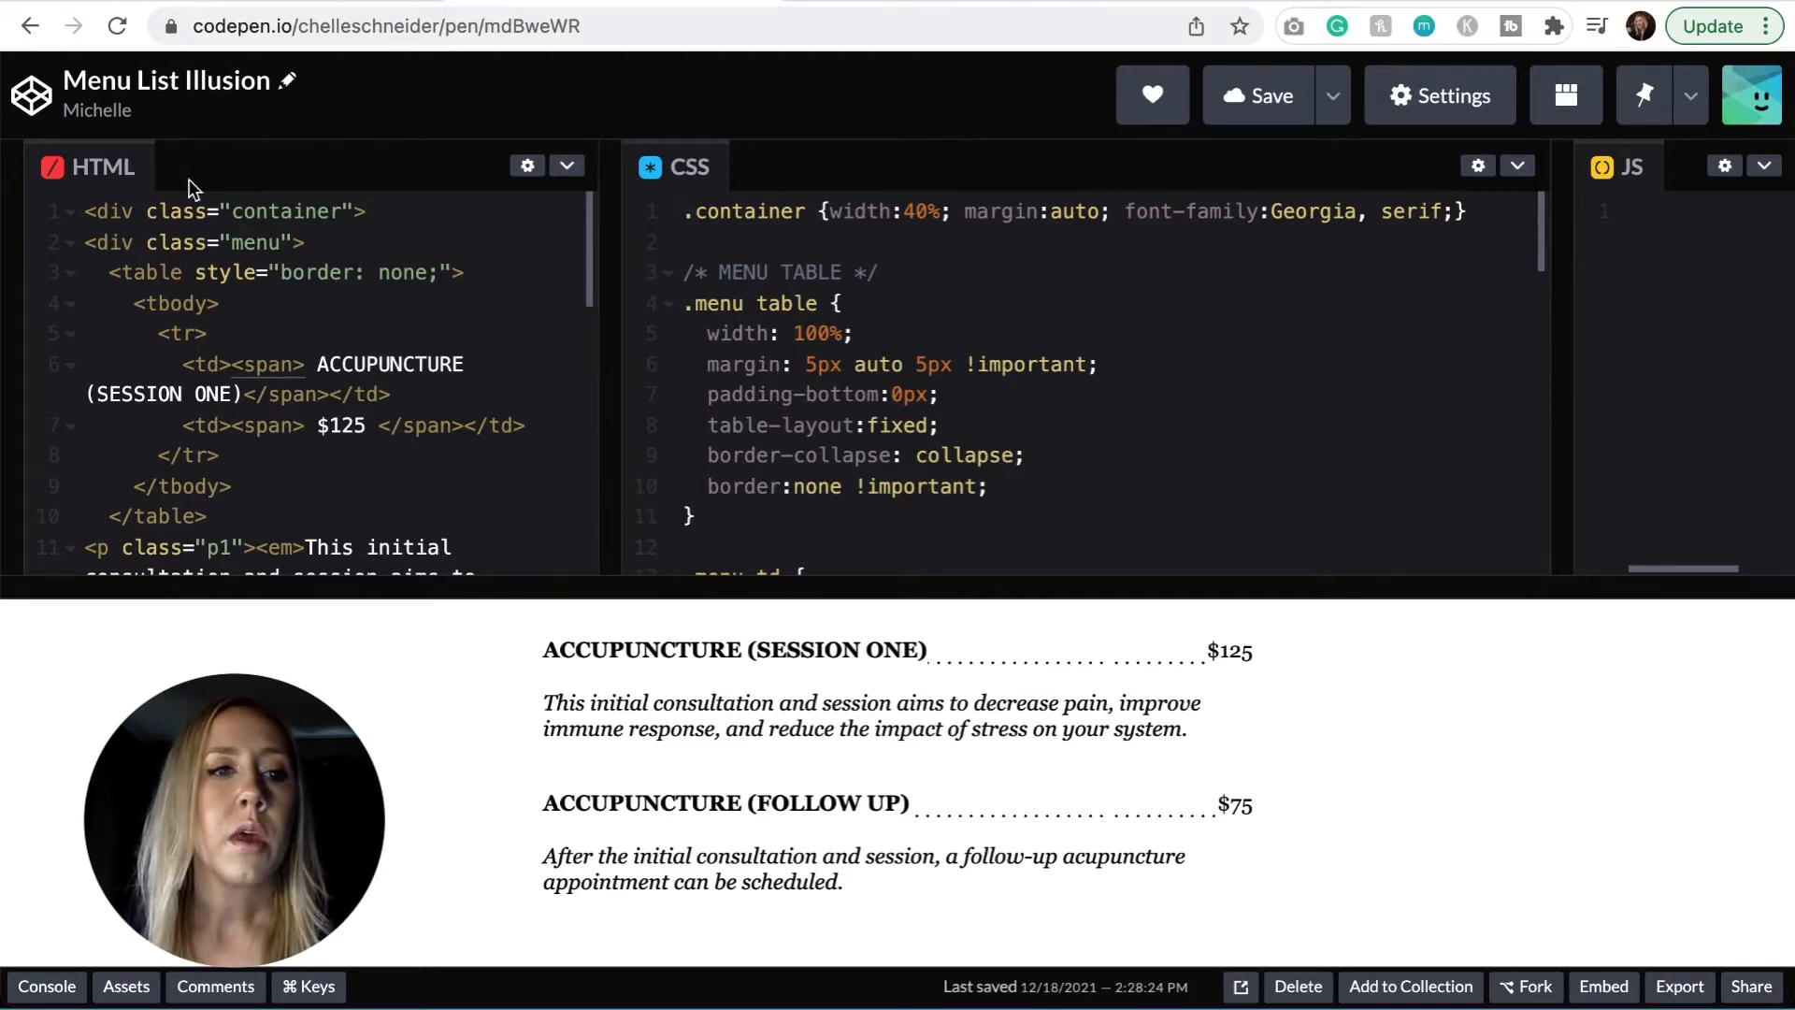
scroll(down, 3)
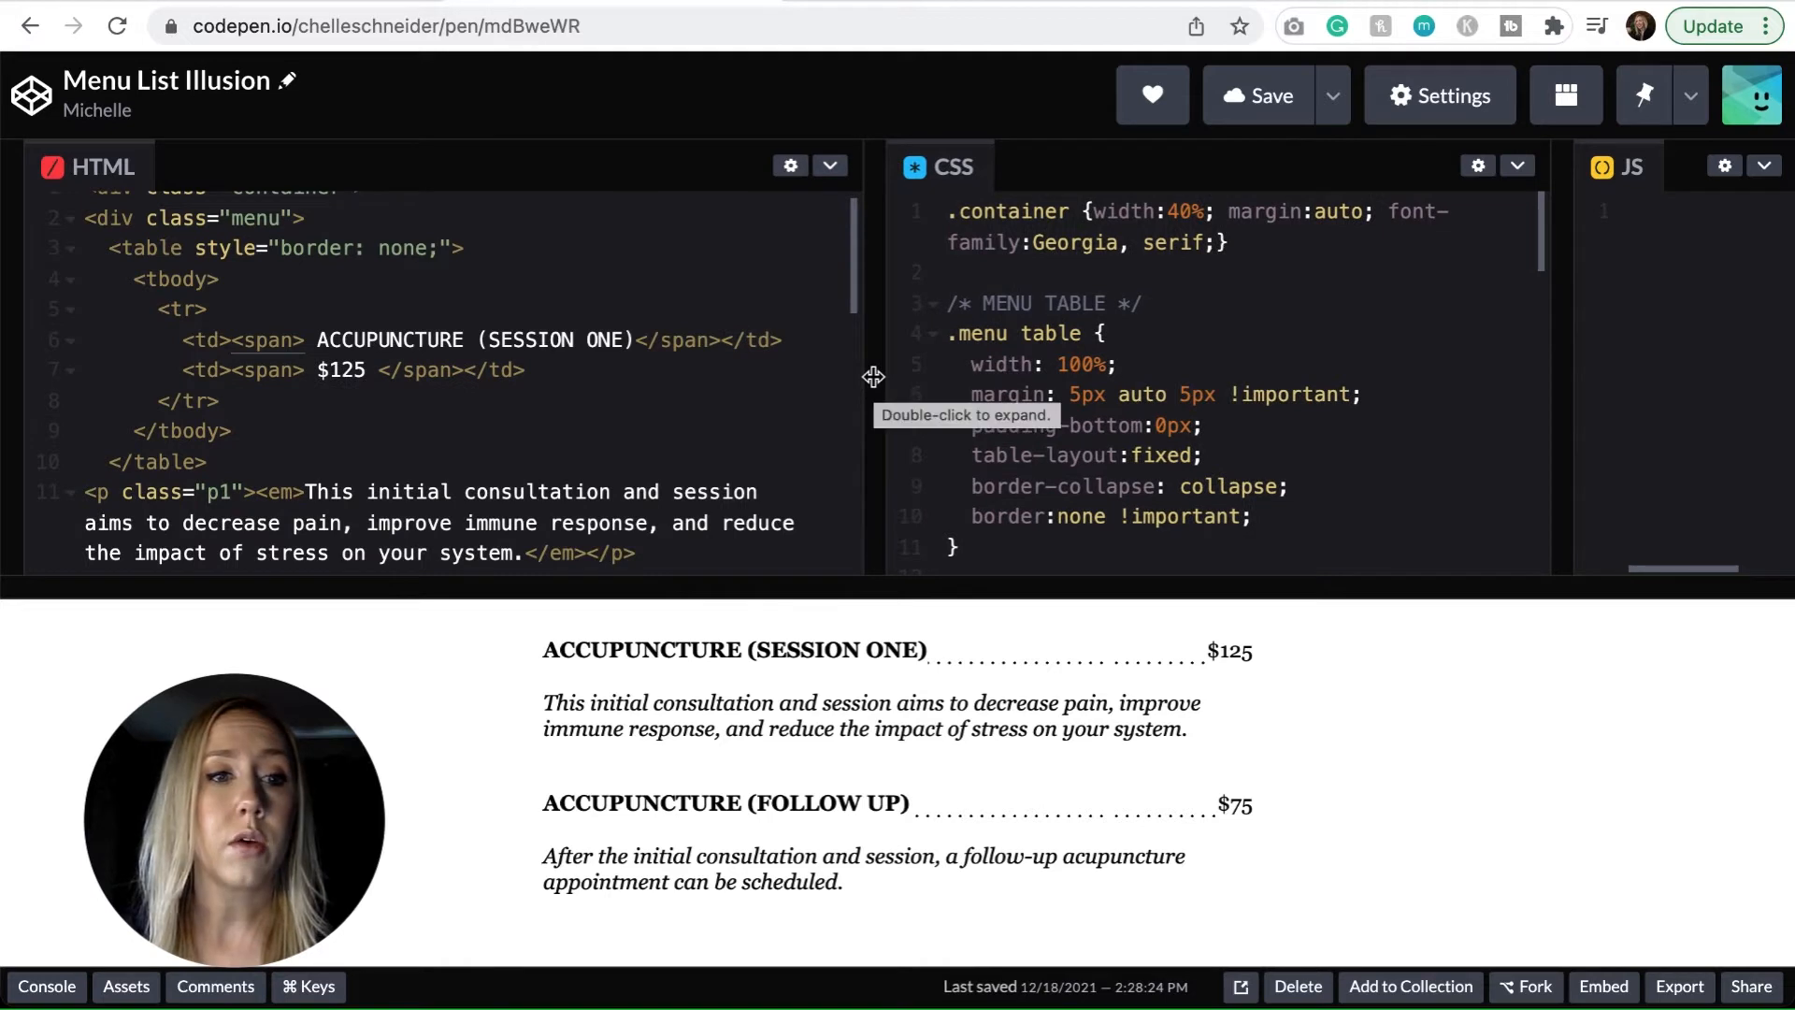
mouse_move(370, 336)
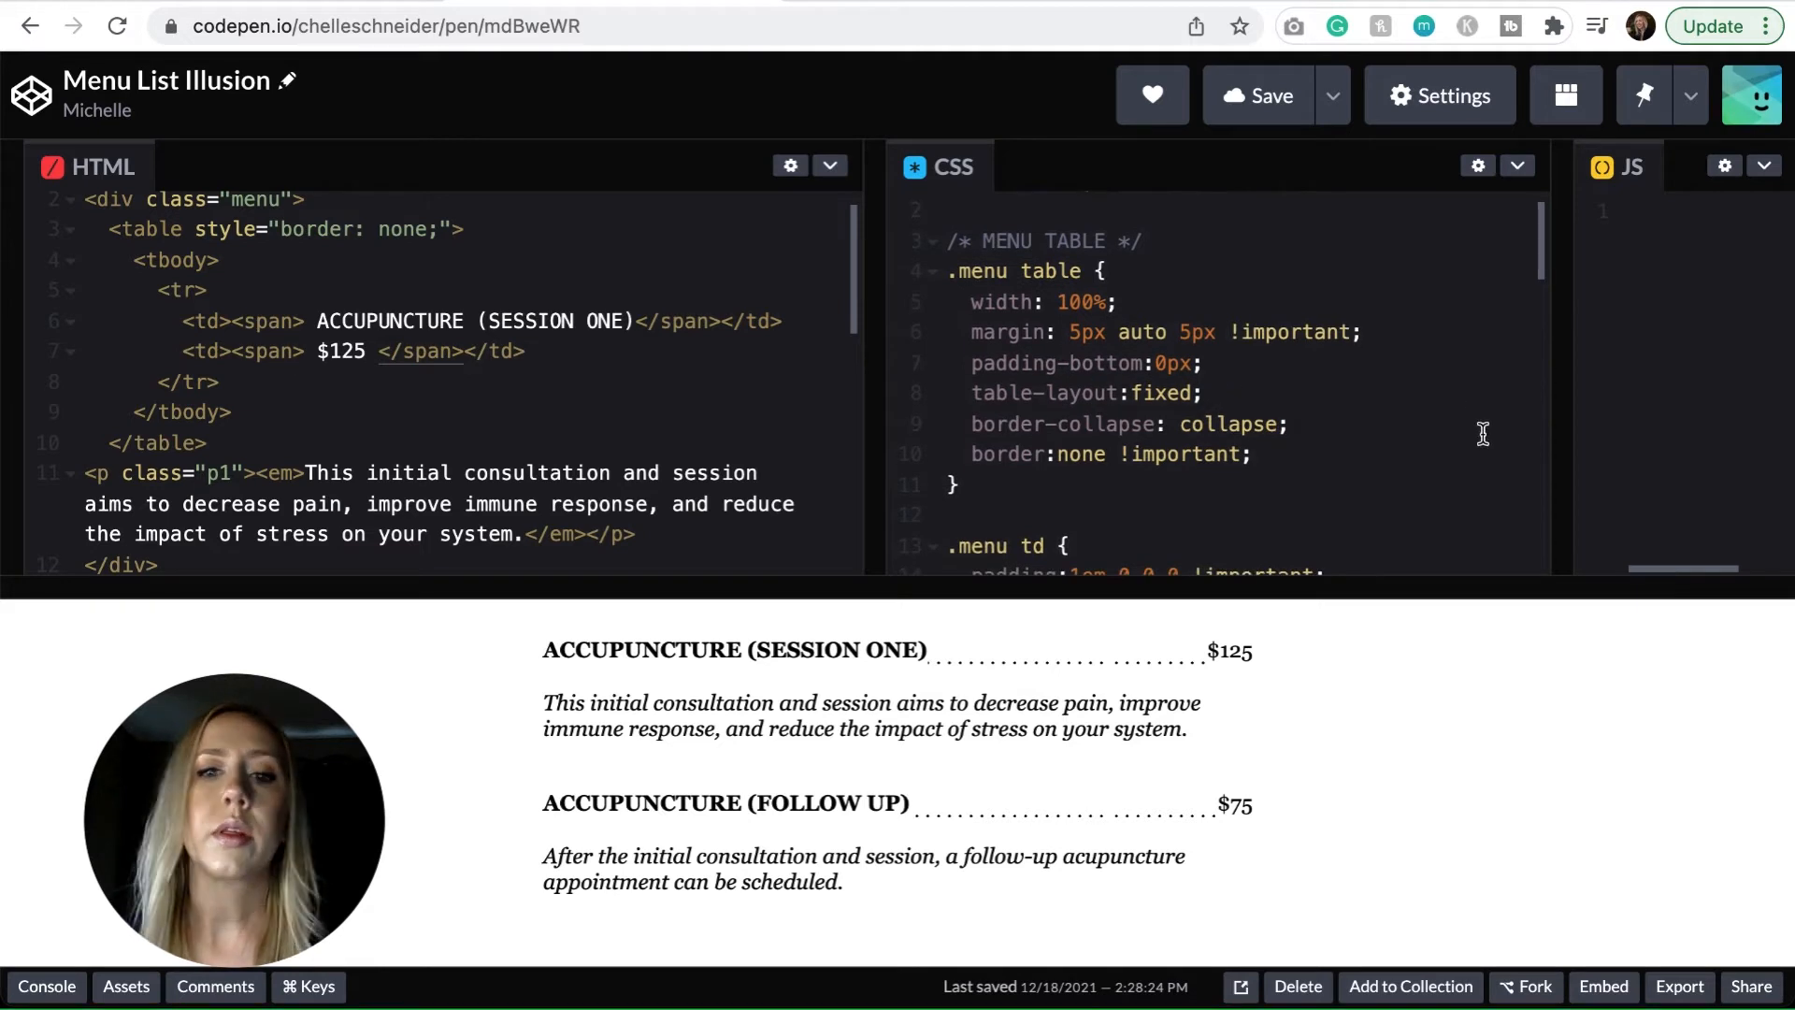
scroll(down, 3)
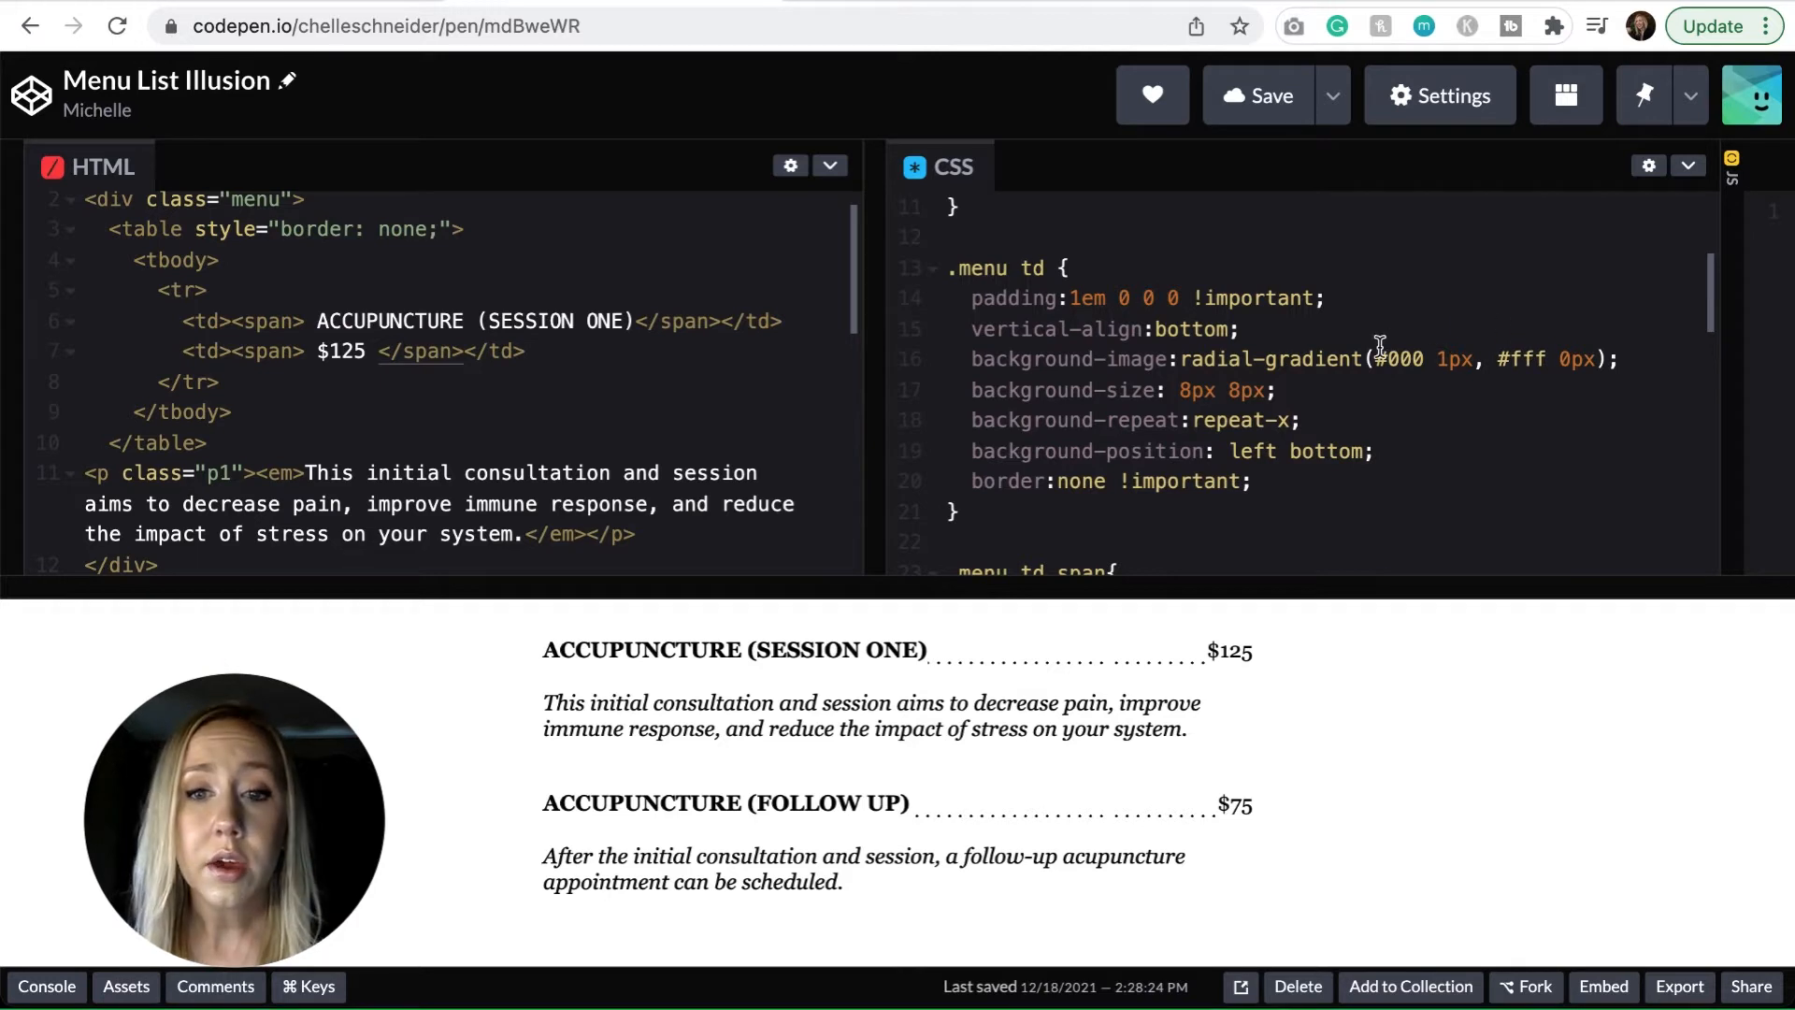
mouse_move(1315, 419)
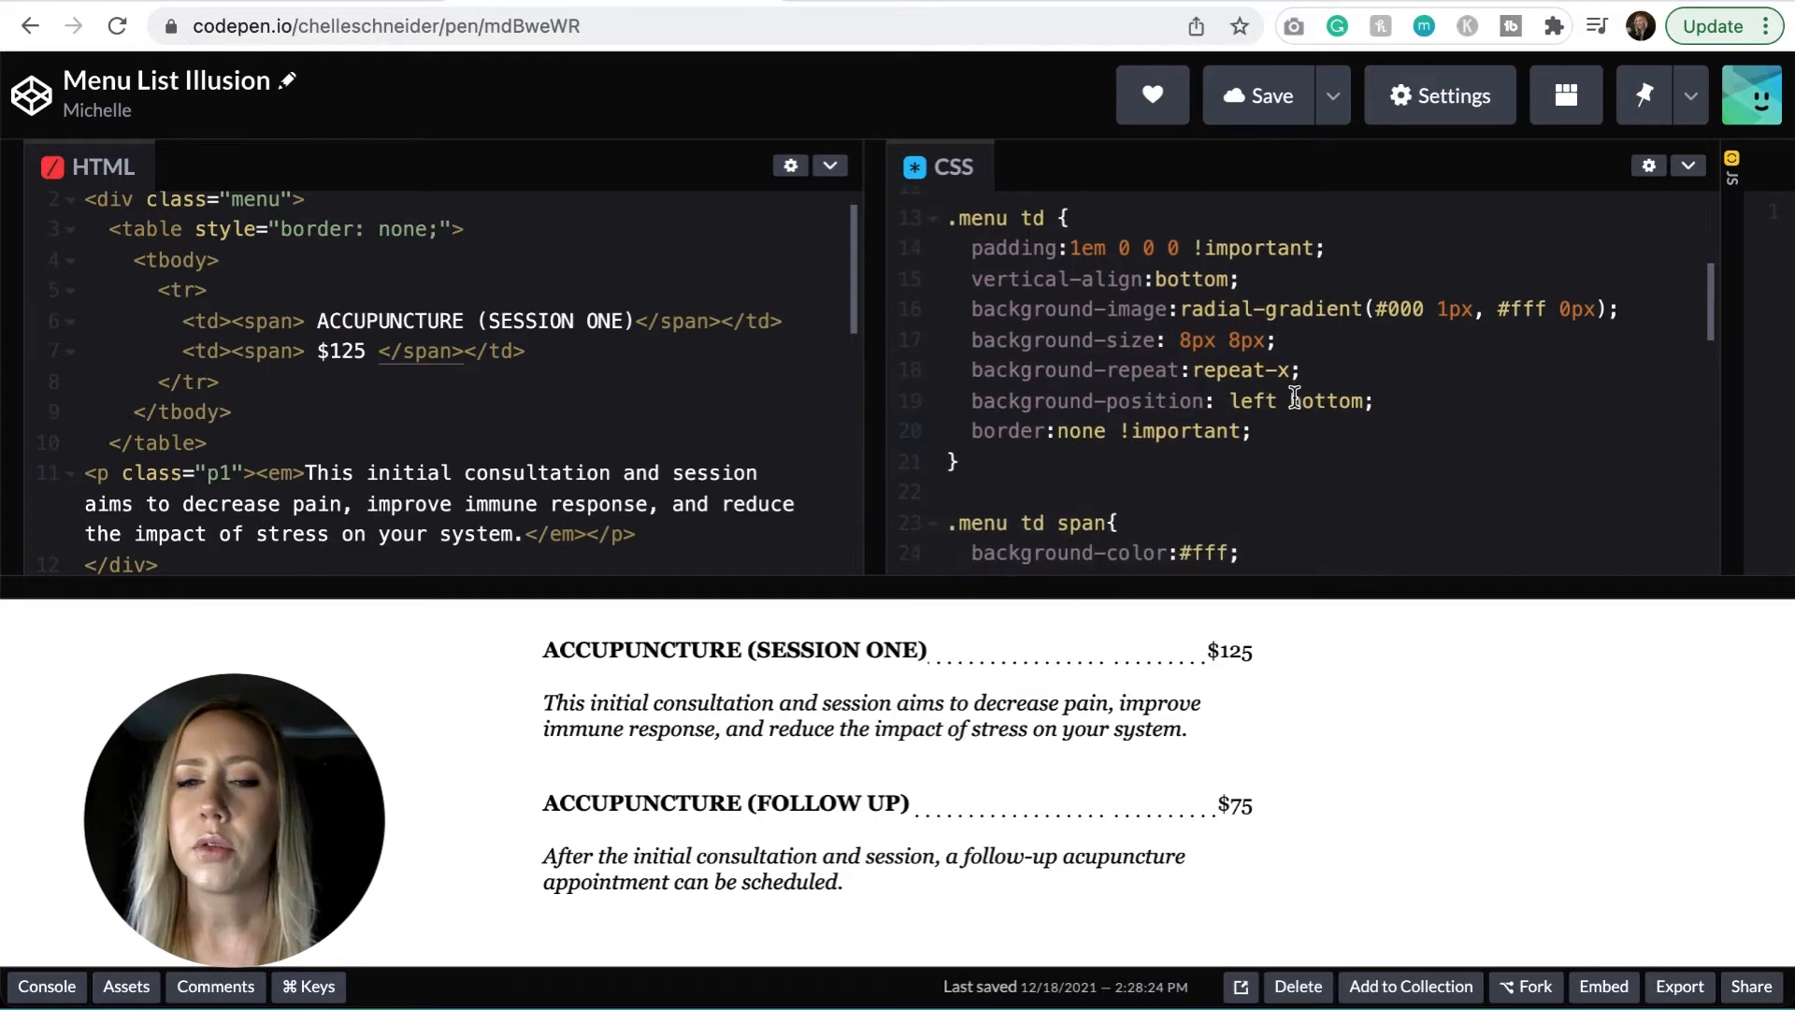
scroll(down, 3)
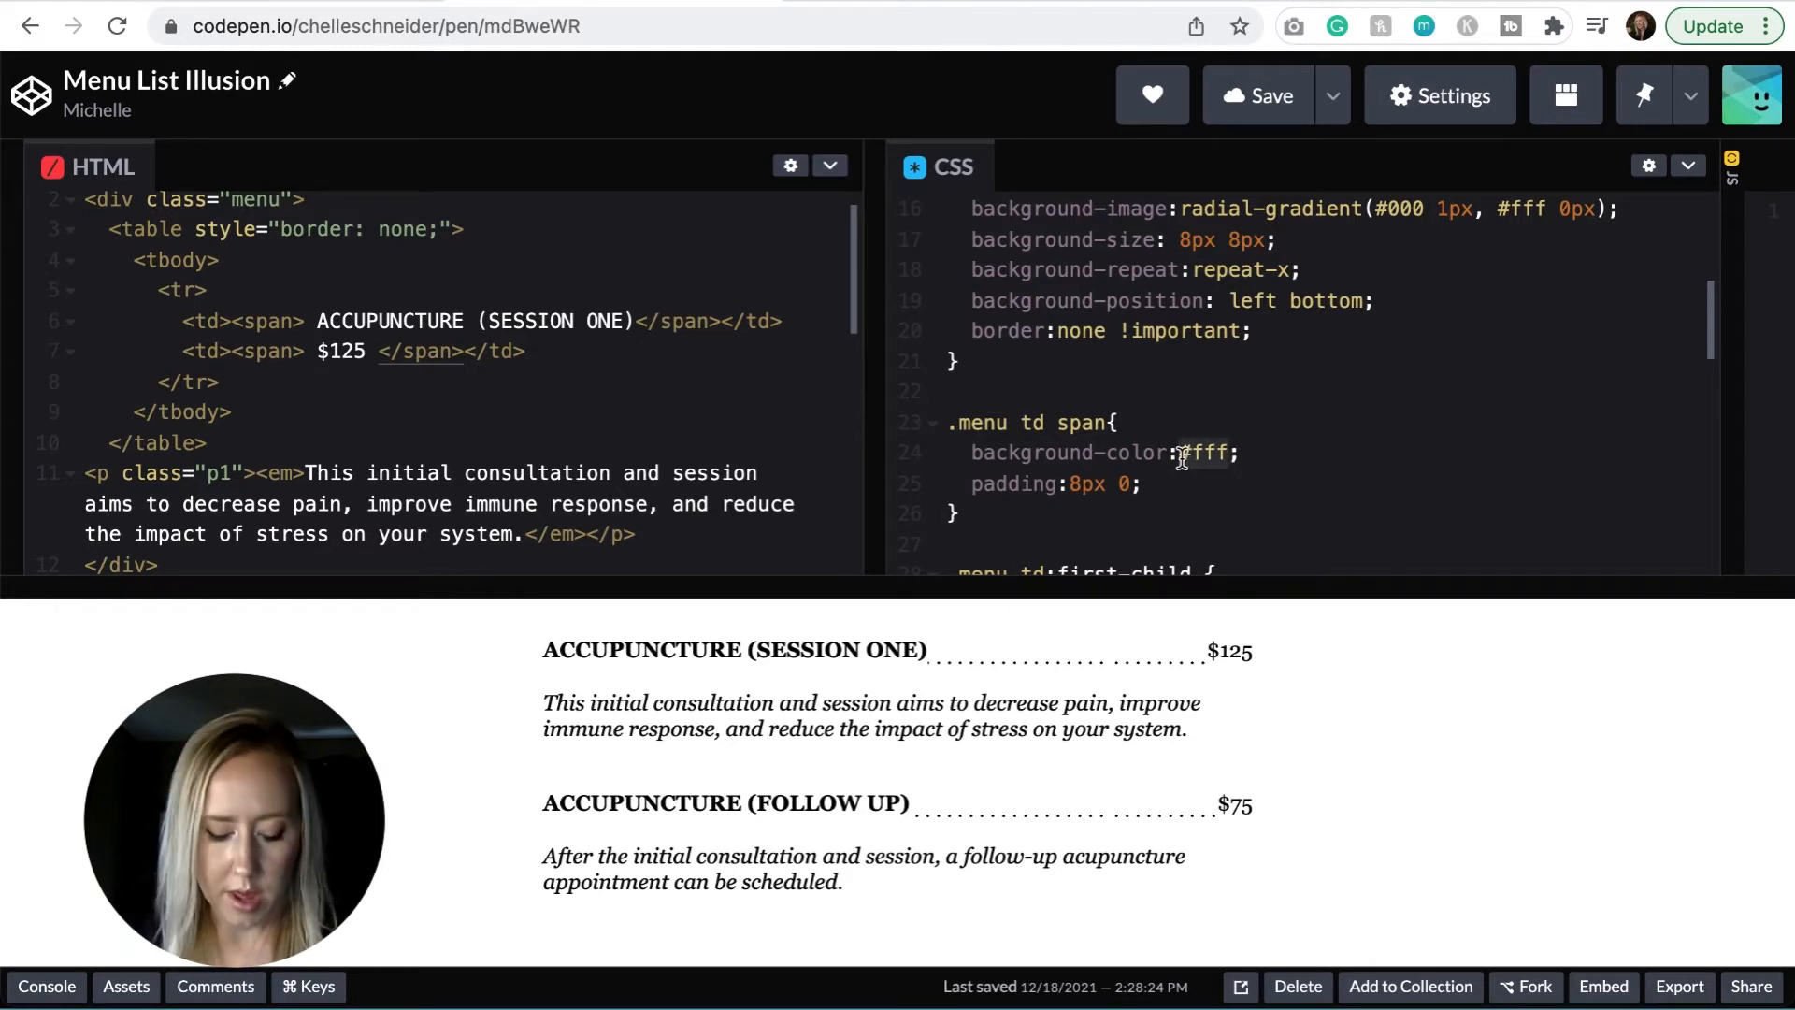
Set the .menu td span background-color to none and save the pen
text(none)
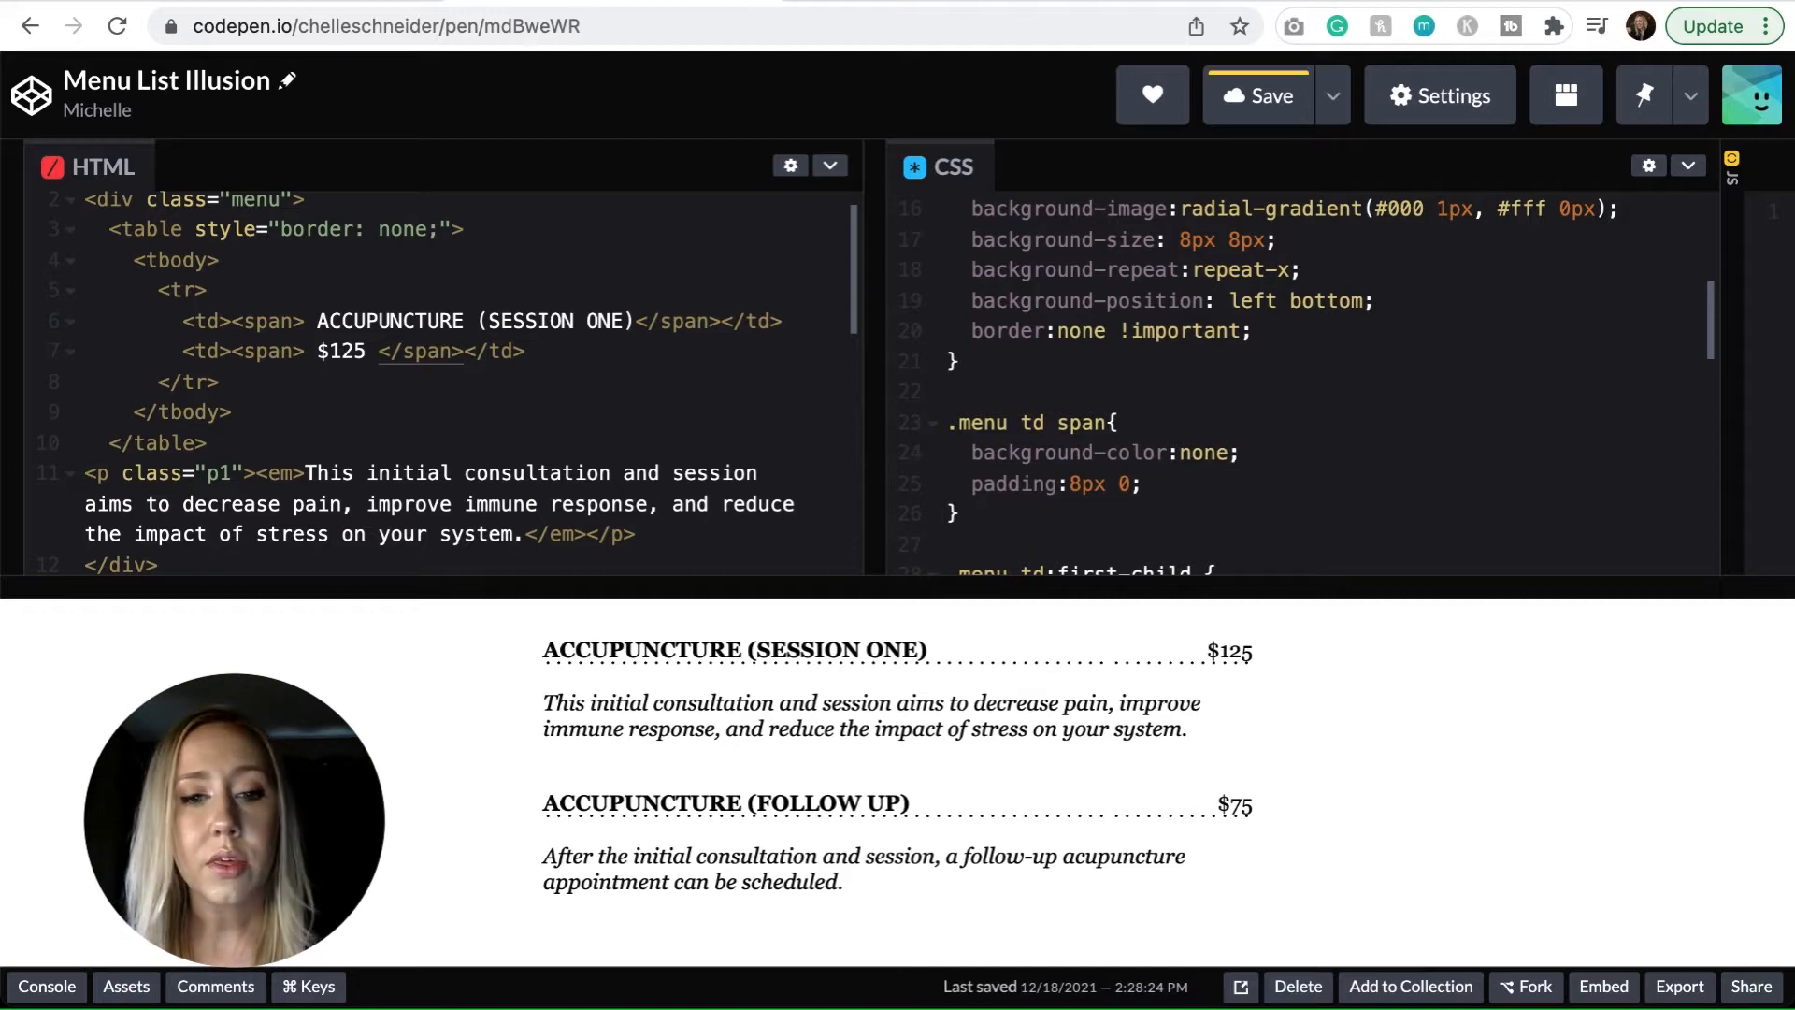
click(1234, 453)
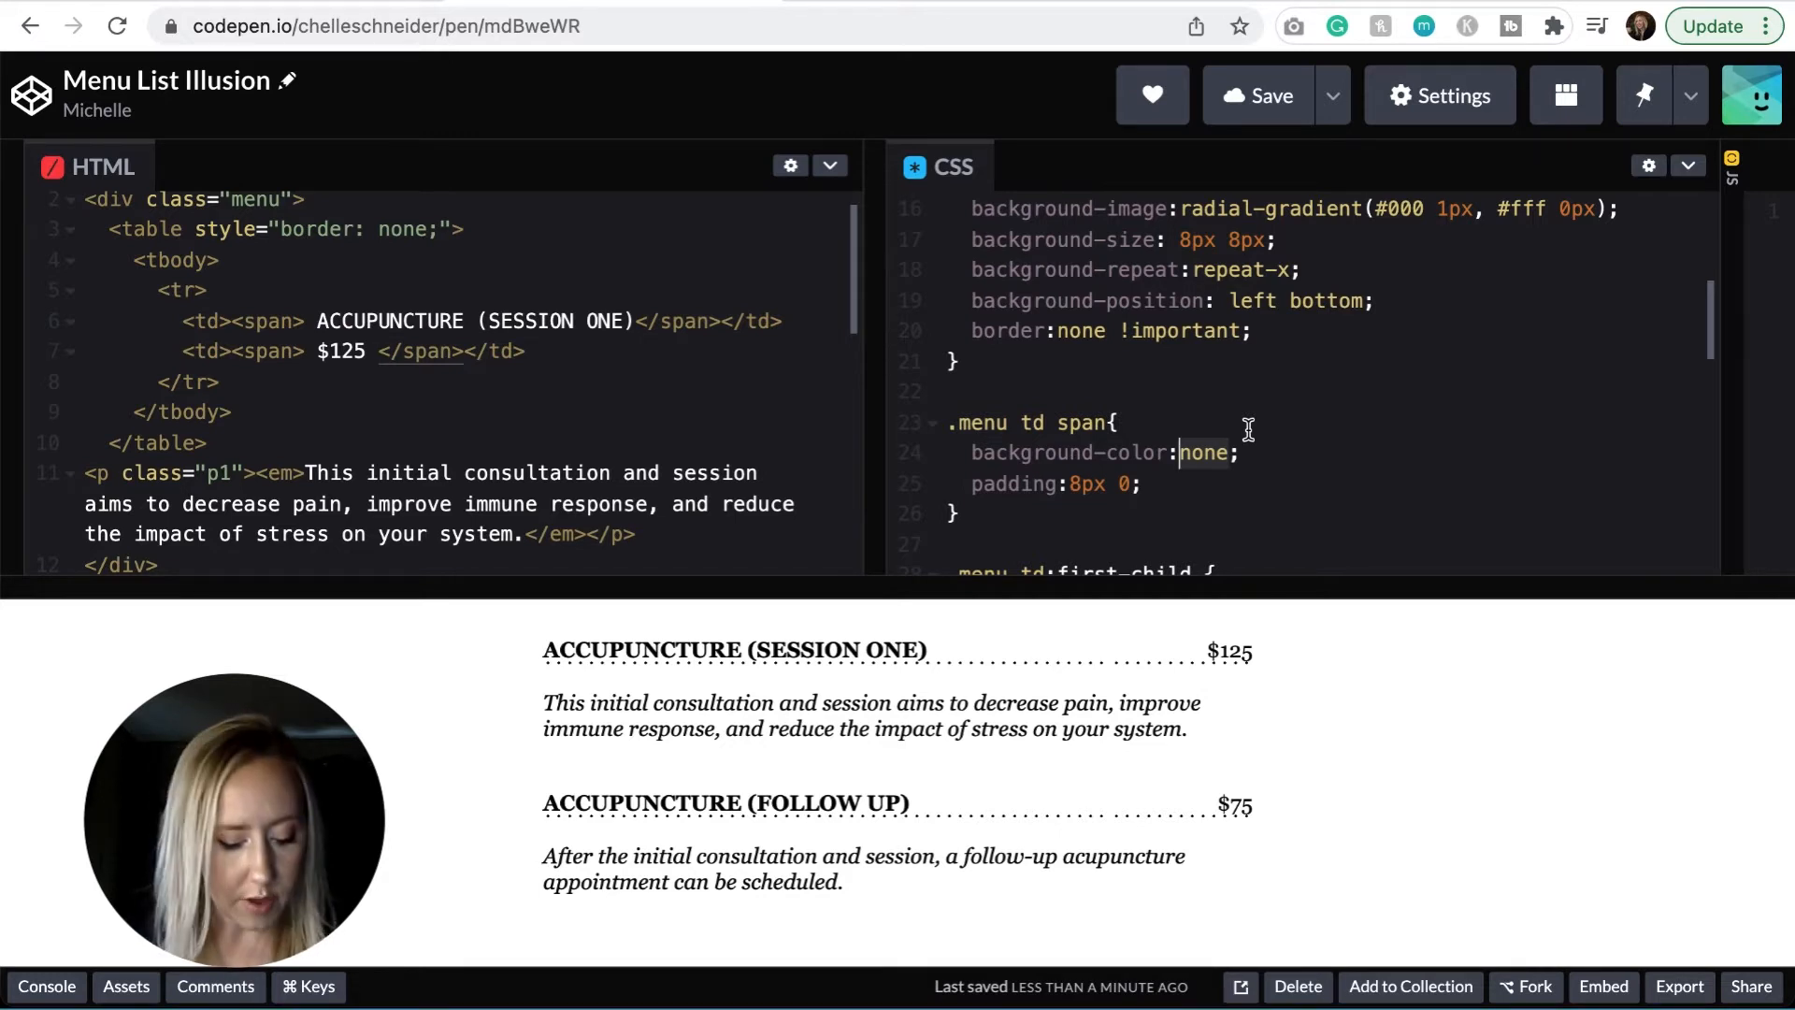
Set the .menu td span background to #ff0000 and try an &nbsp; in the HTML
text(#)
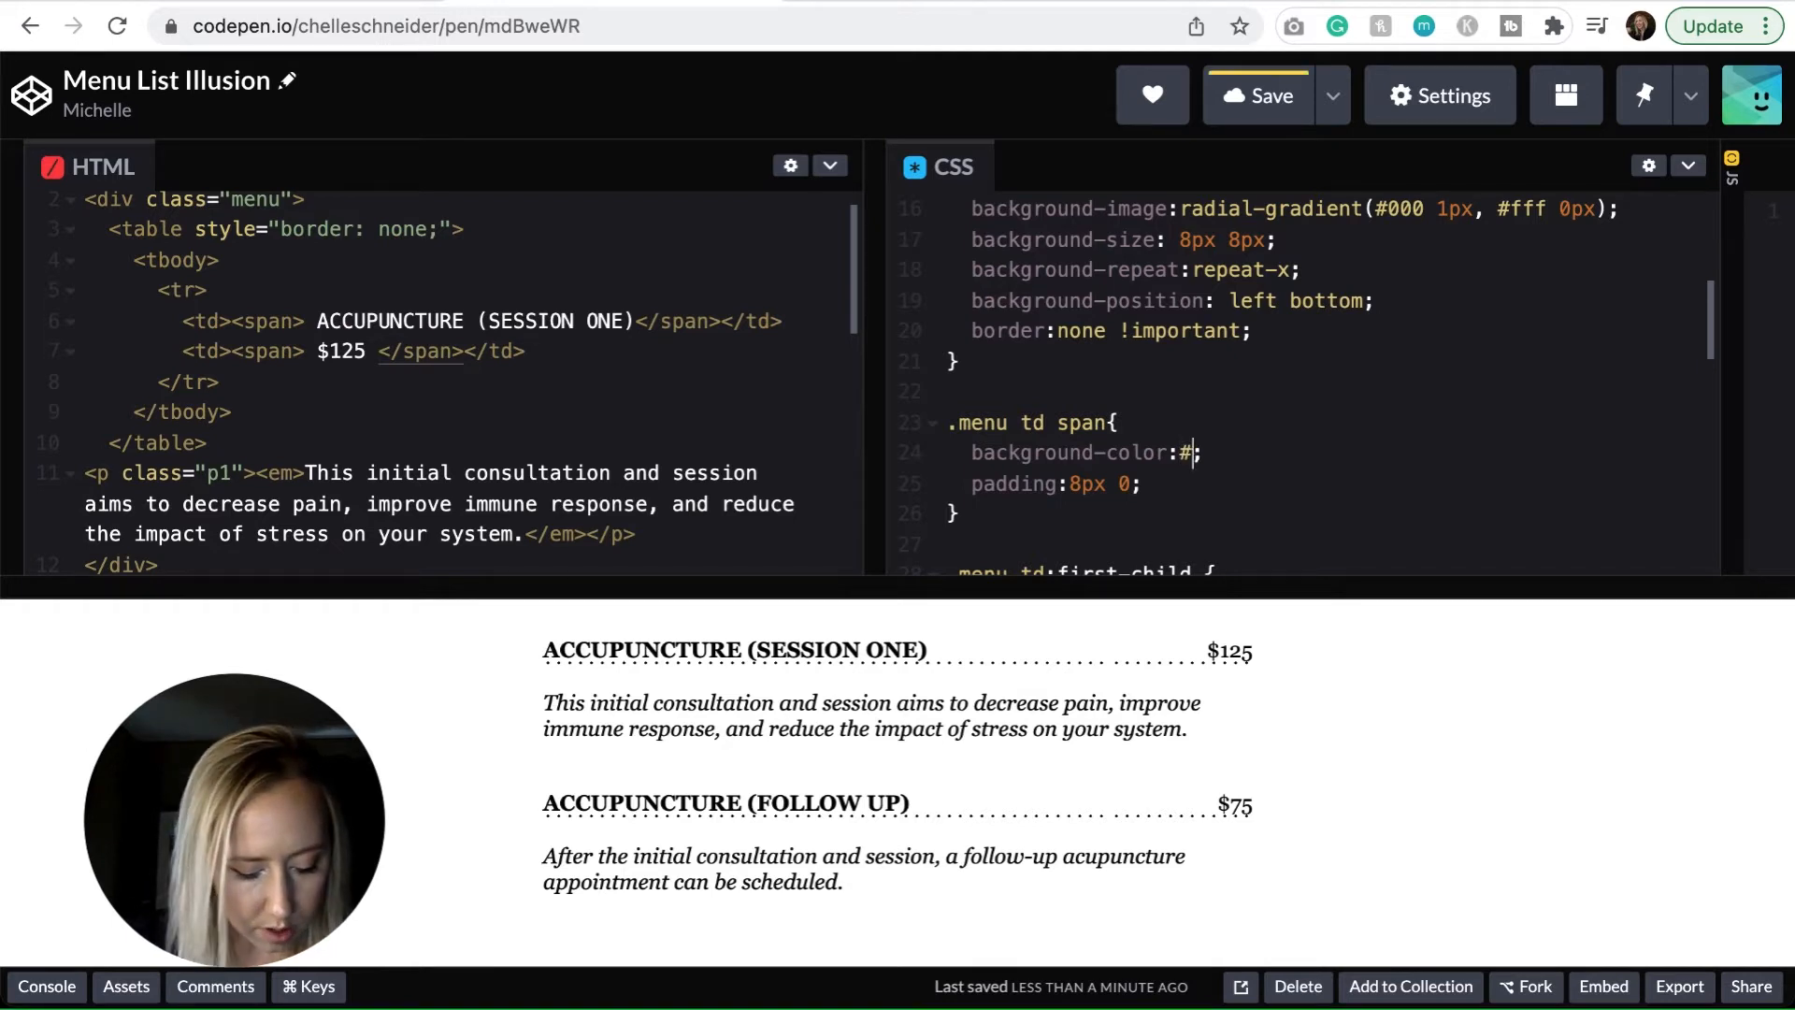
text(ff0000)
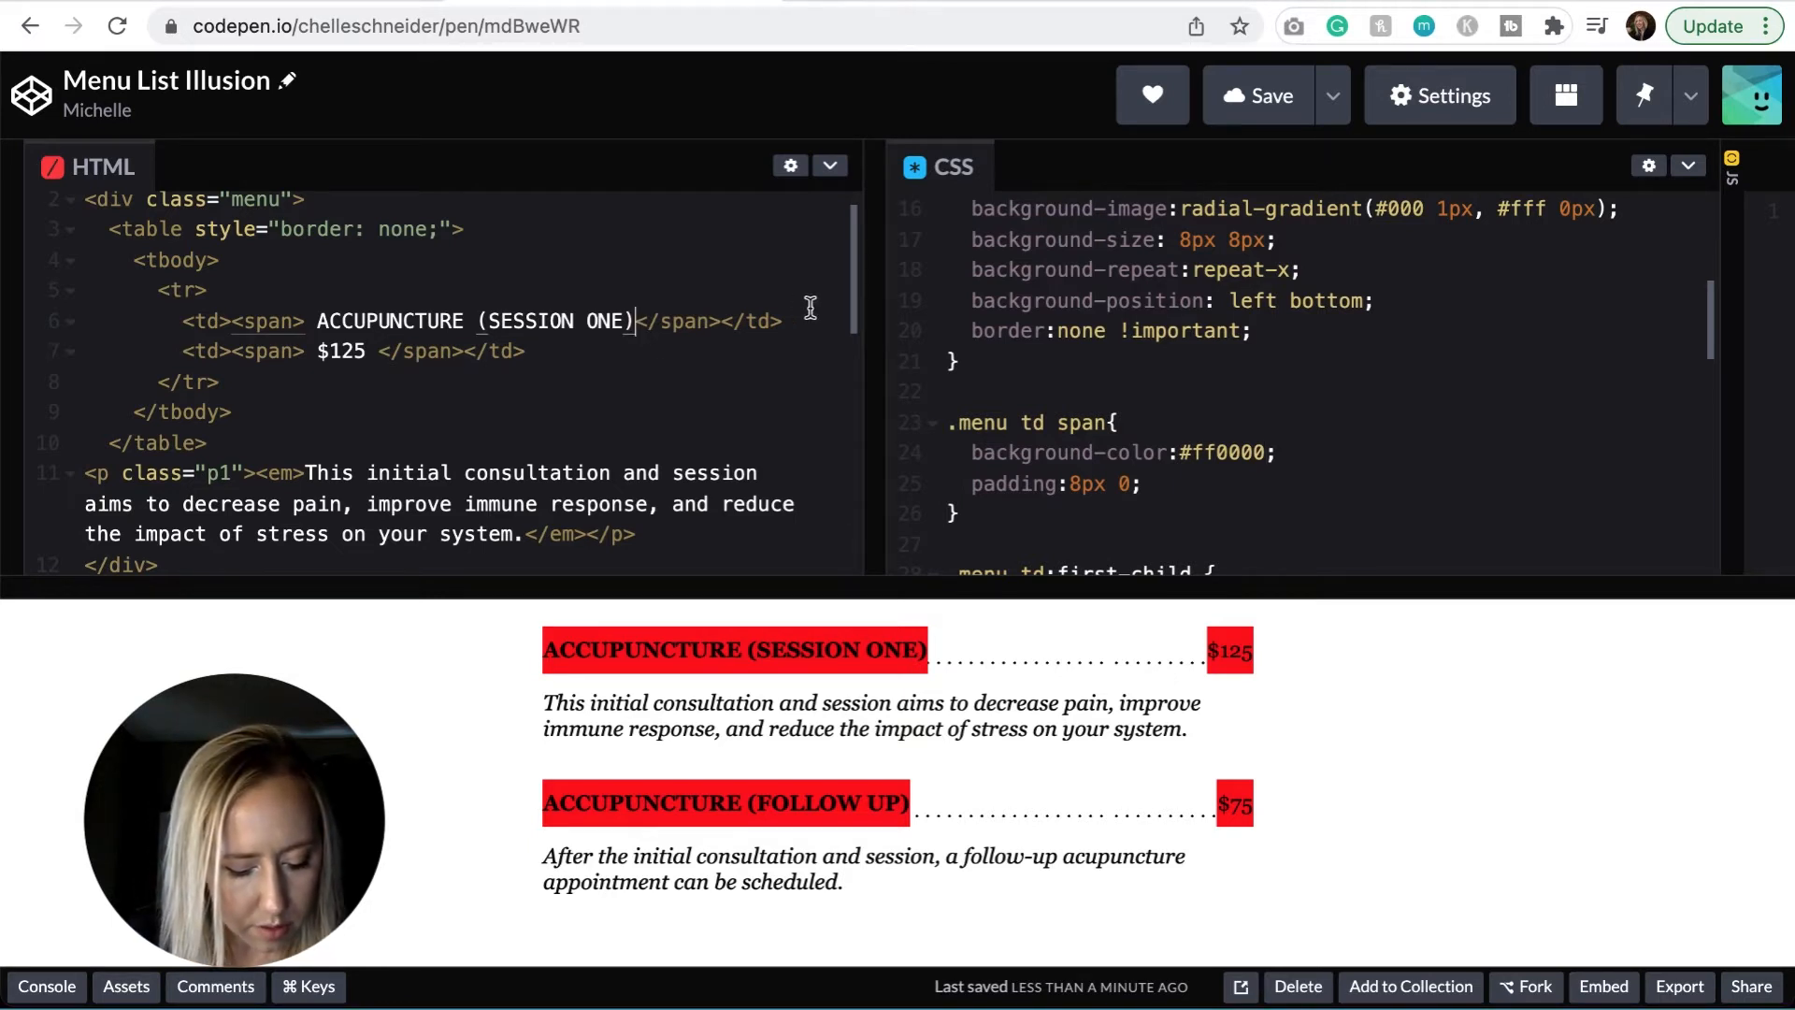
text(&nbsp;)
click(1328, 453)
text(f)
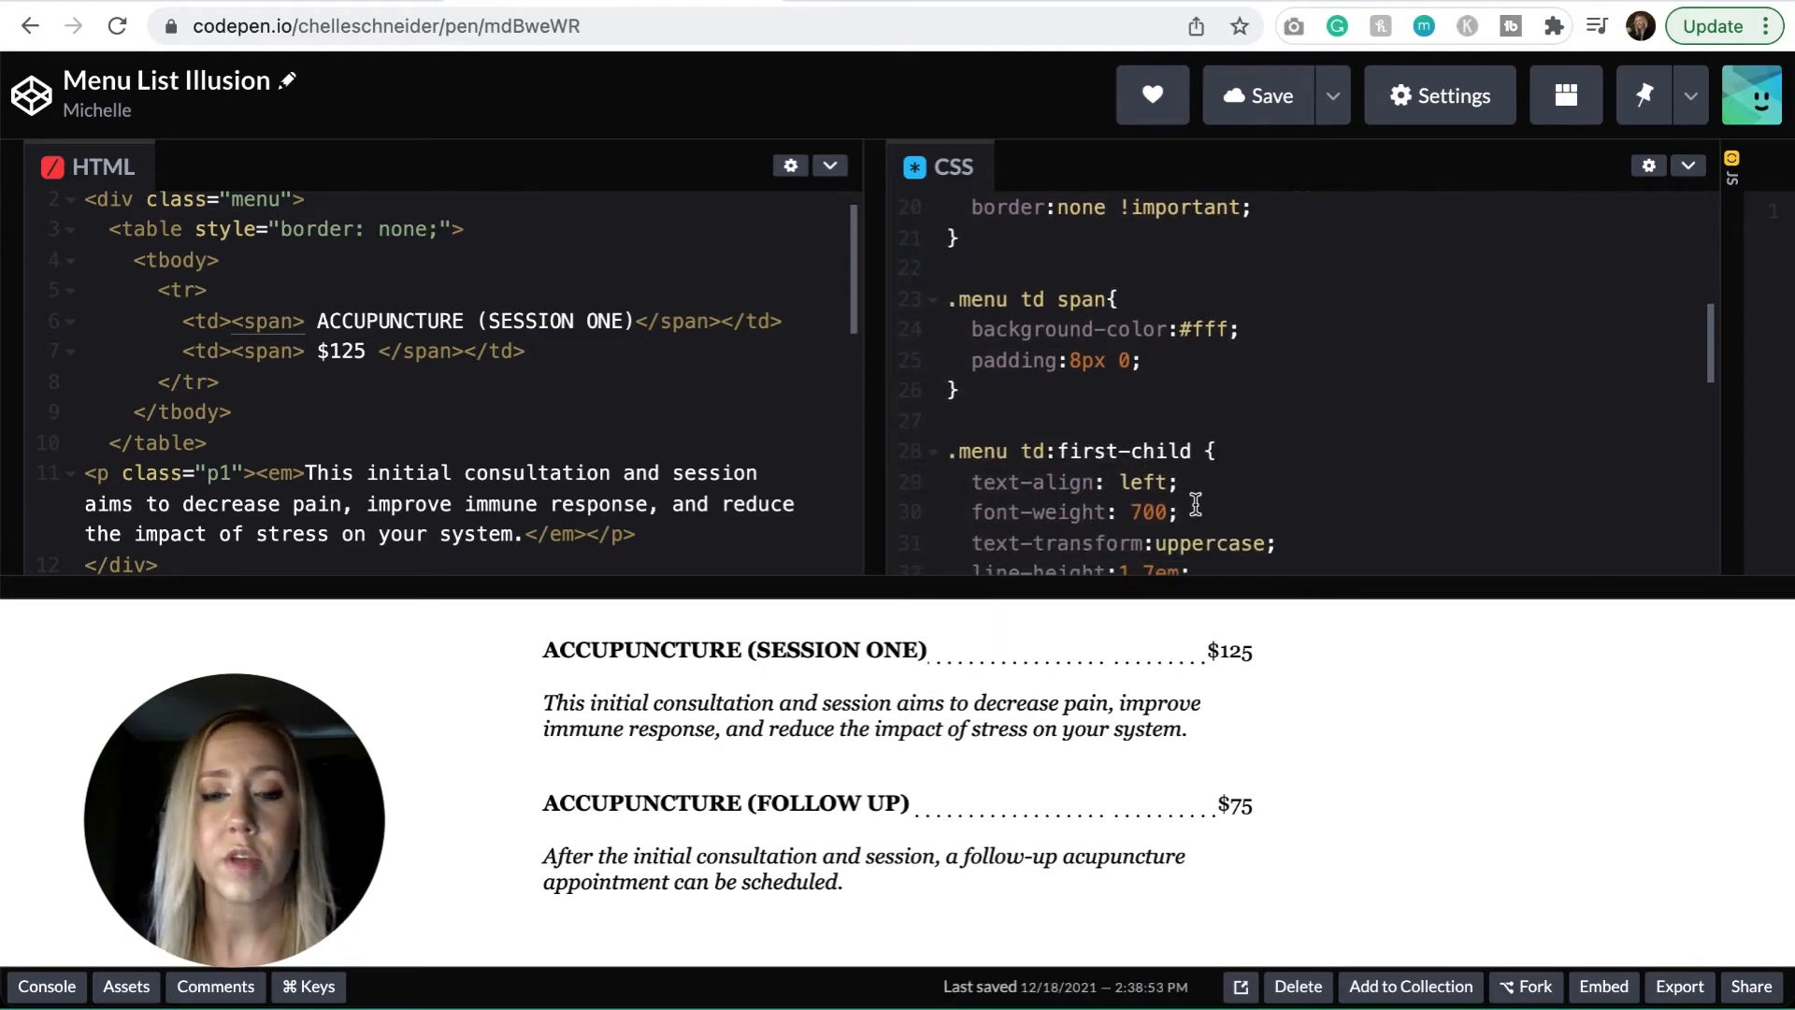
Scroll to .menu td:first-child span and set its padding-right to 10px
scroll(down, 3)
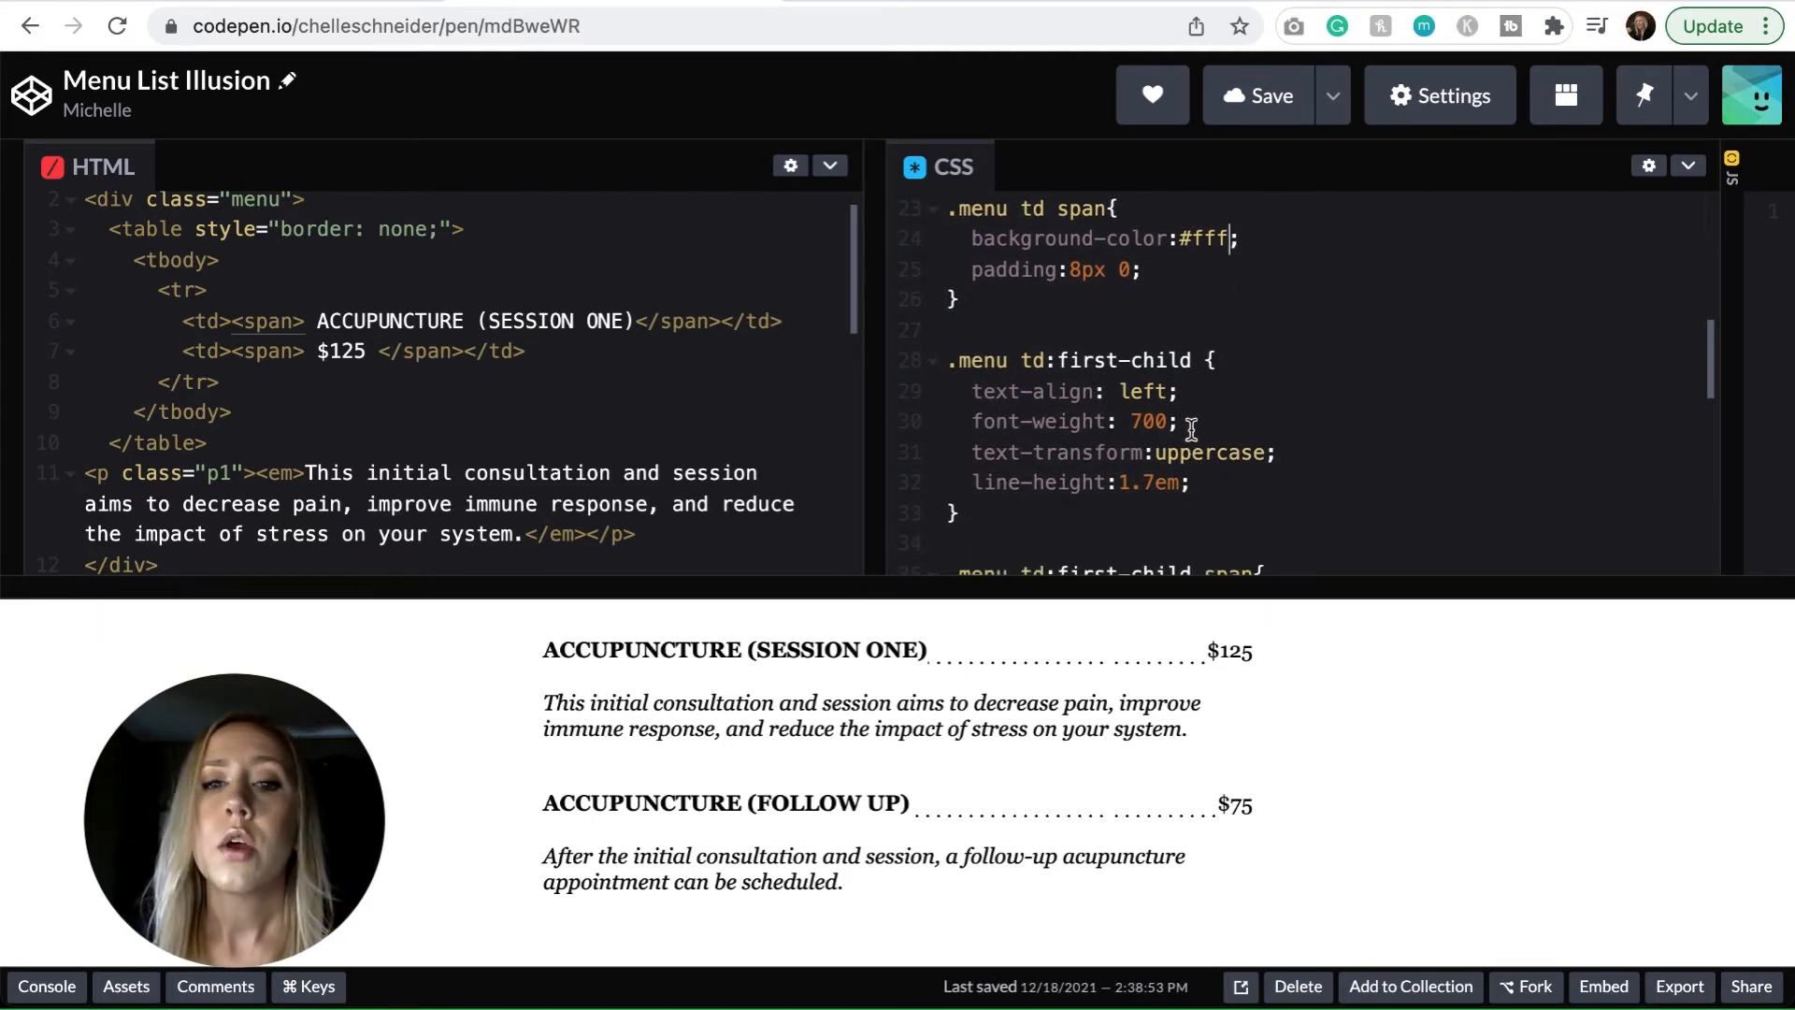
scroll(down, 3)
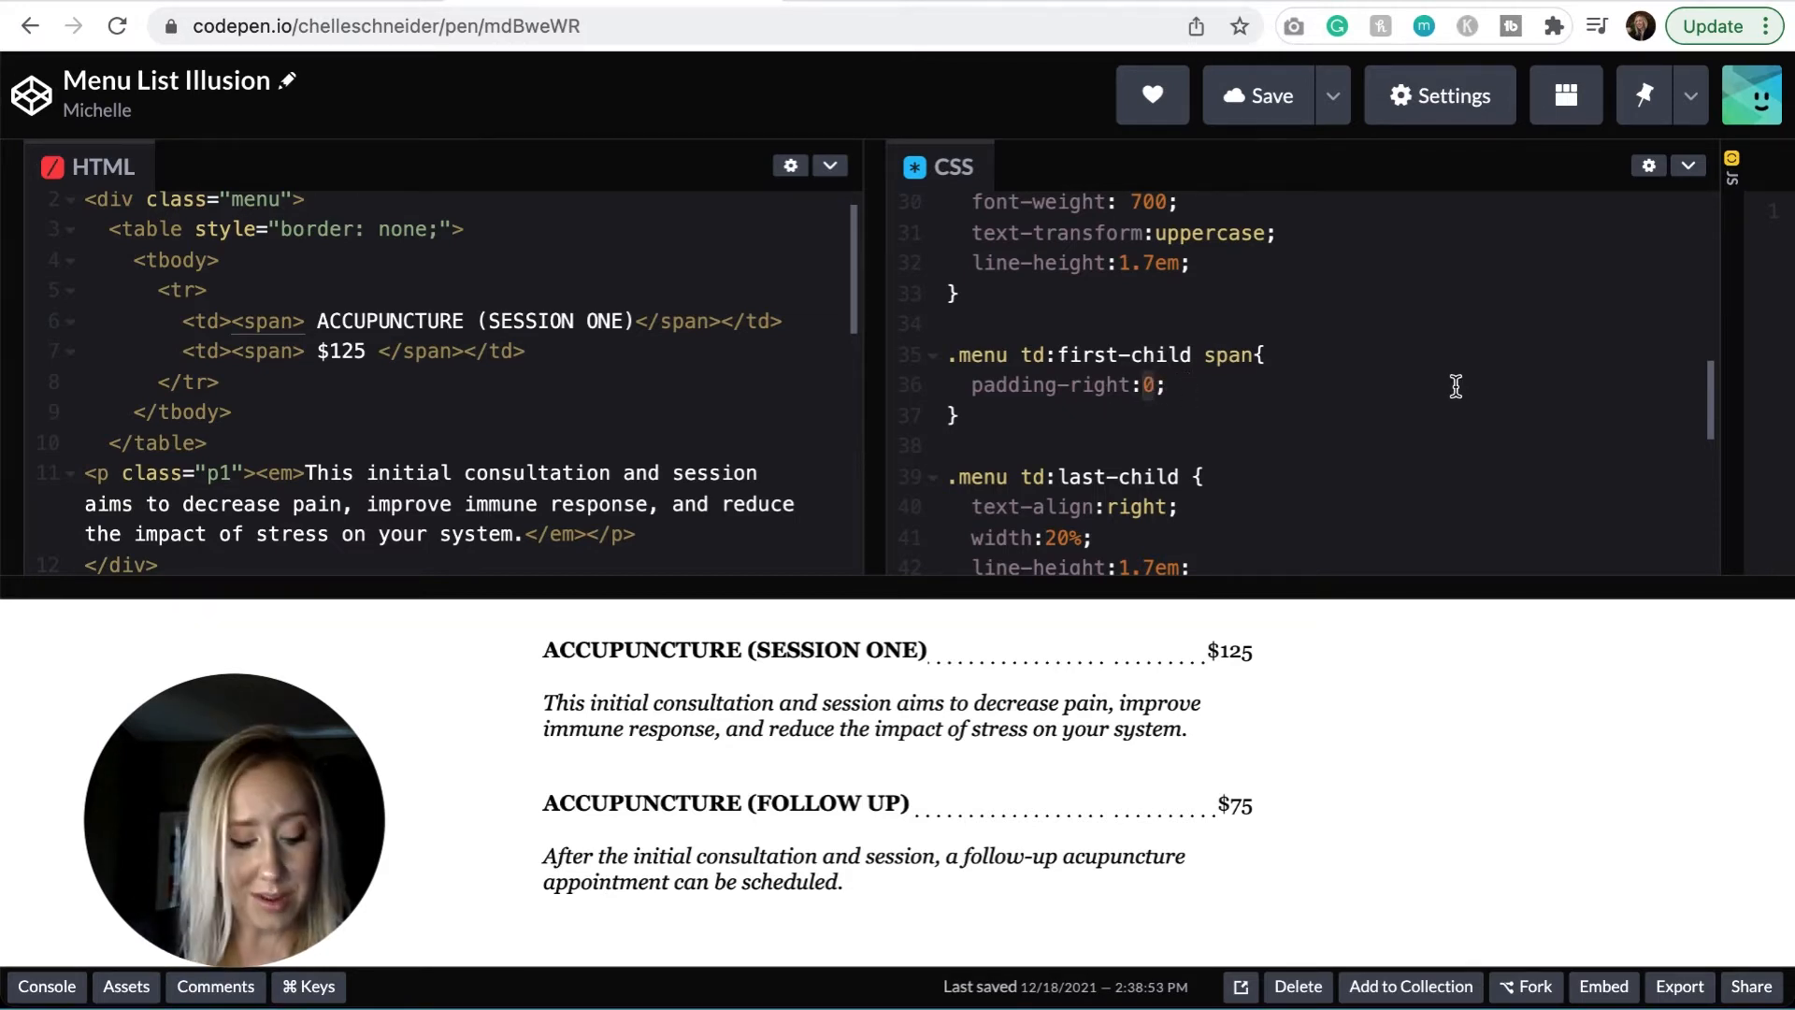
text(10px)
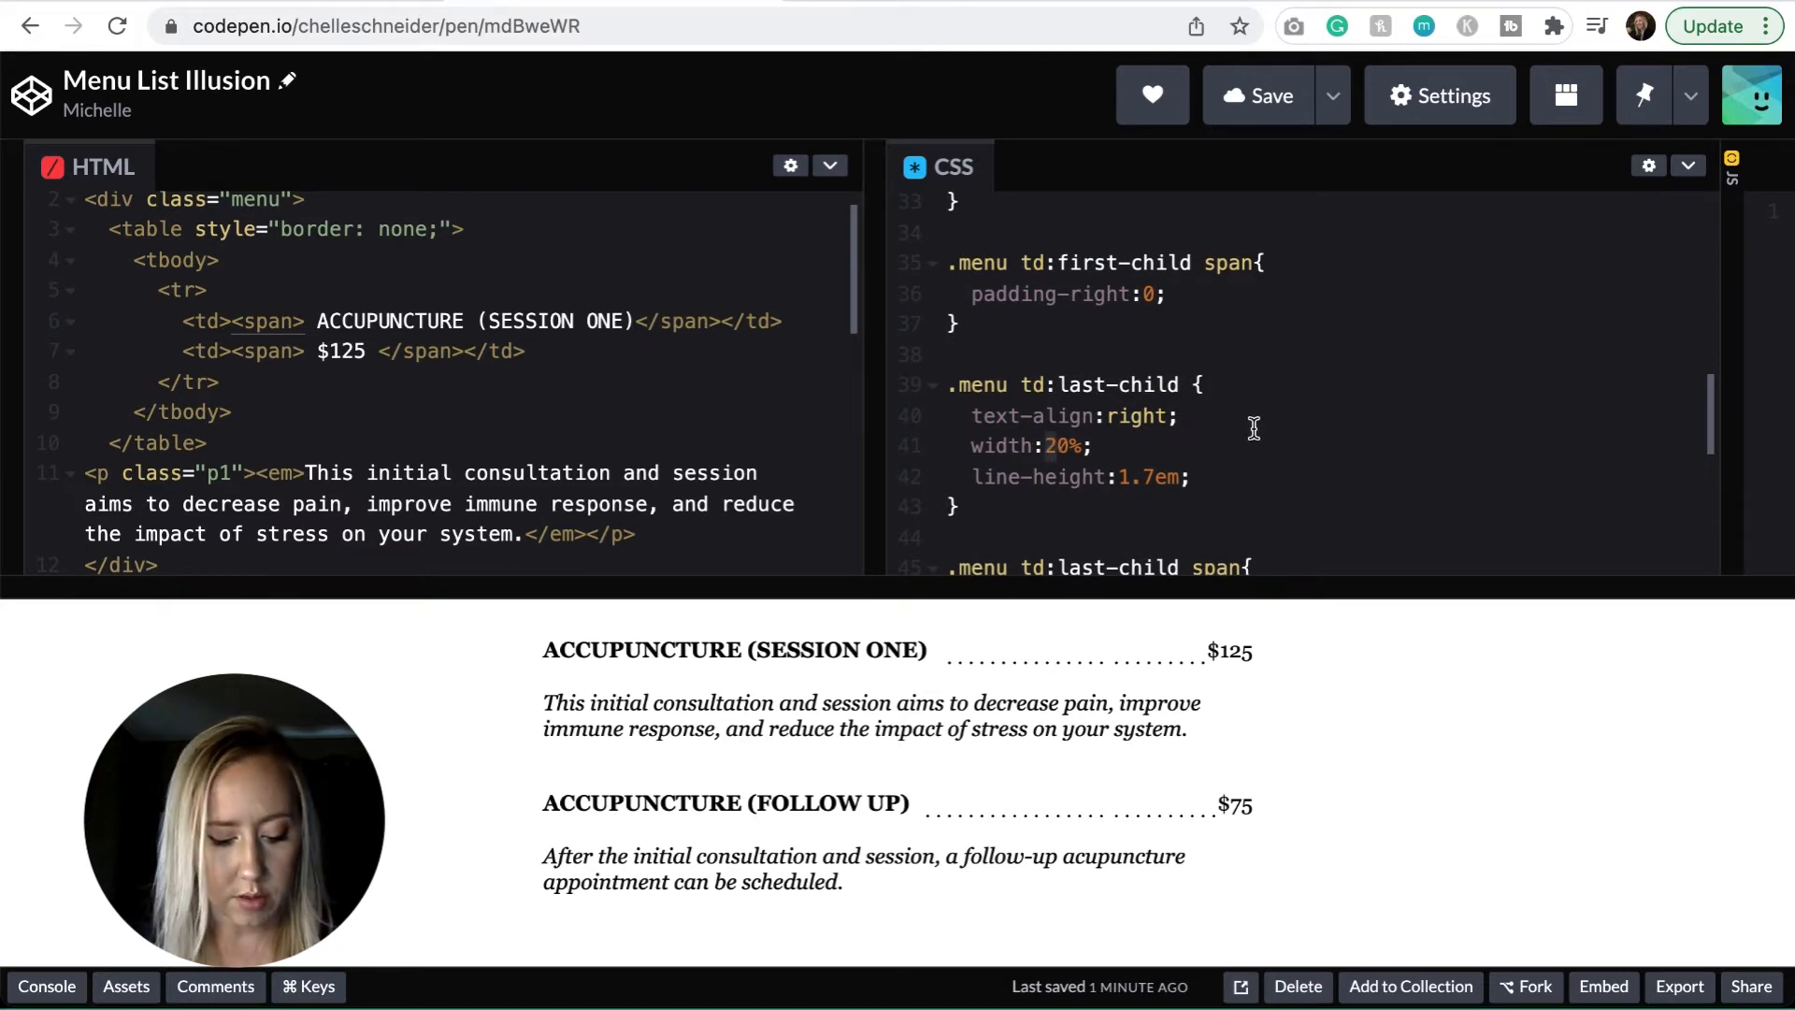
Try 30% width on .menu td:last-child, then restore it to 20%
text(3)
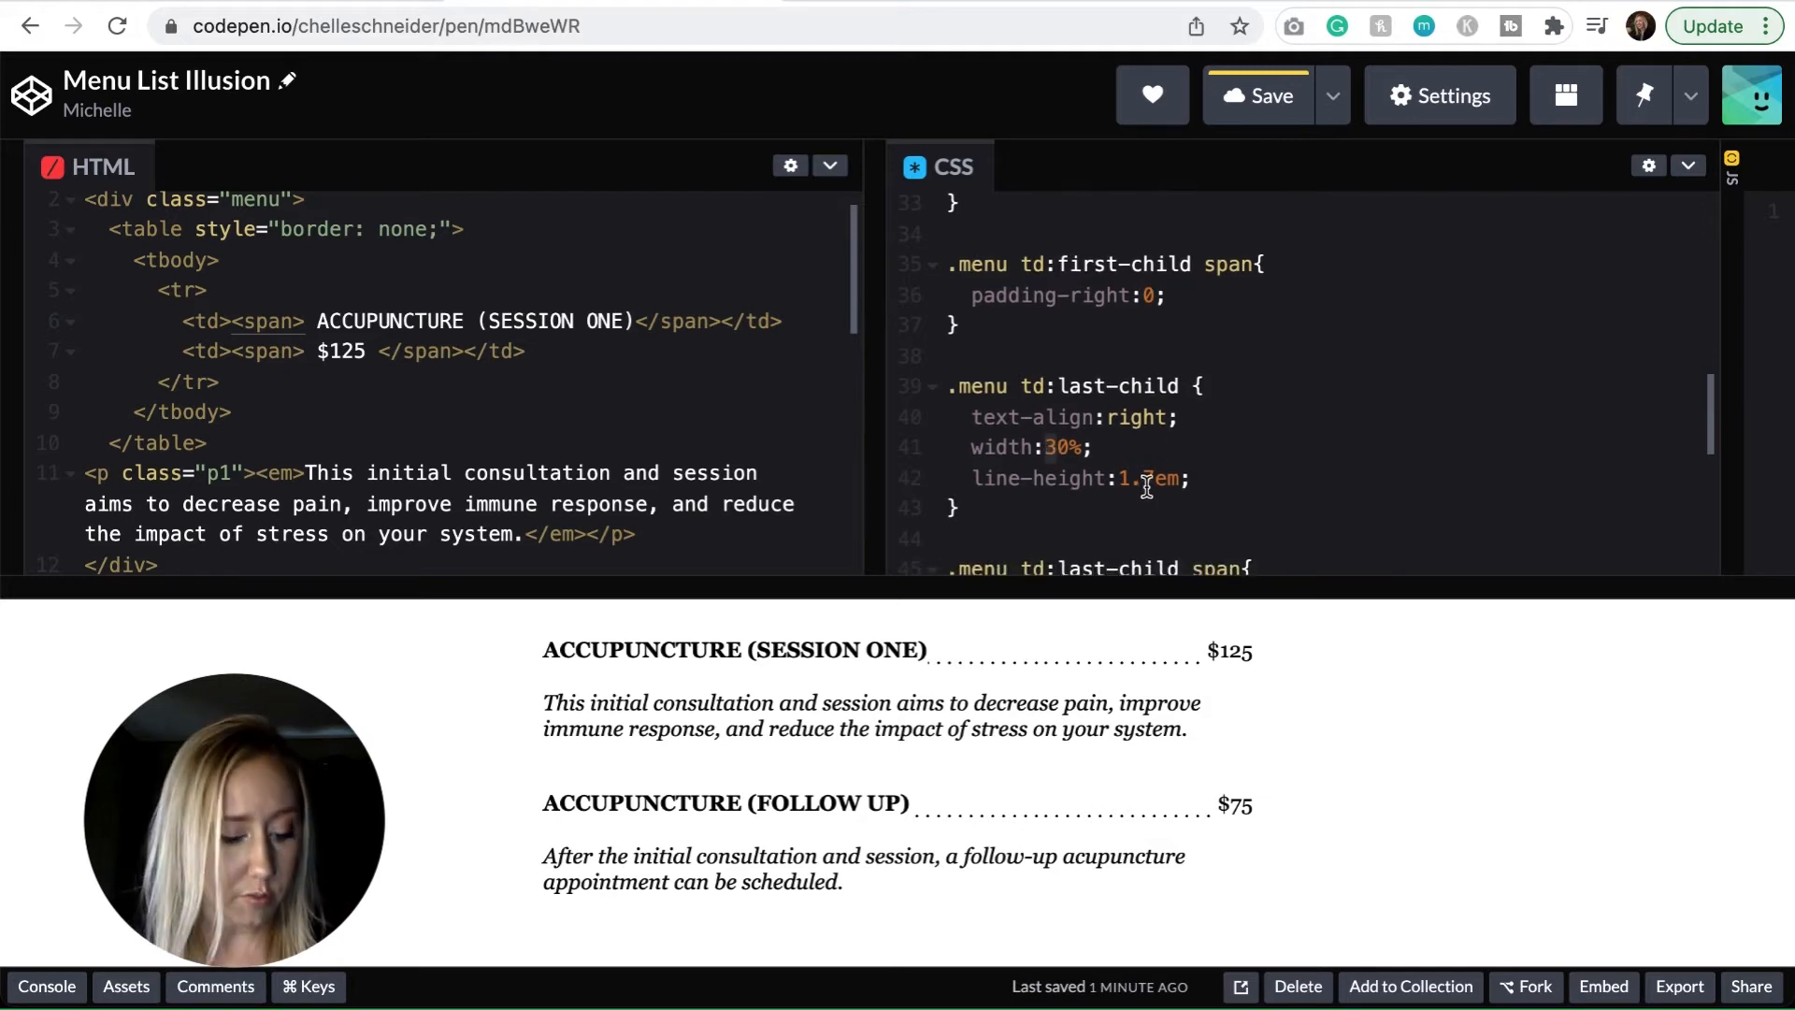
text(20)
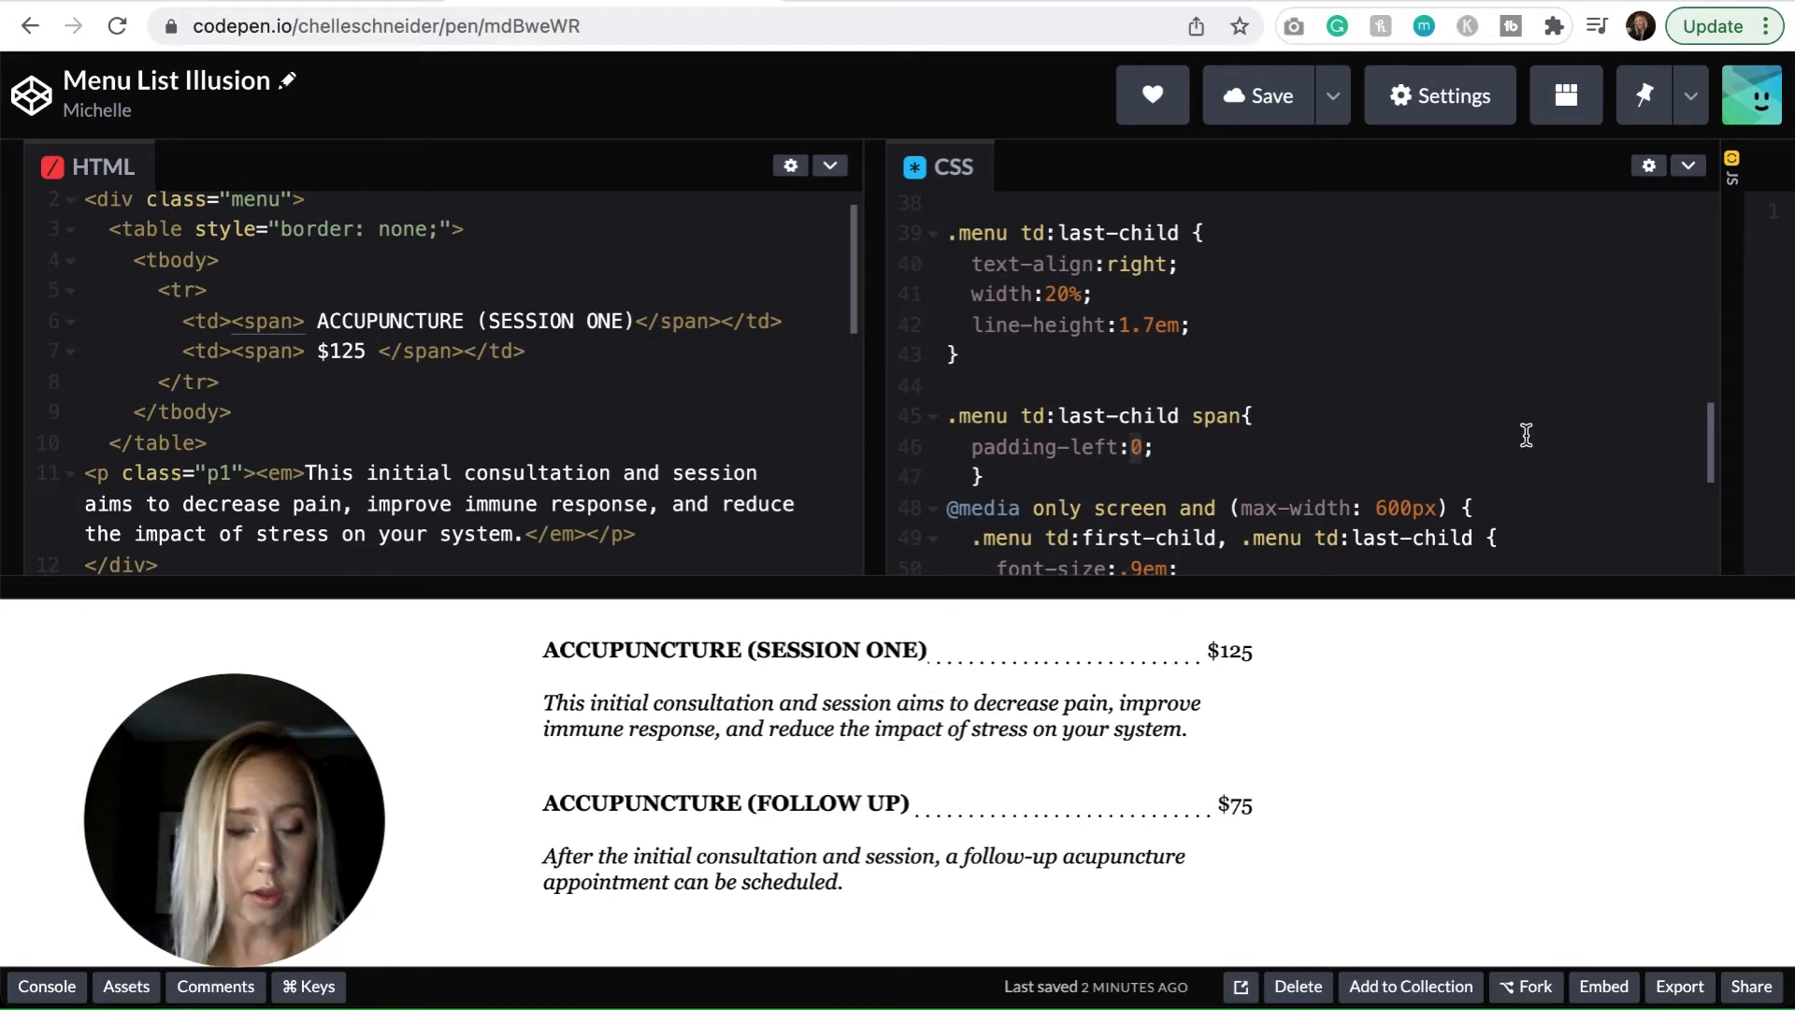
Change the spacing value to 20px so the leaders stop short of the prices
text(20p)
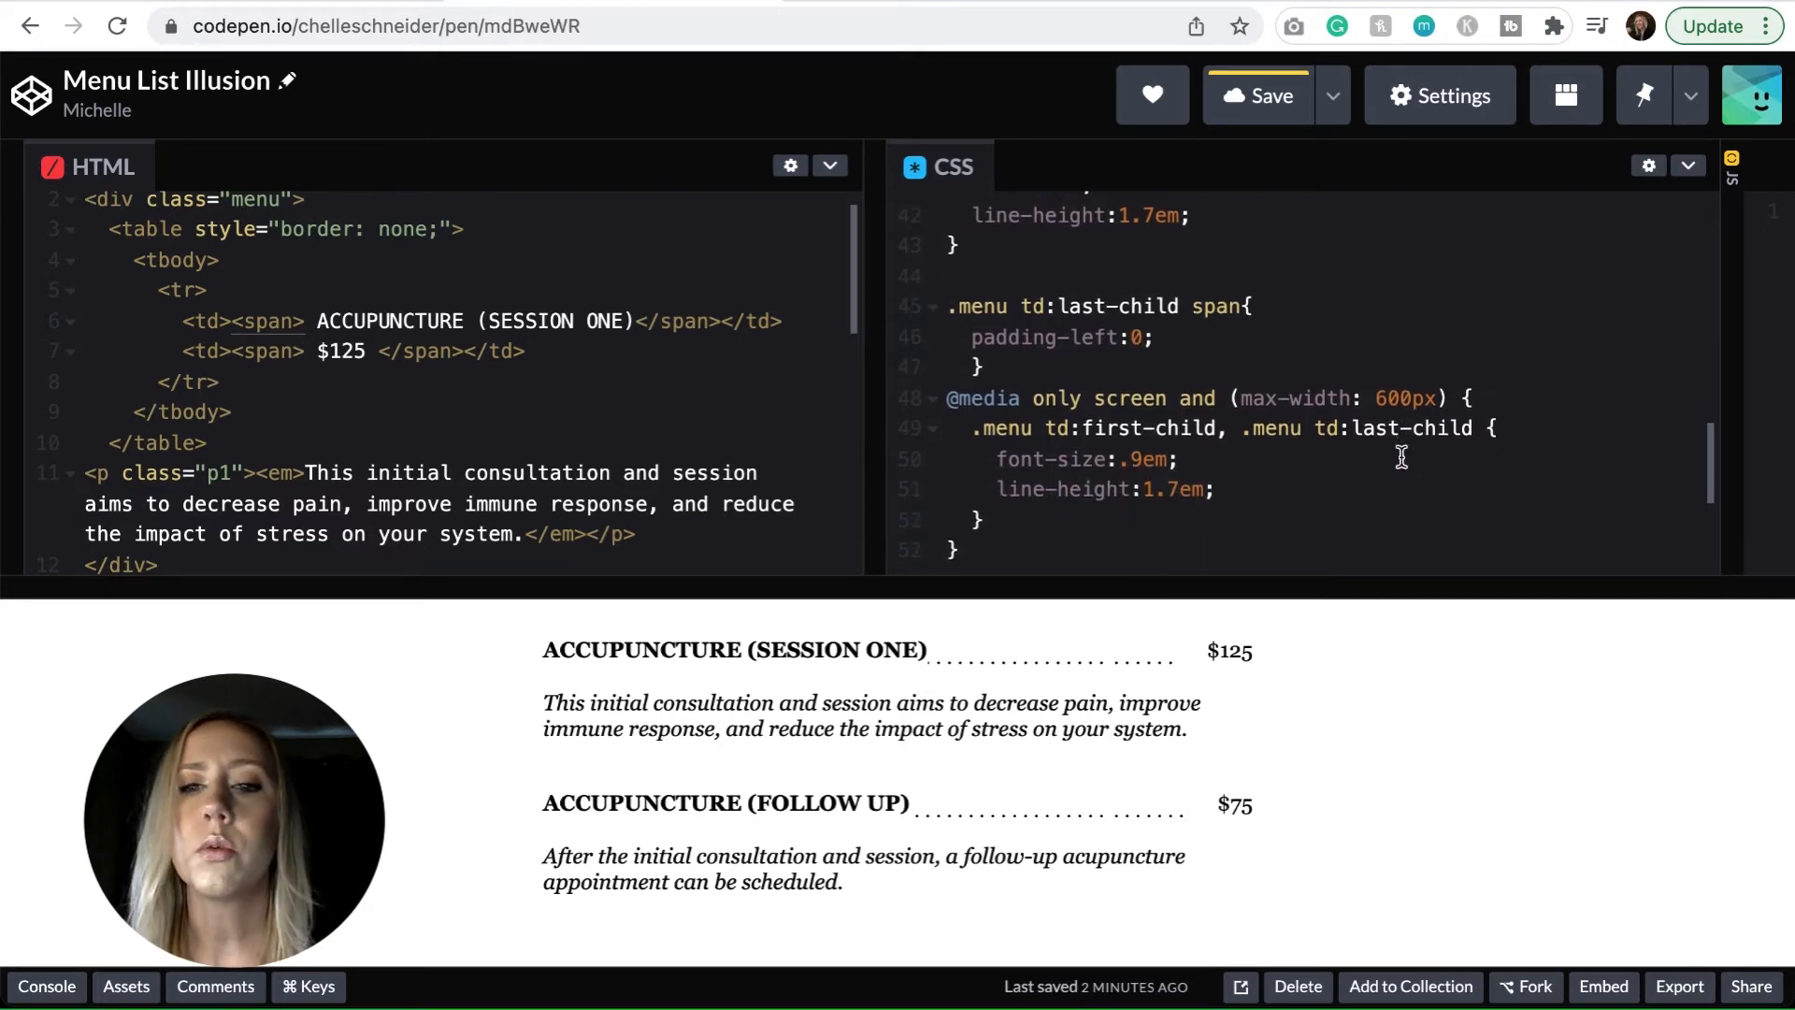
scroll(down, 3)
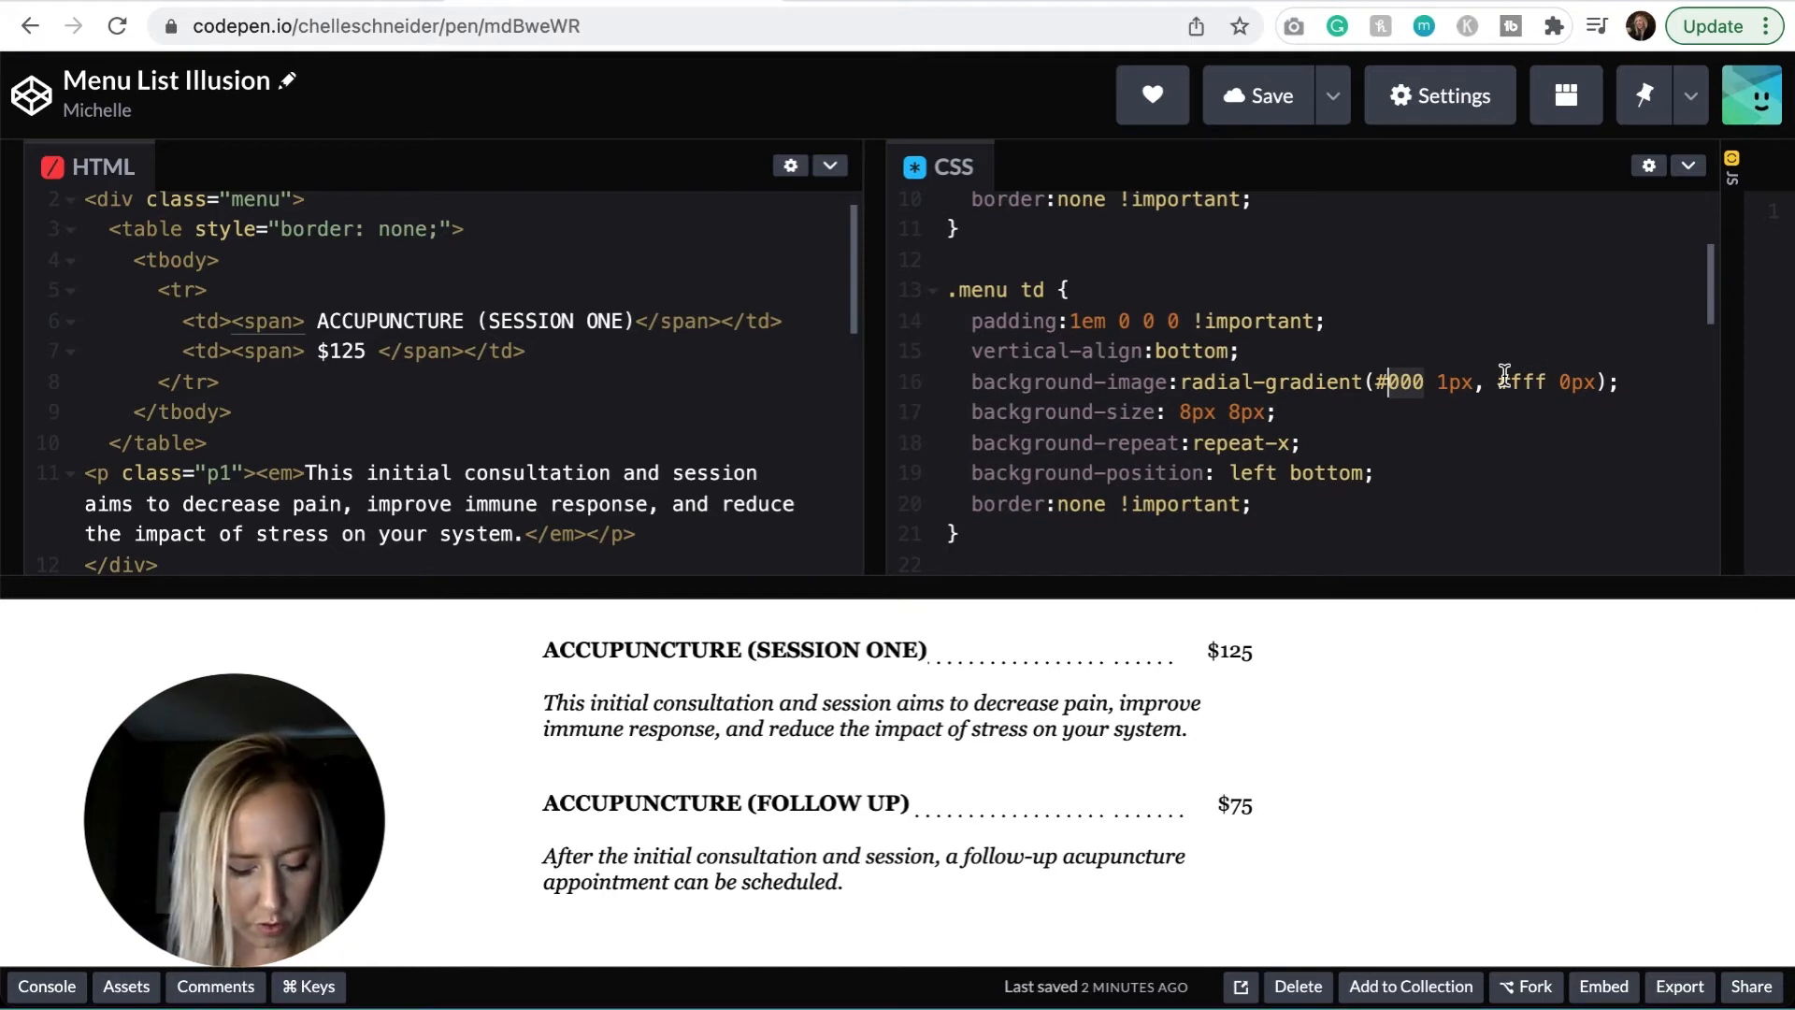
Change the radial-gradient colors from #000 to #ff0000 and from #fff to #00ff00
text(ff0000)
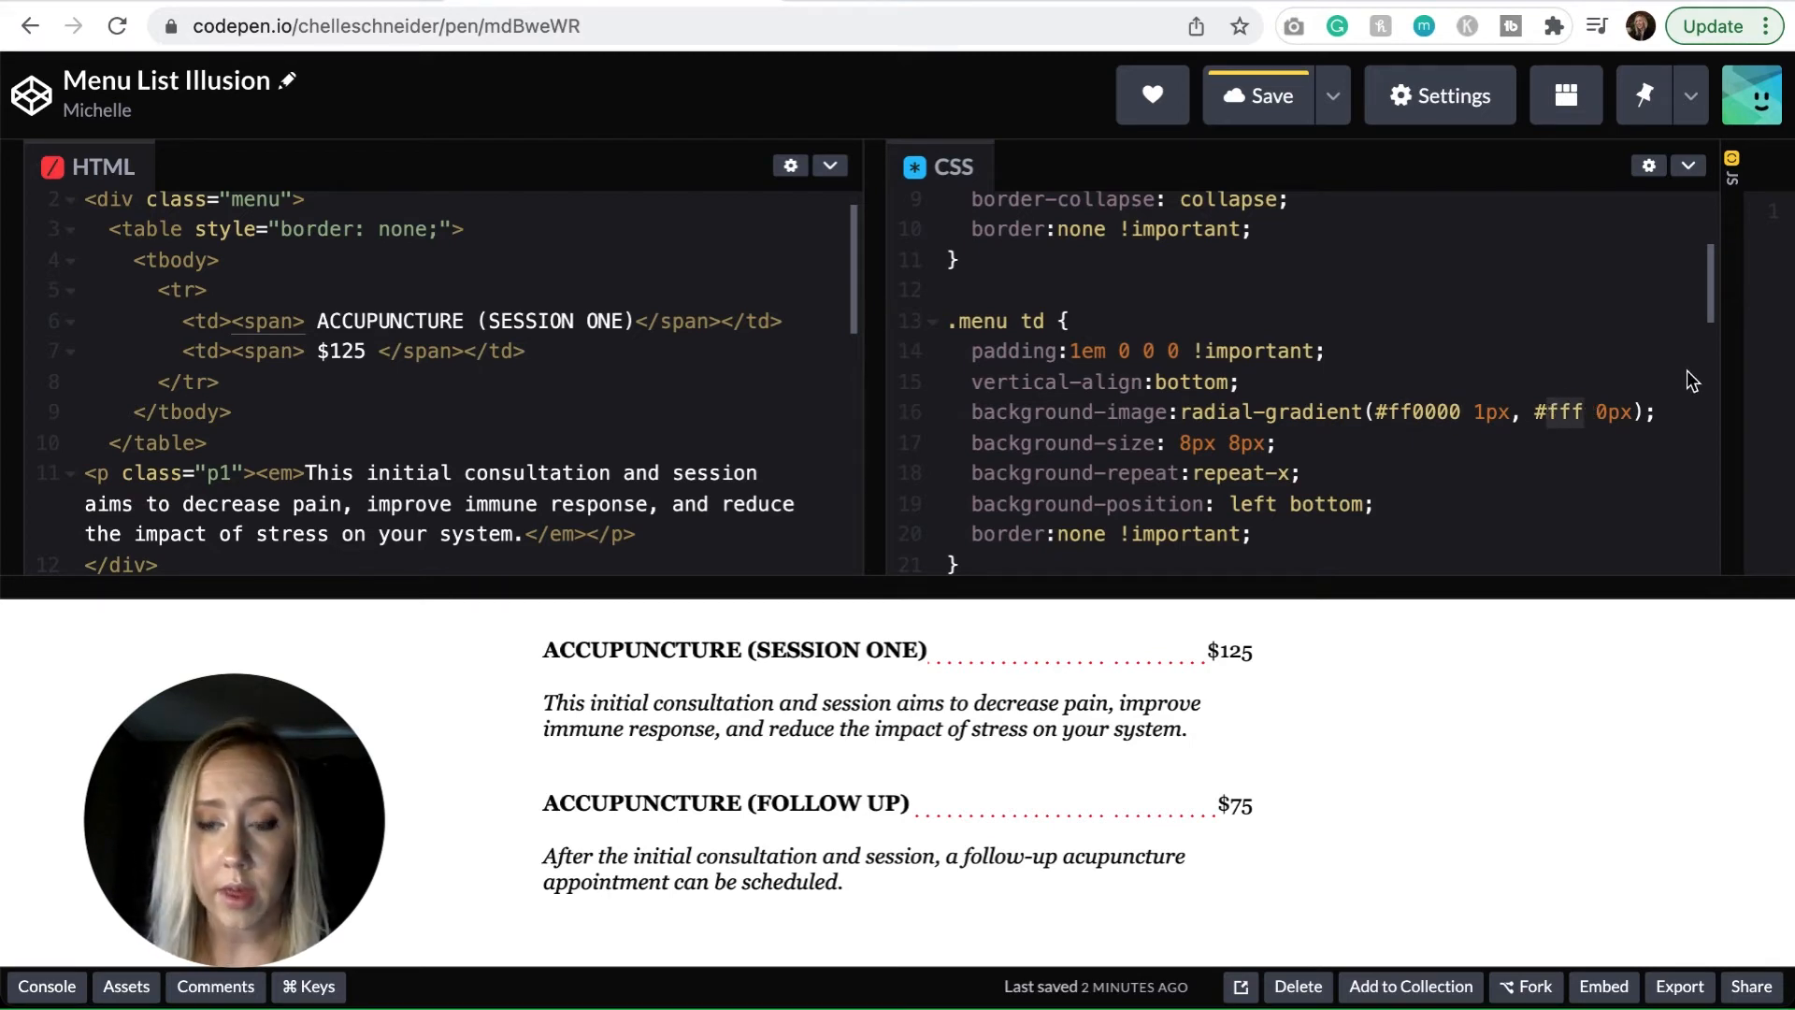
text(00ff00)
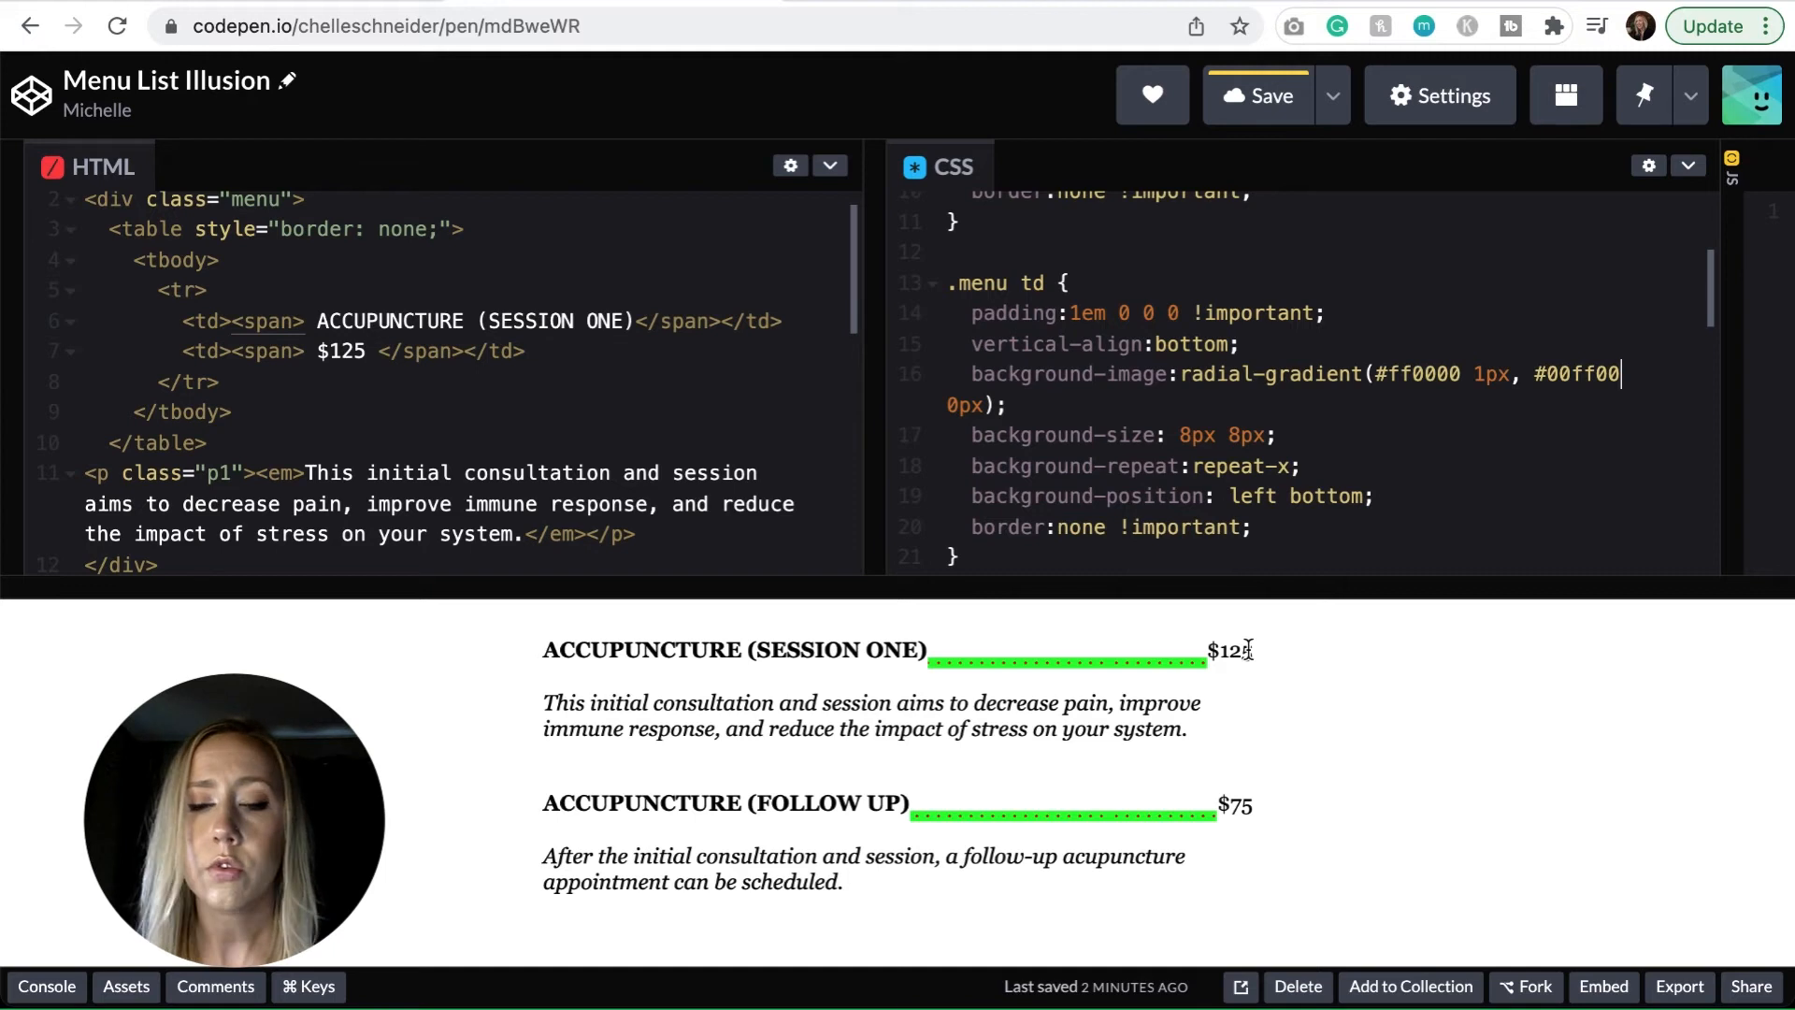
mouse_move(1601, 361)
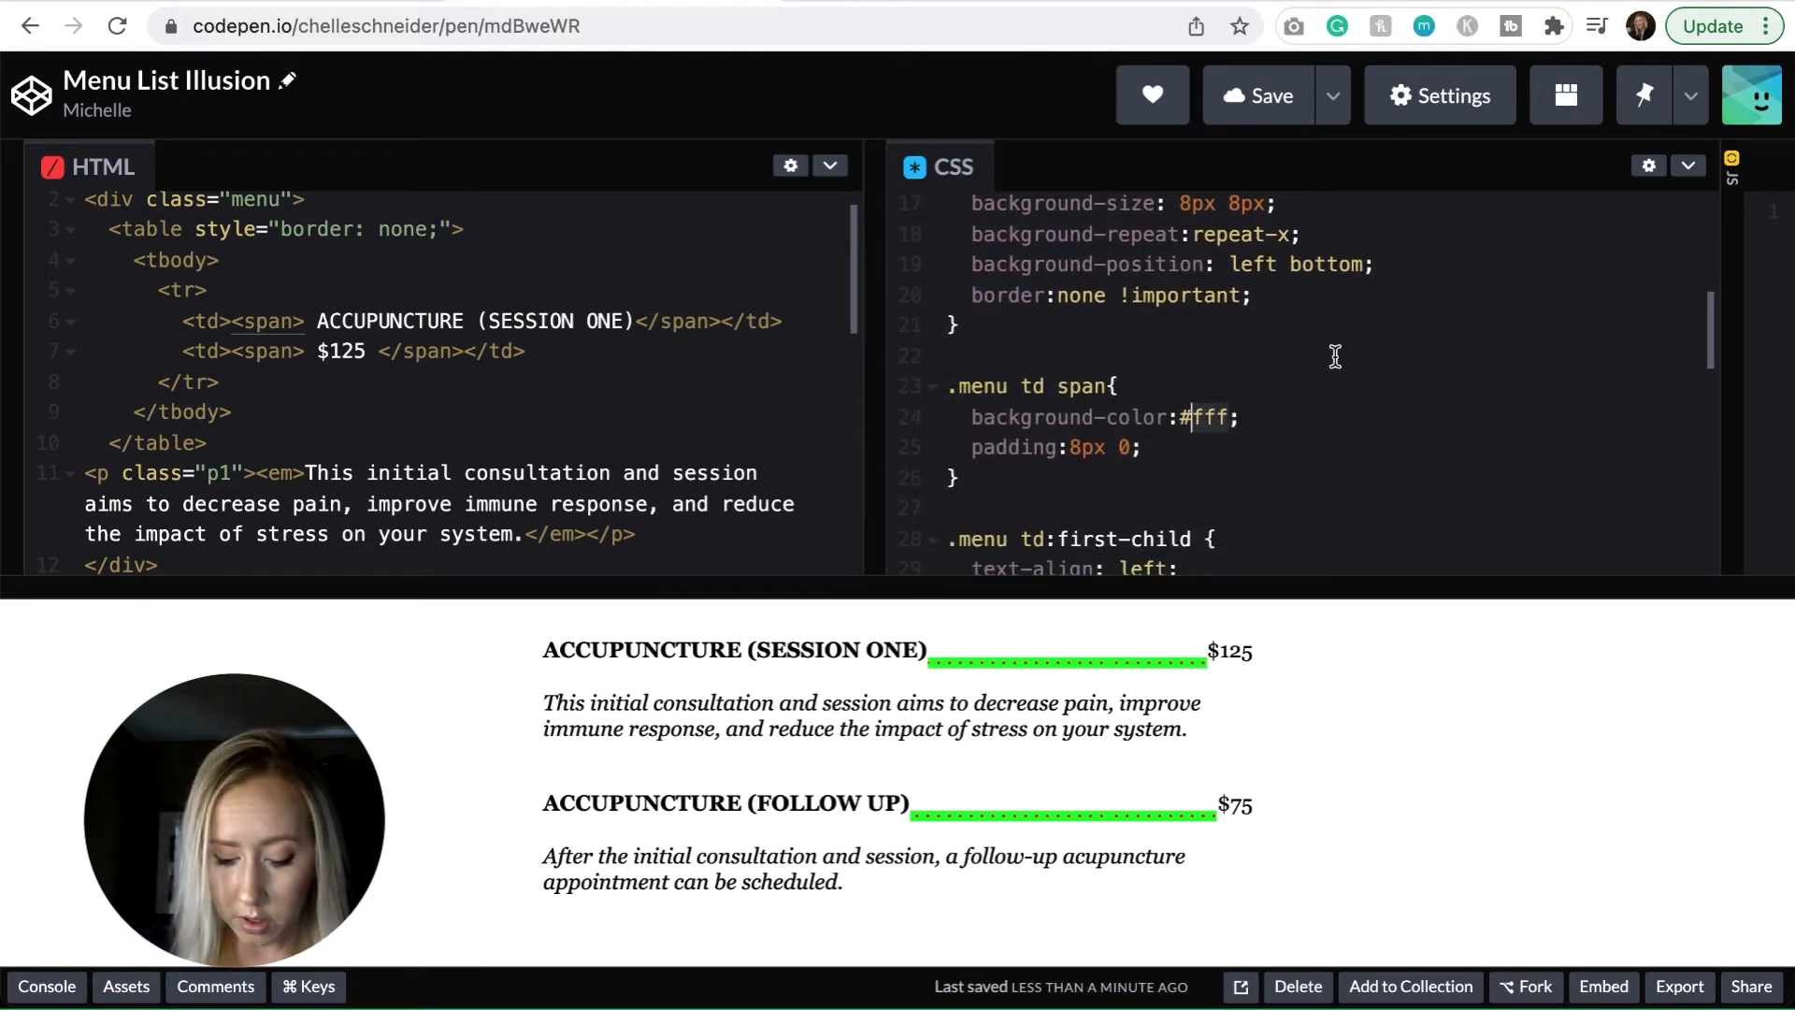
Set the .menu td span background to #00ff00 and add background:#00ff00 to .container
text(00ff000)
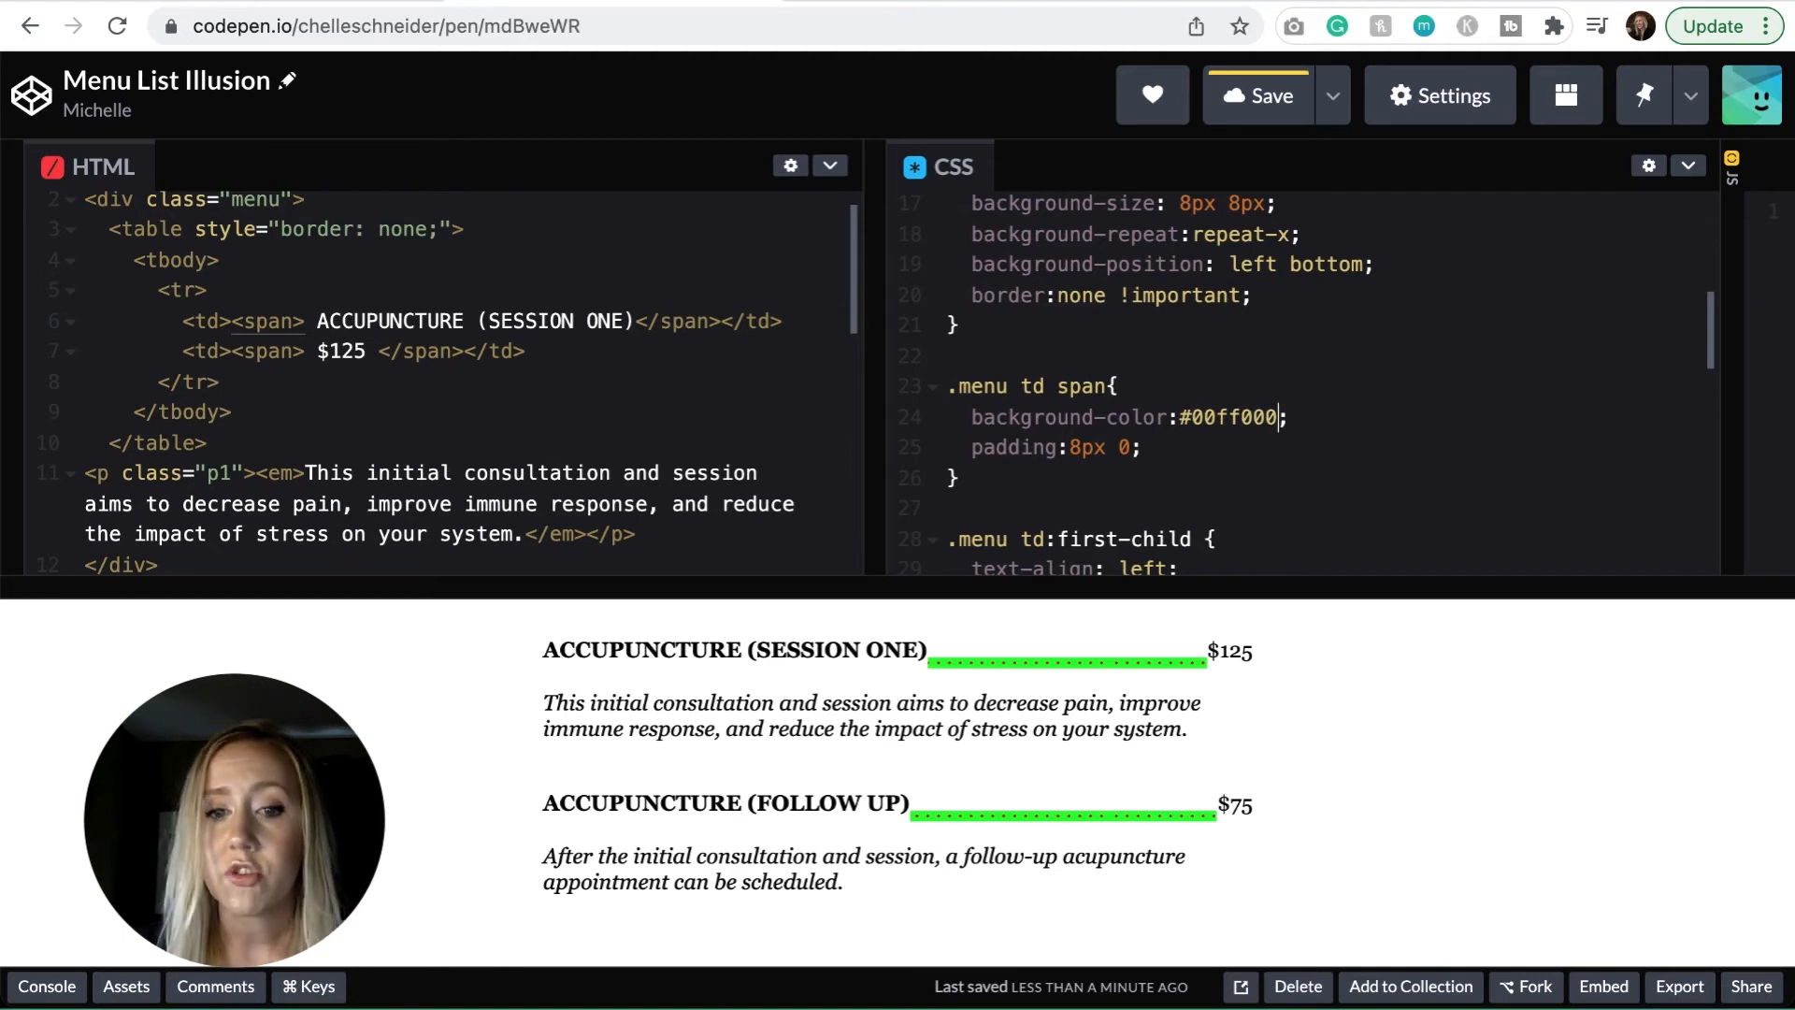
key(Backspace)
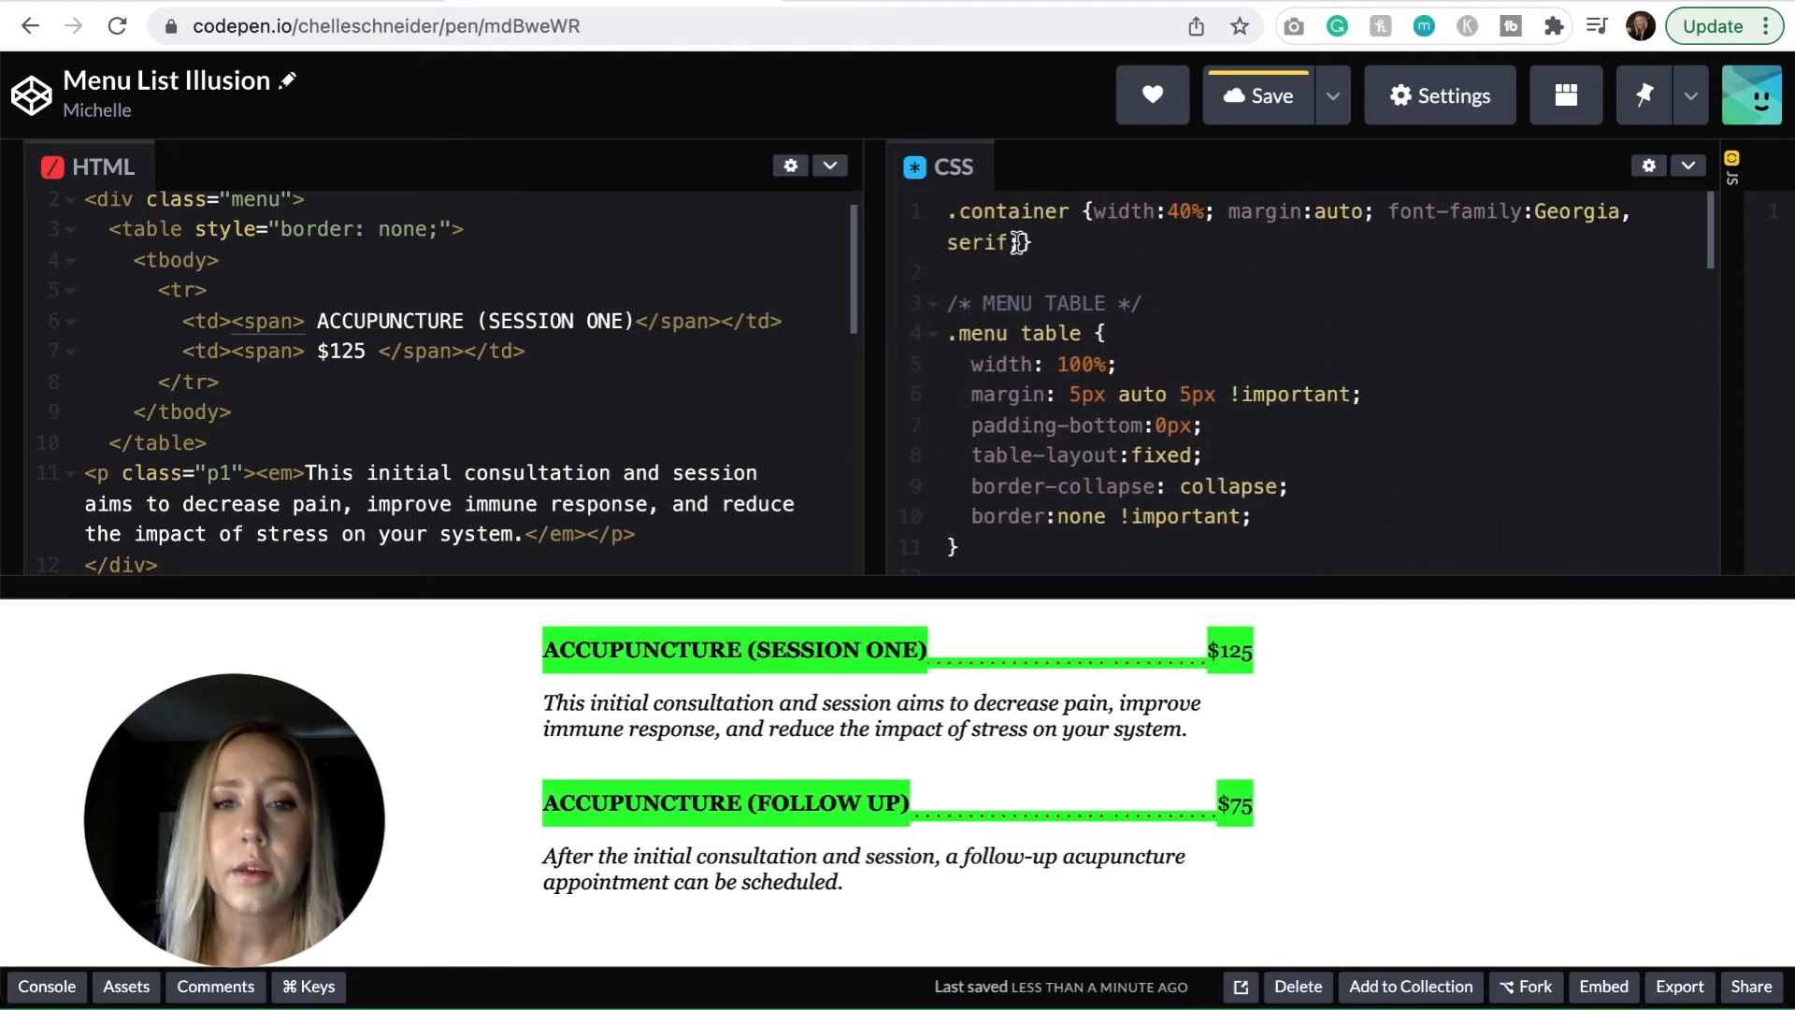
text(bac)
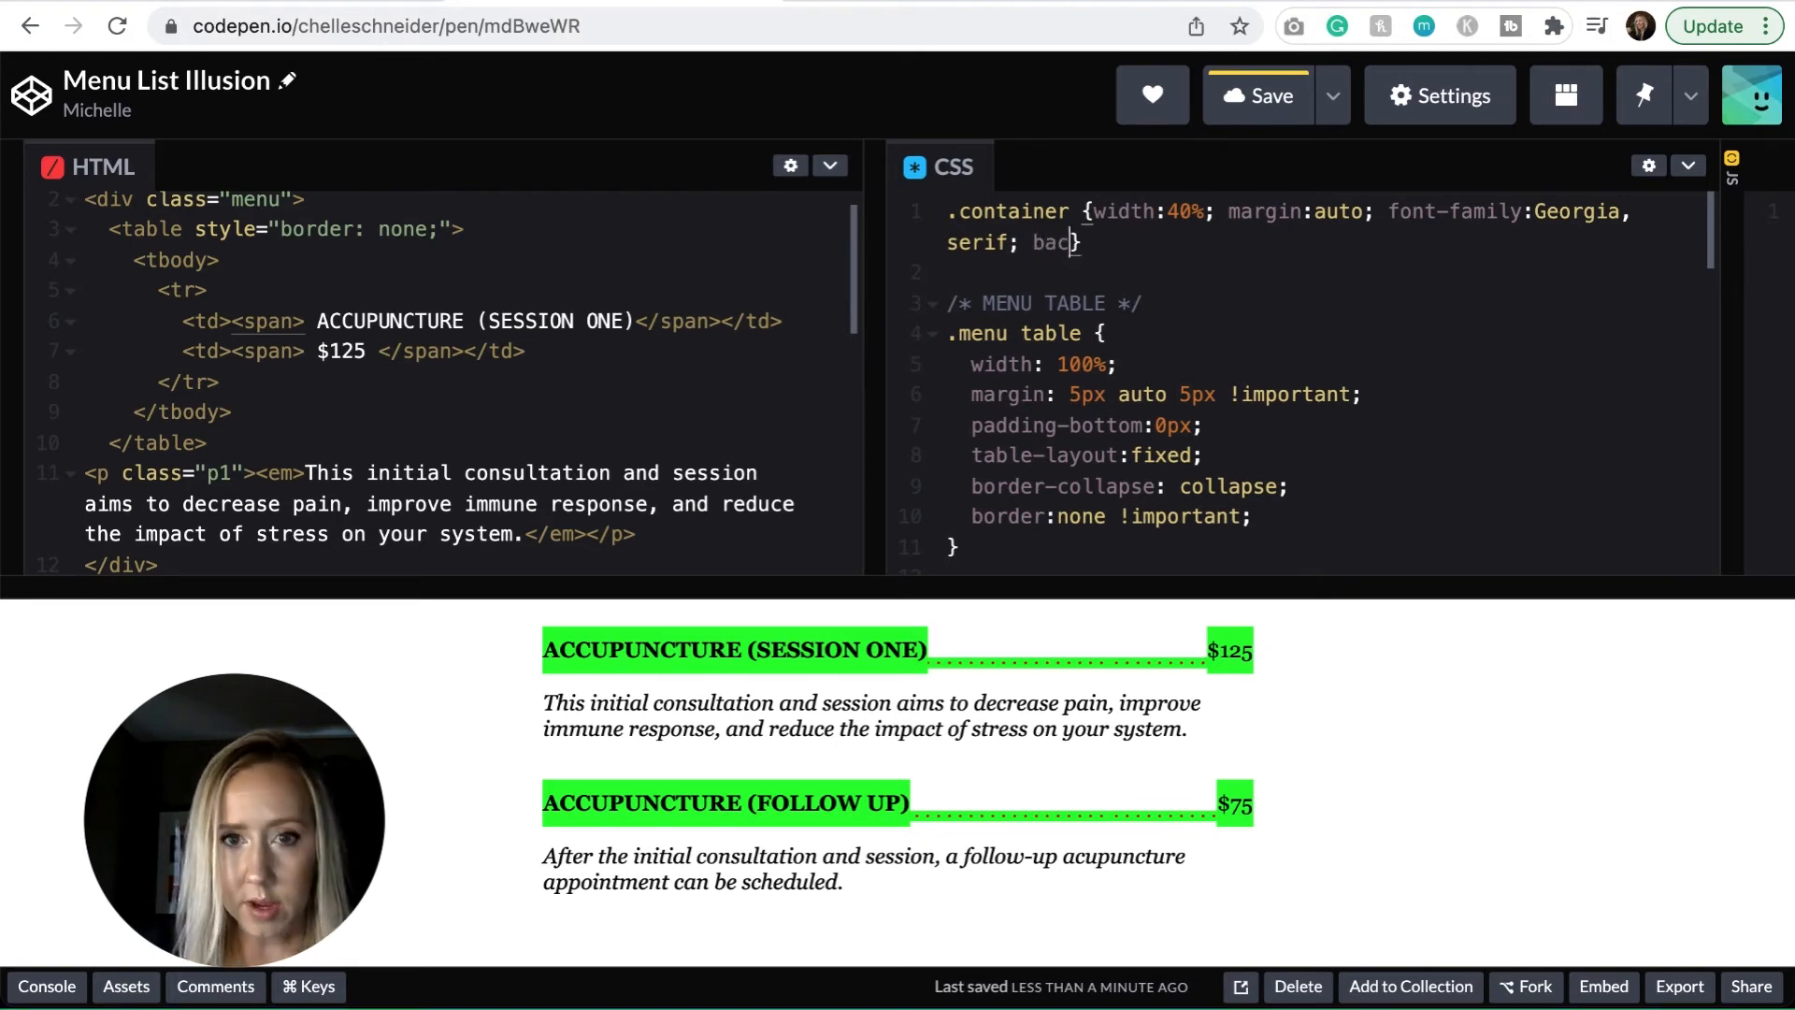
text(kground:)
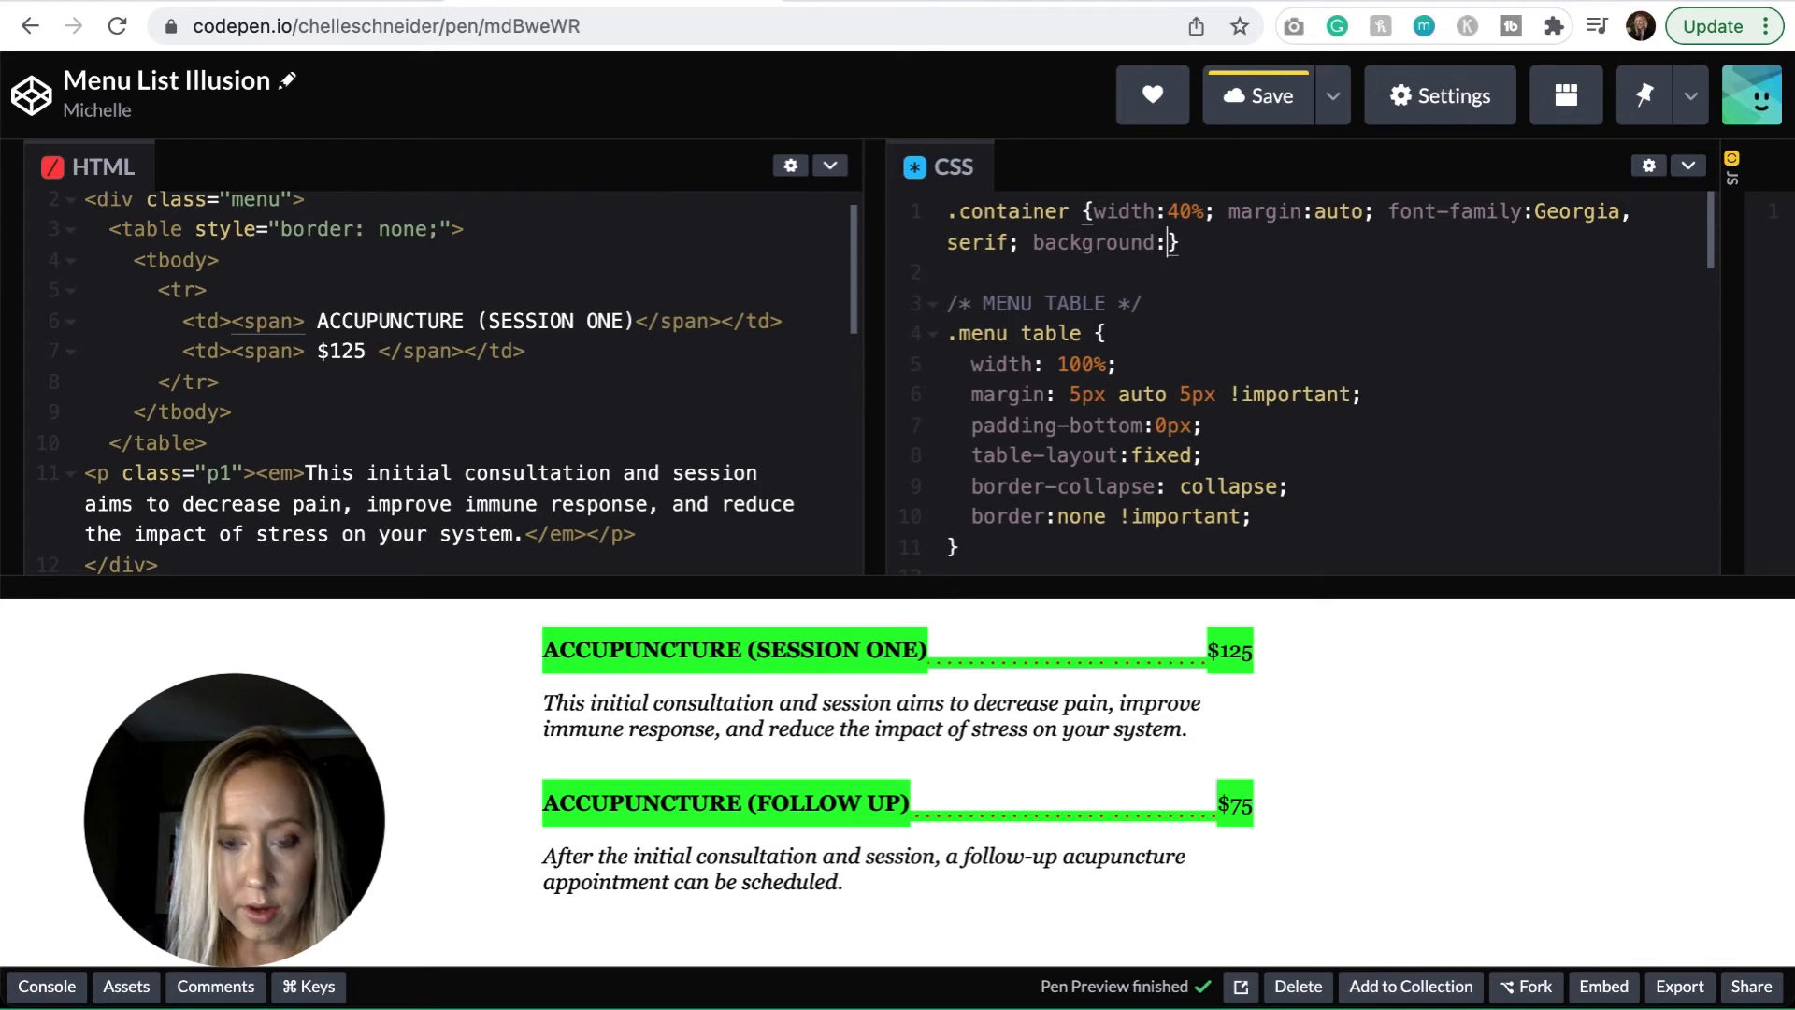
text(#0)
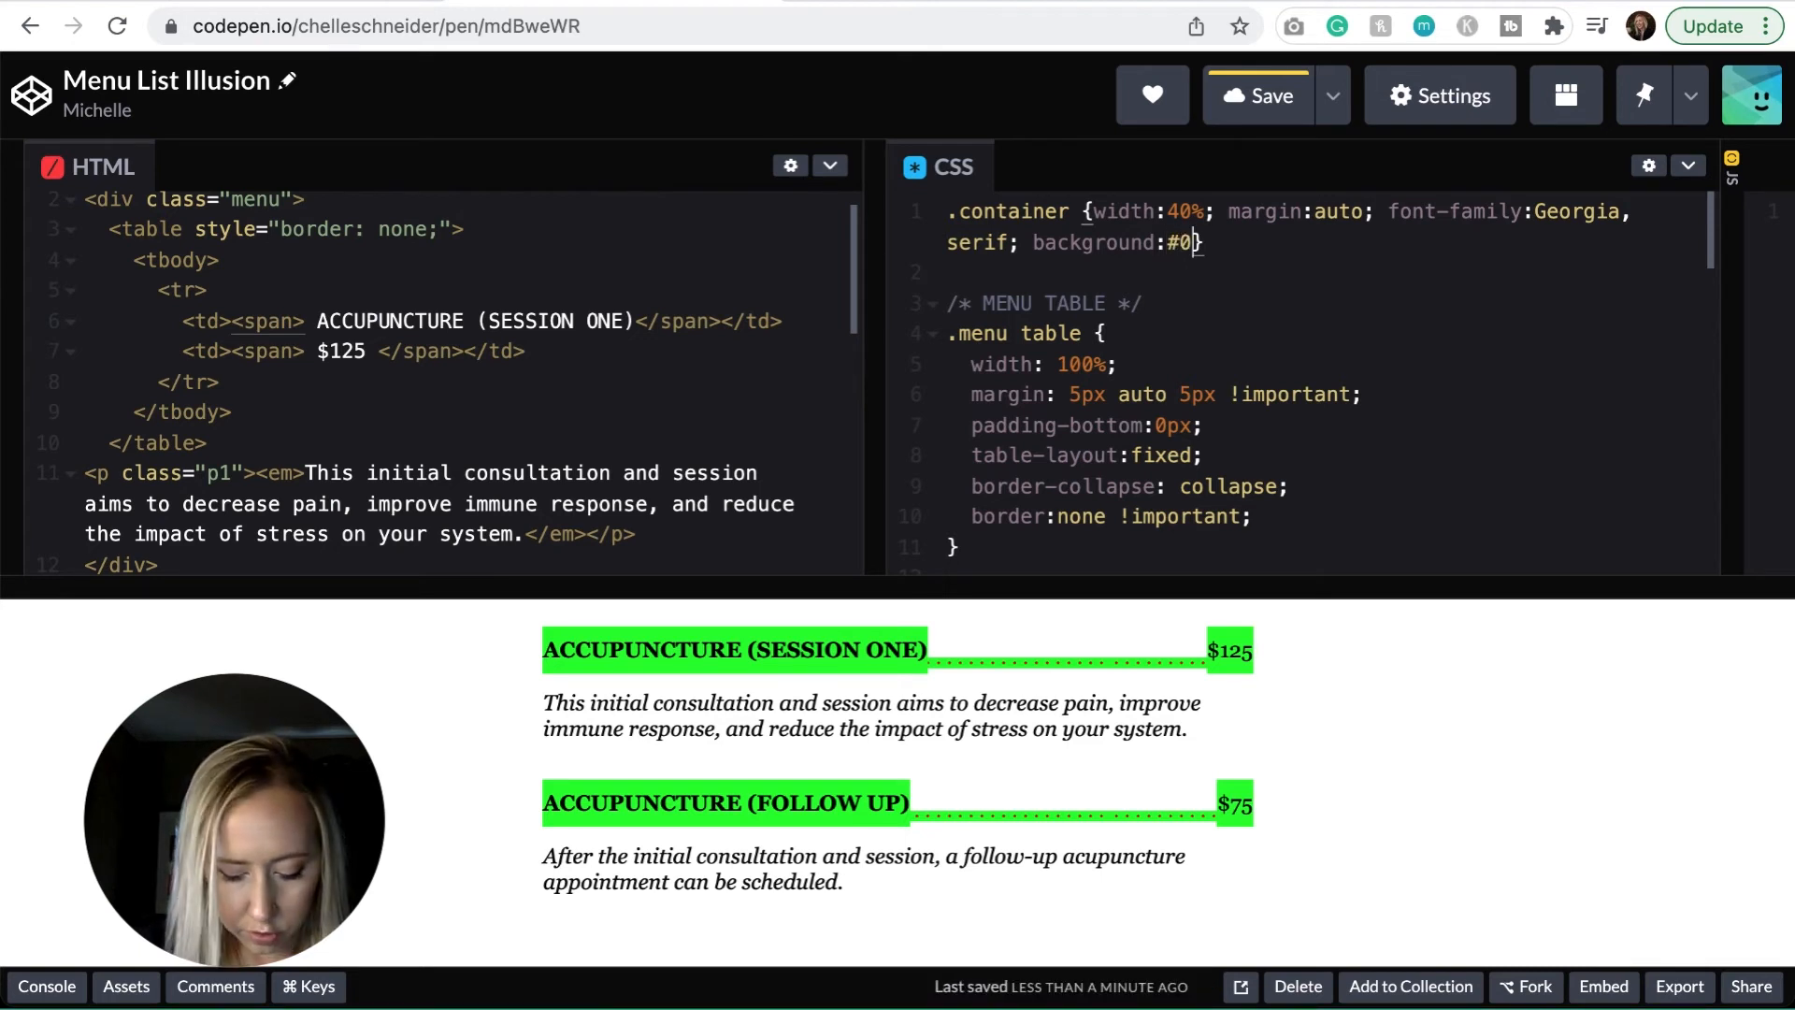
text(ff00;})
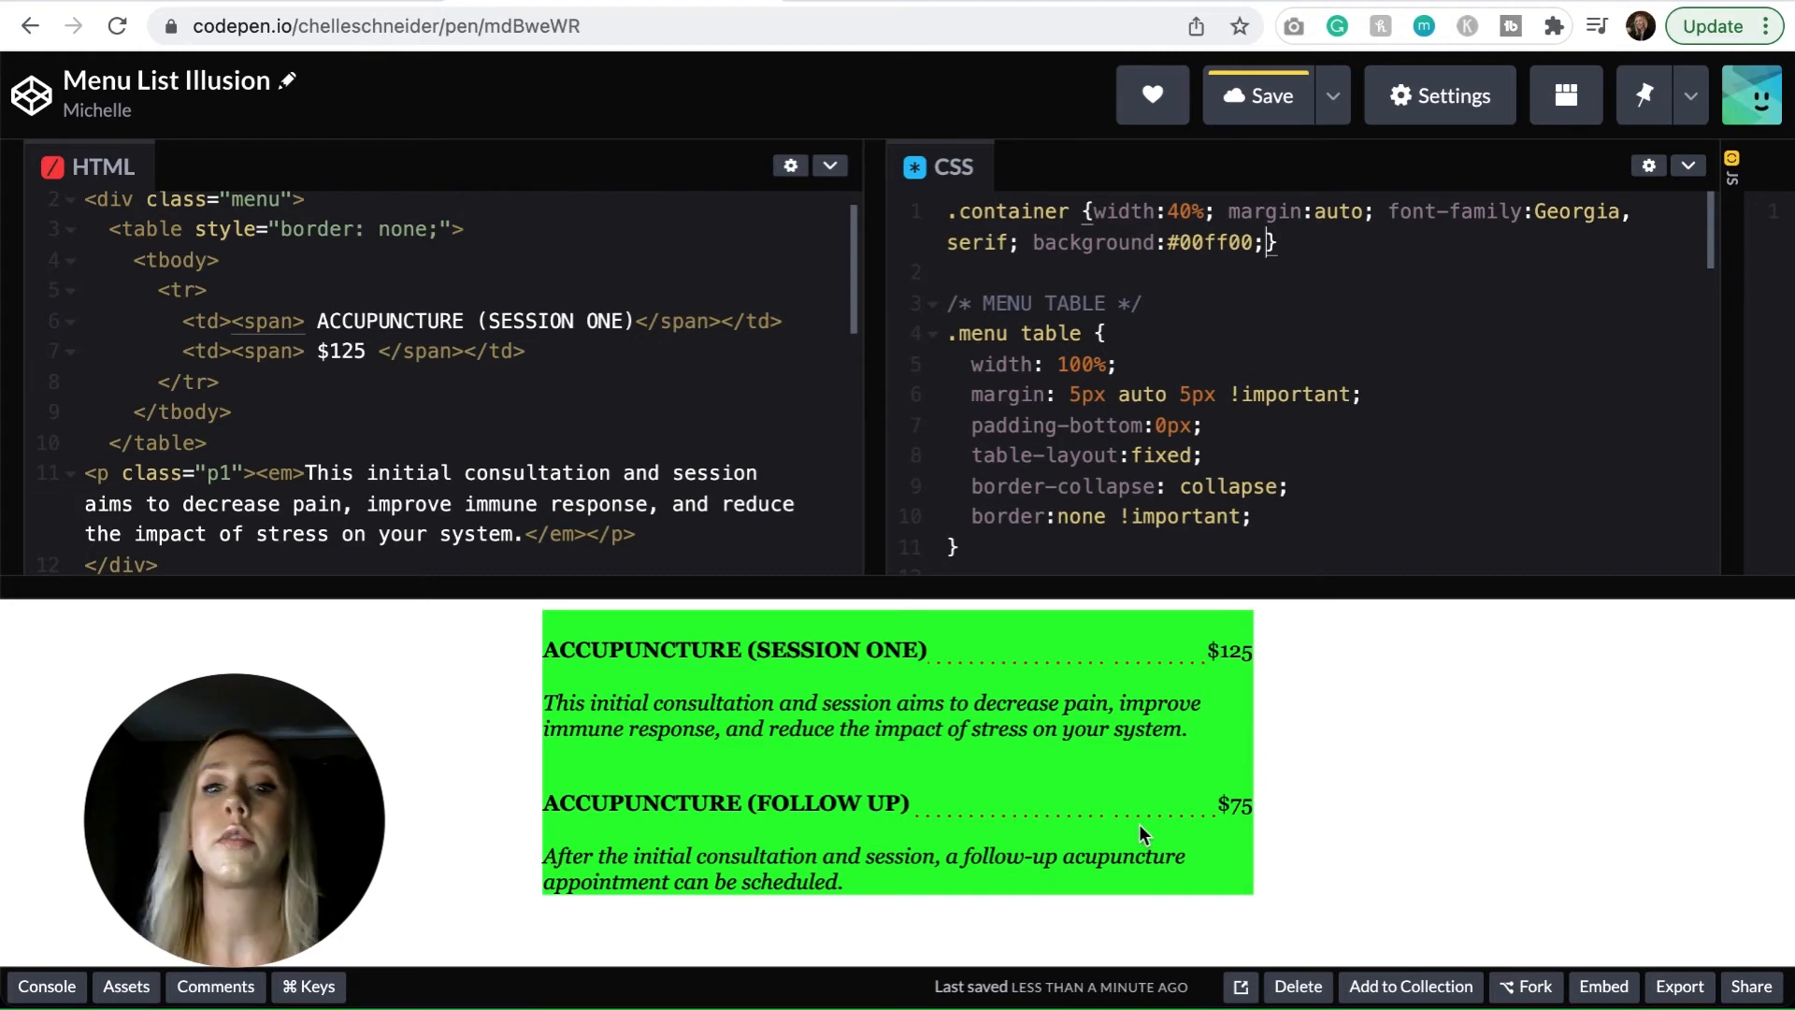
mouse_move(989, 647)
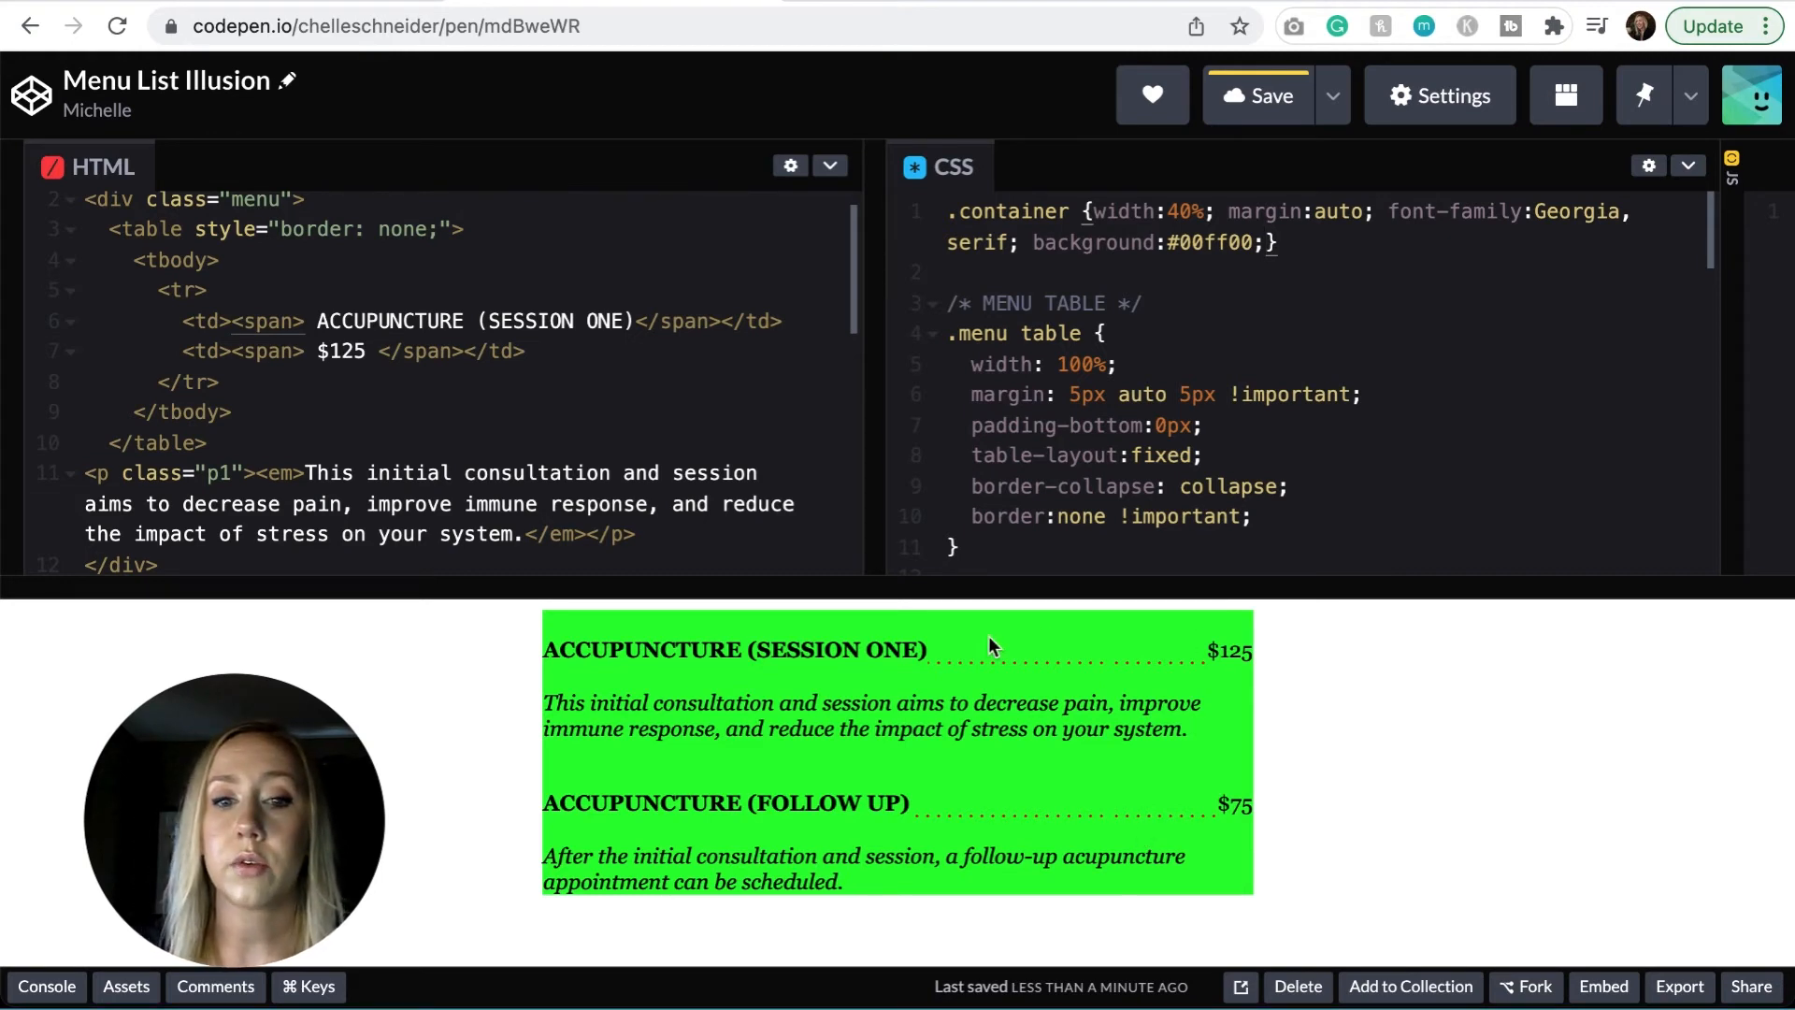
mouse_move(1133, 675)
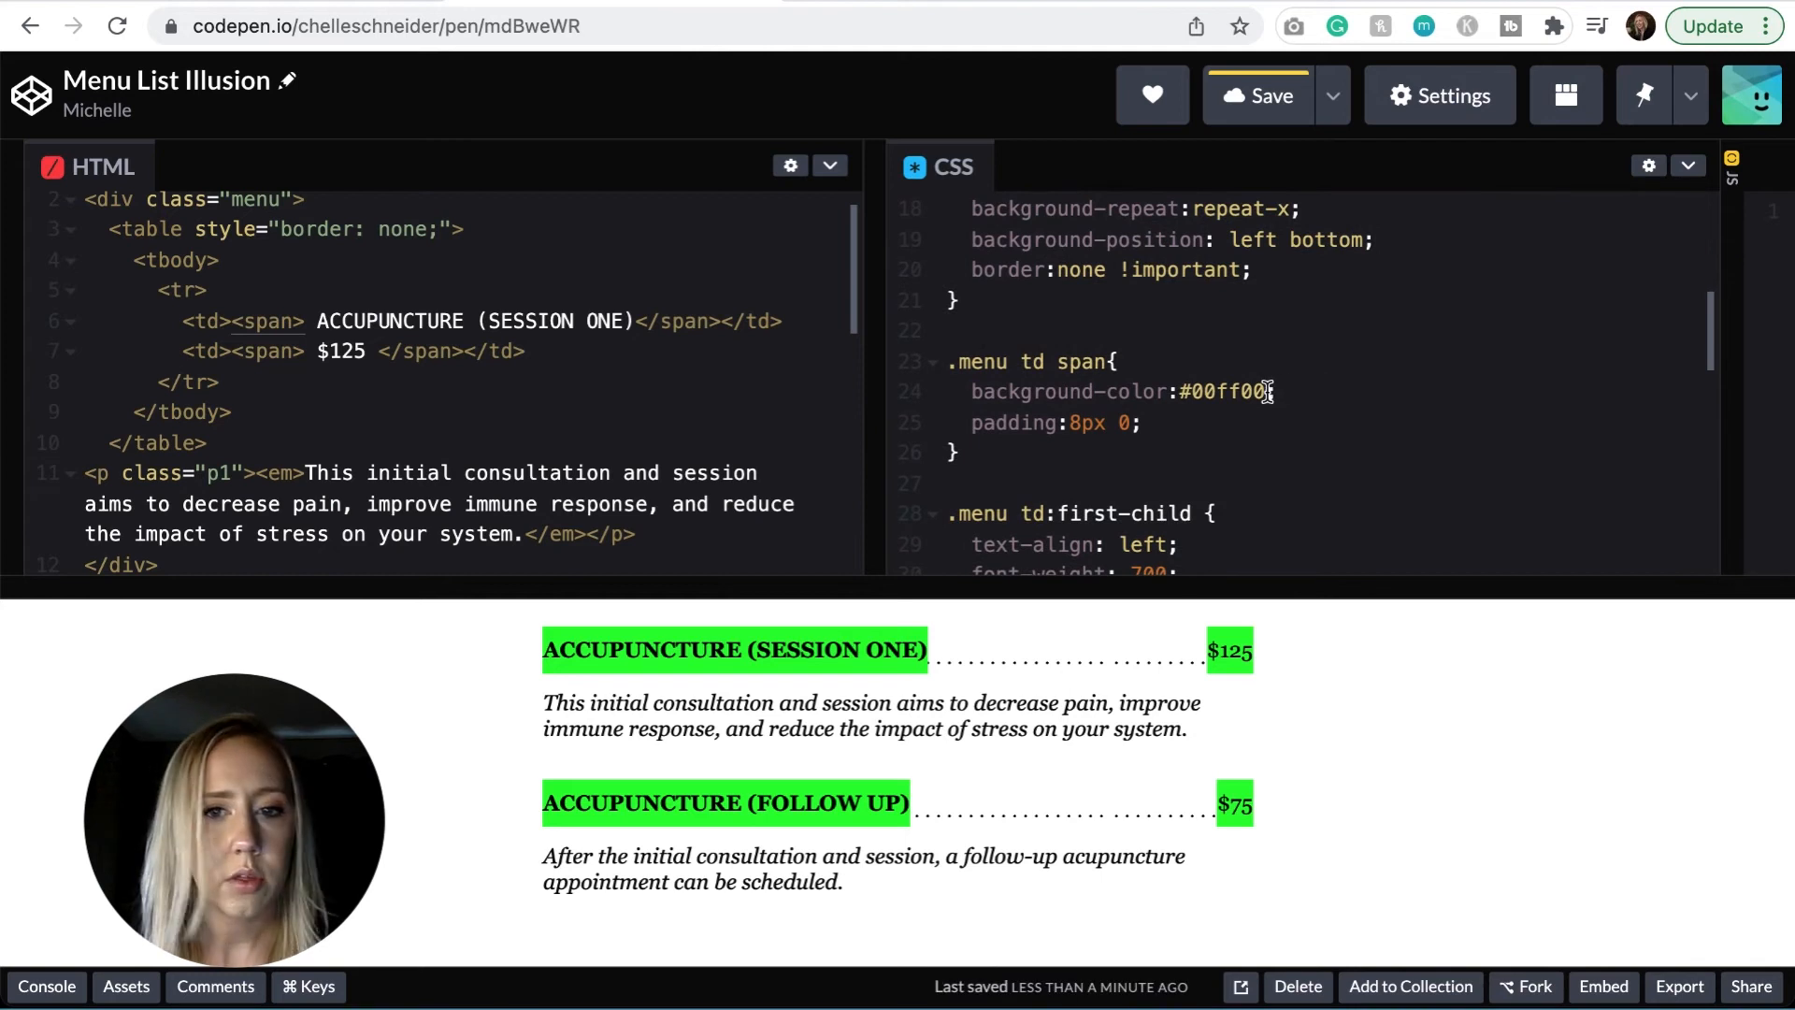
Set the .menu td span background-color back to #fff
text(#fff)
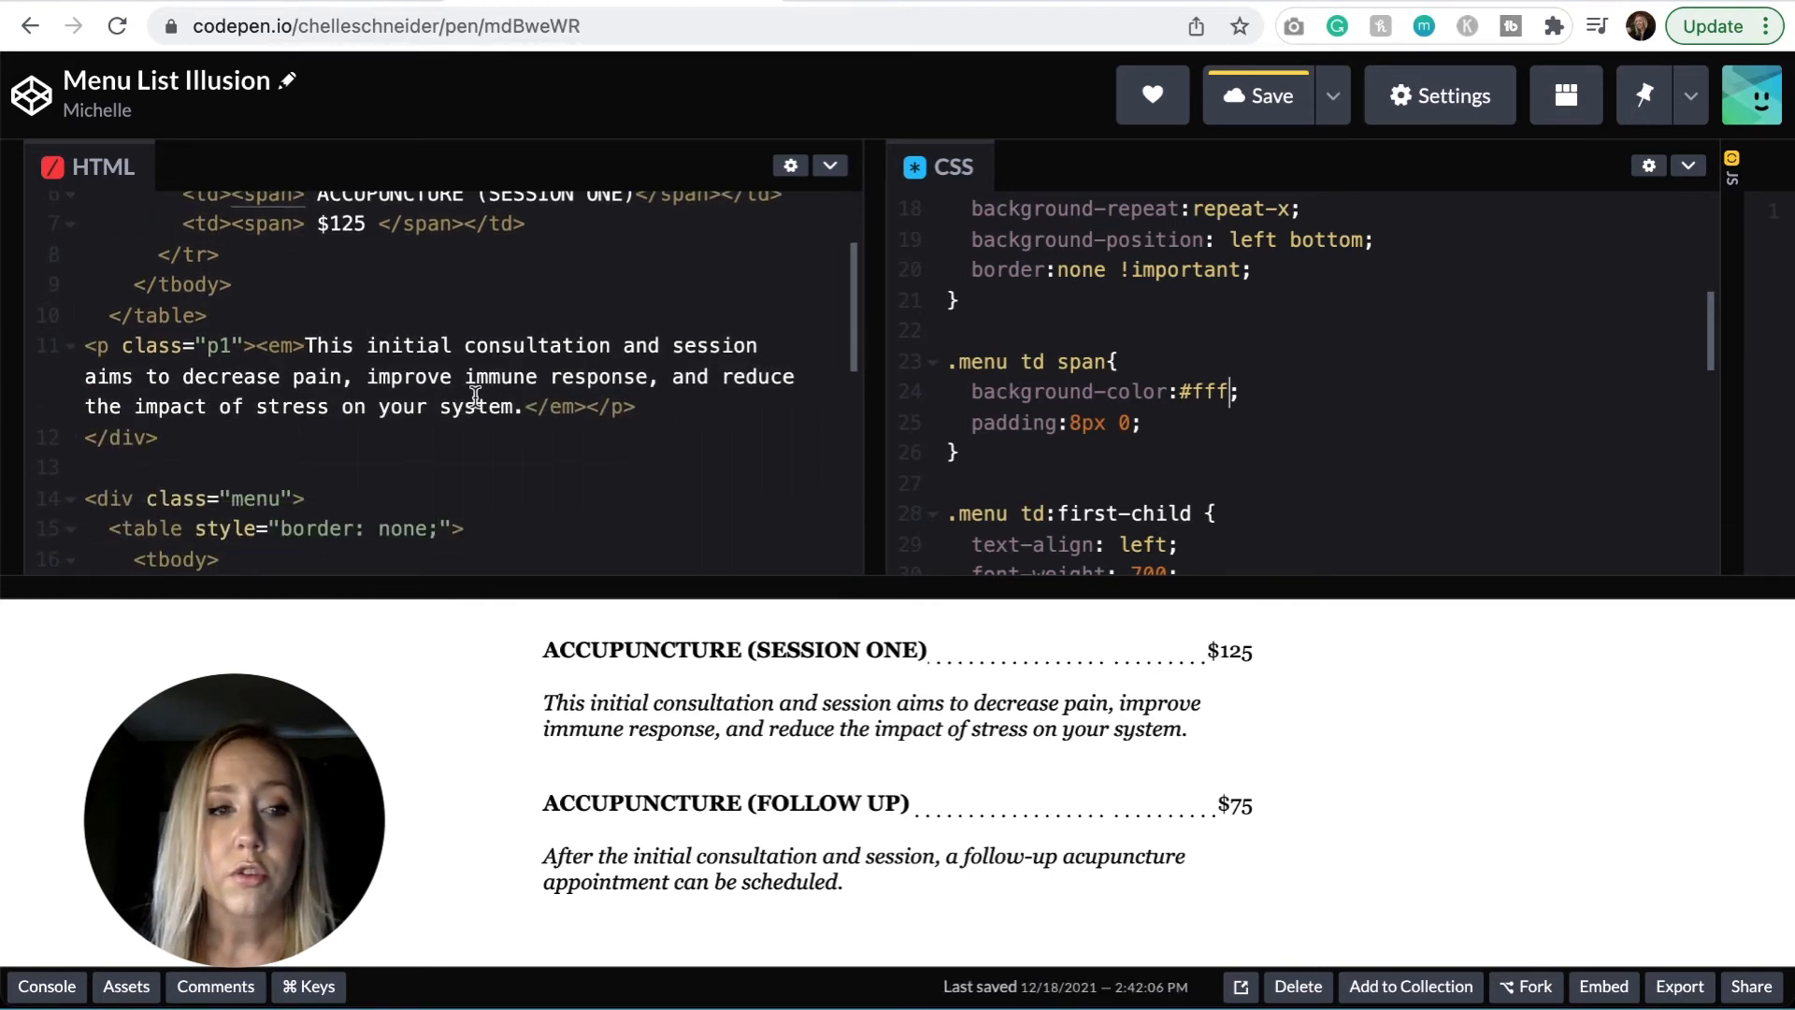
Scroll the HTML past the second acupuncture menu table to the last line, then leave CodePen
scroll(down, 3)
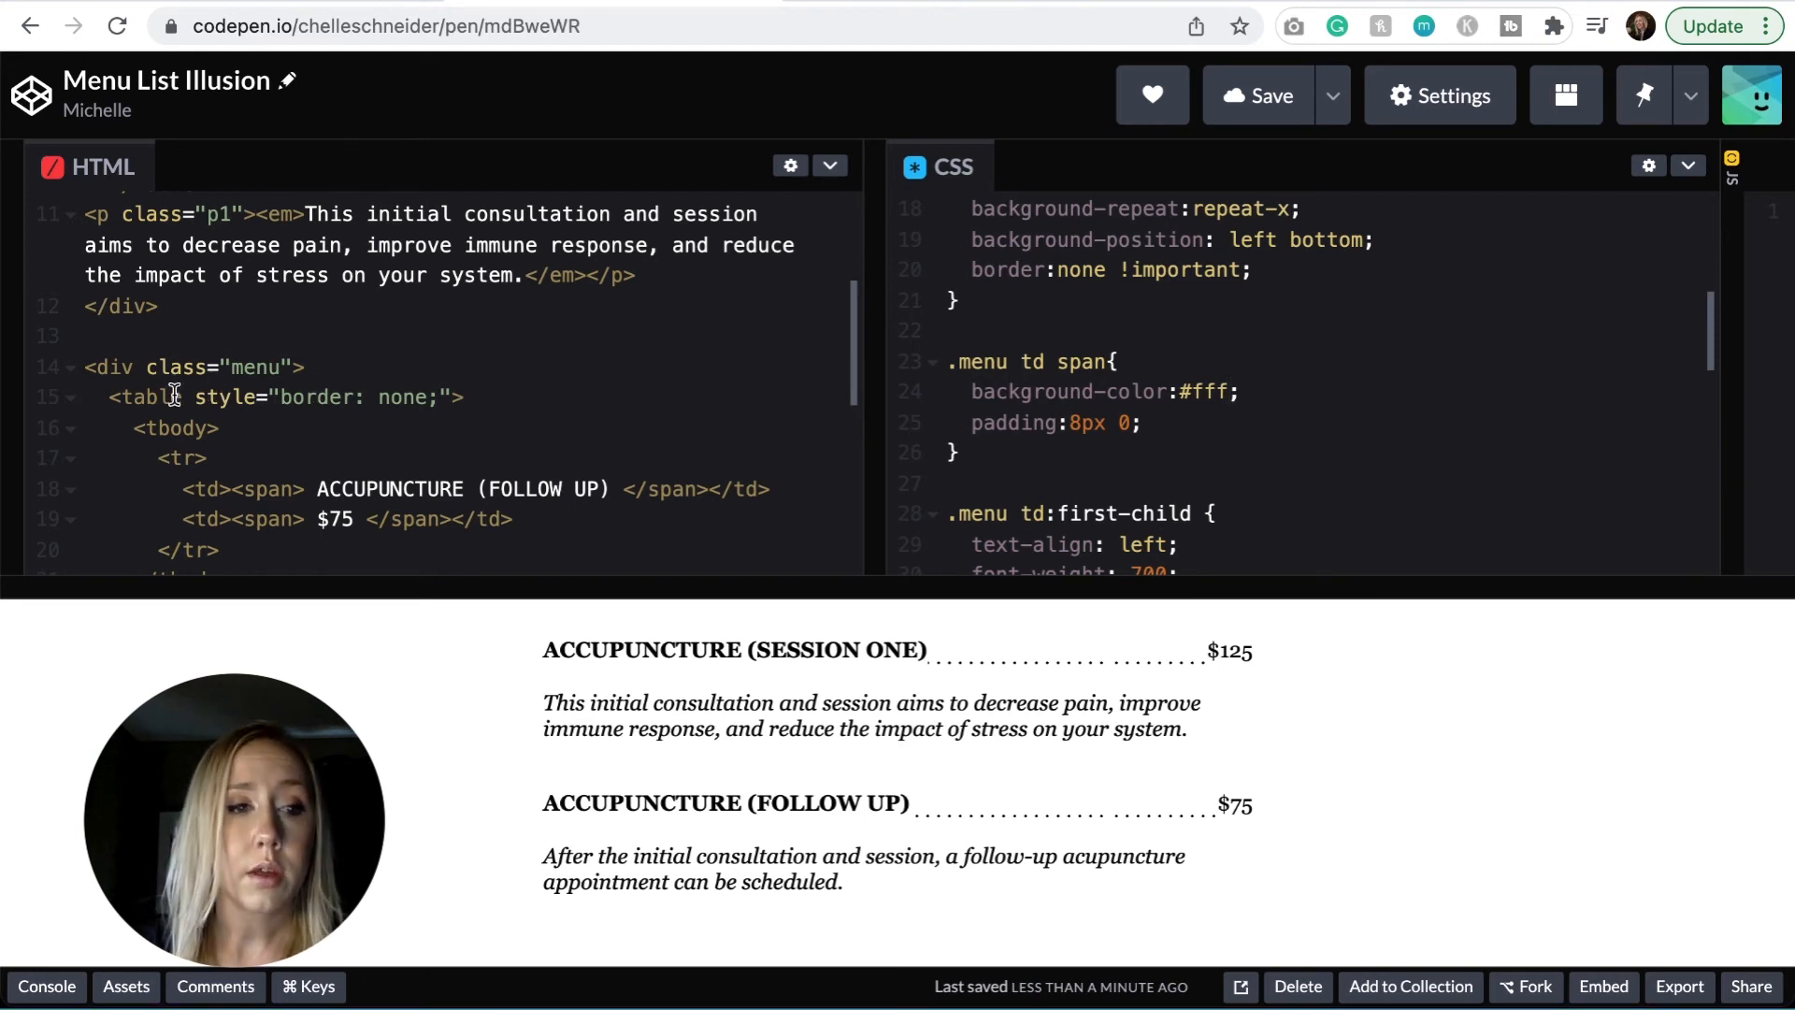
scroll(down, 3)
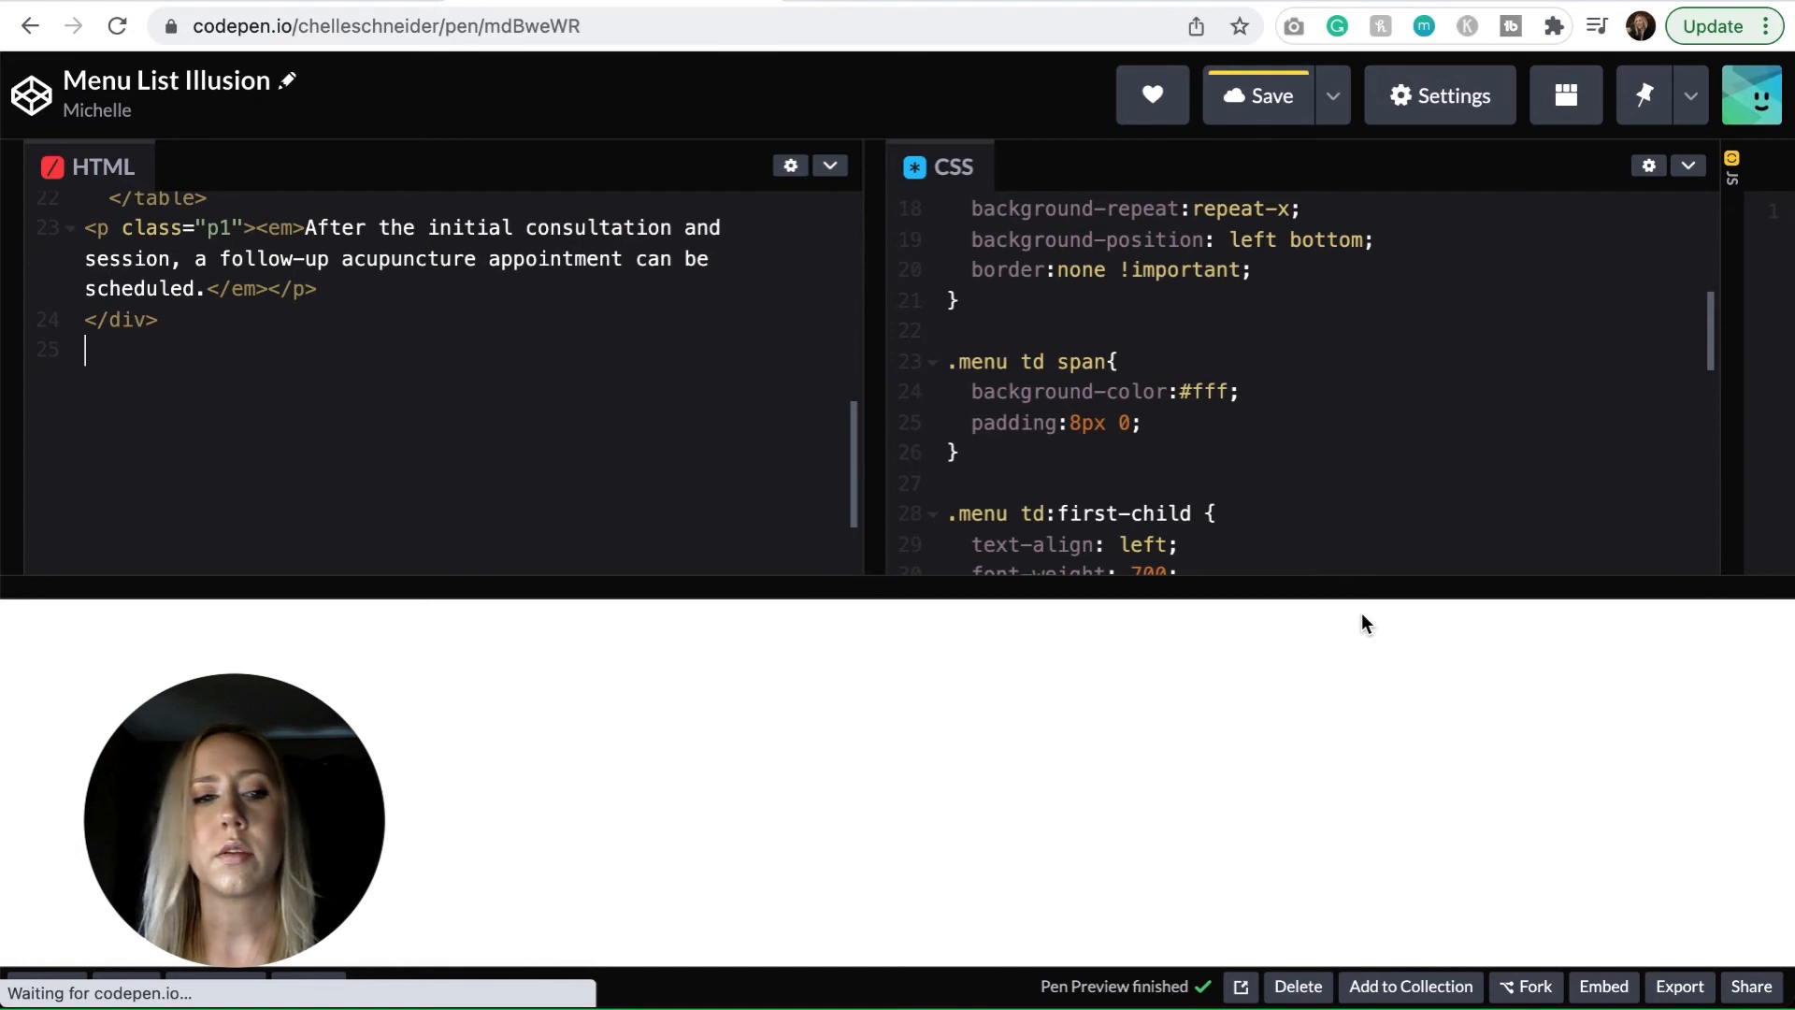
click(1255, 95)
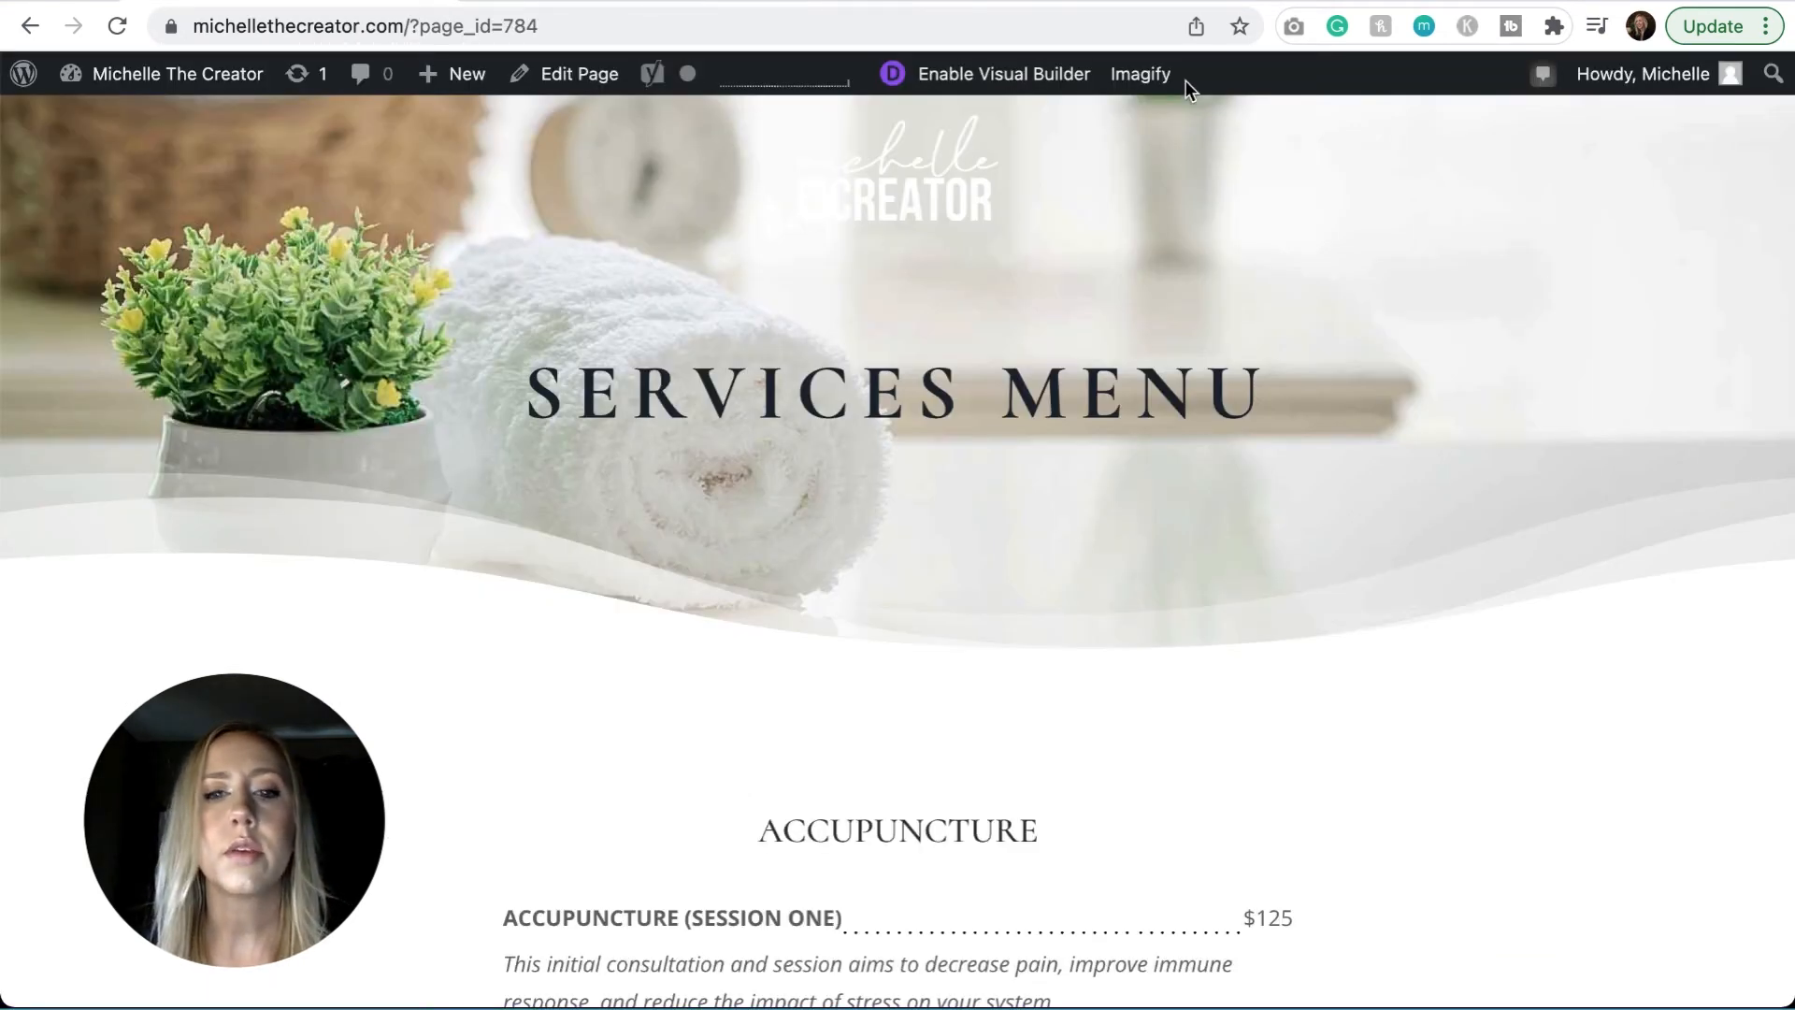
mouse_move(1723, 229)
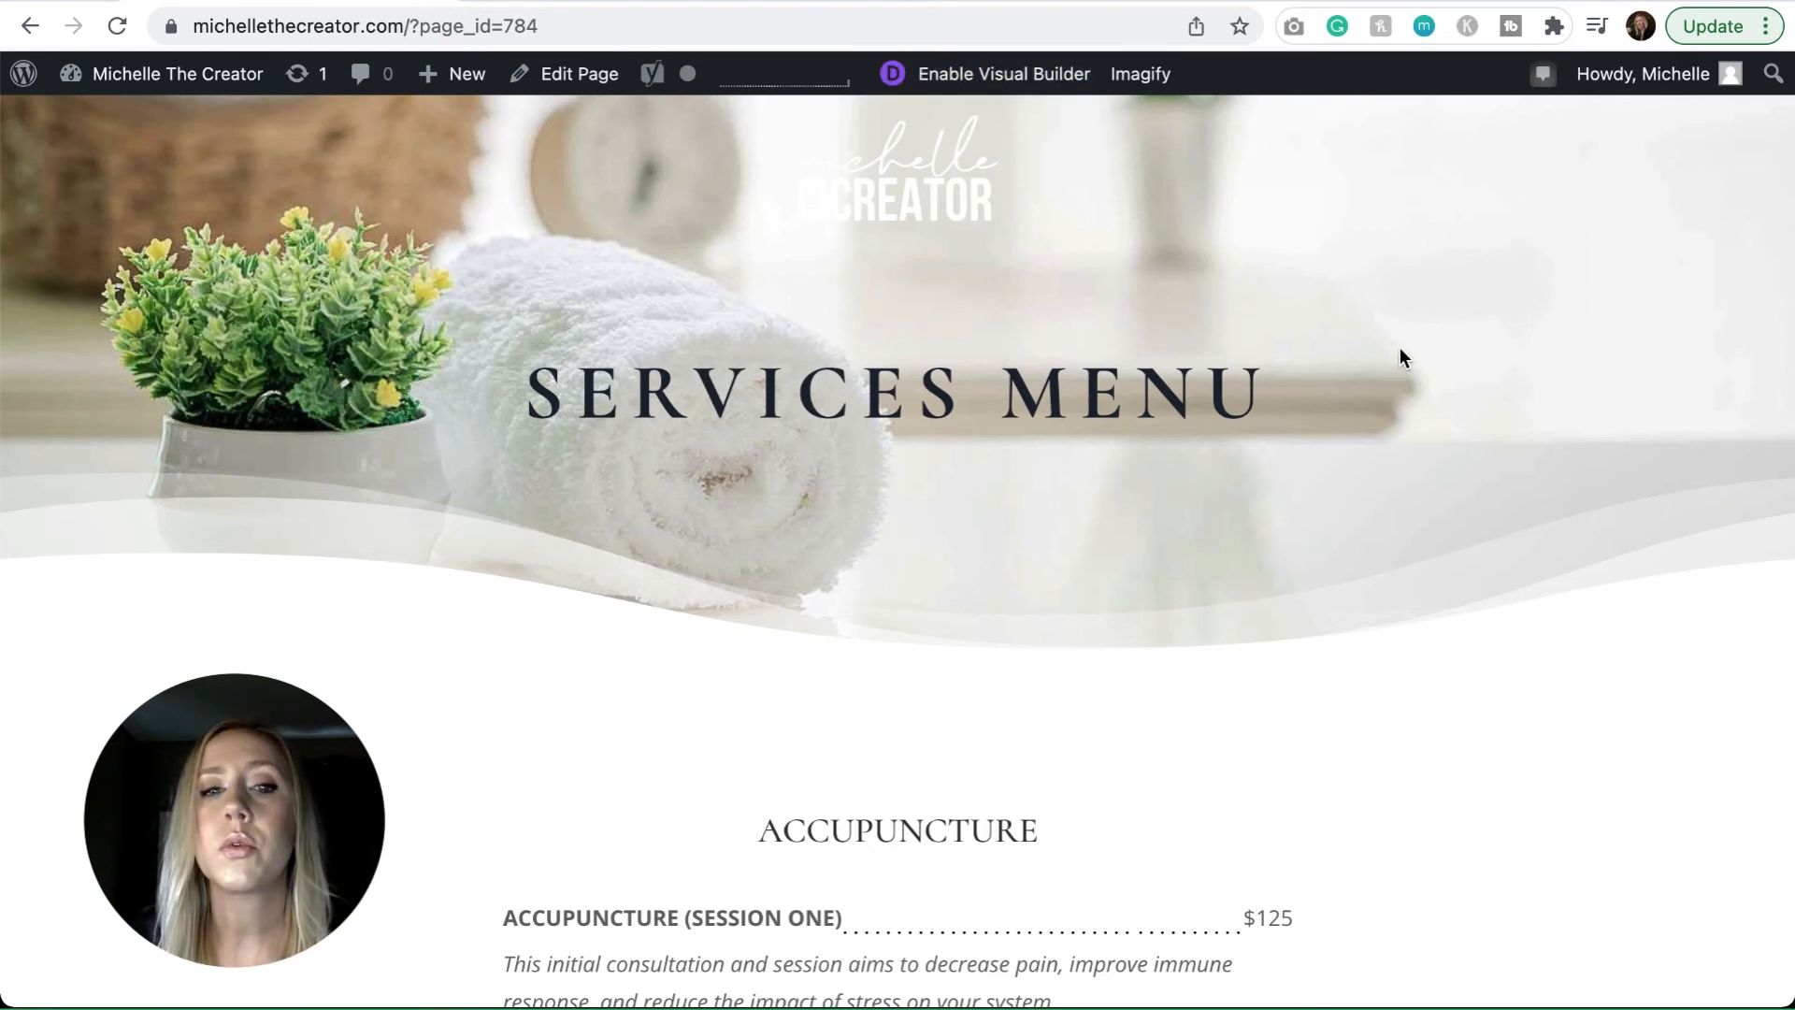
scroll(down, 3)
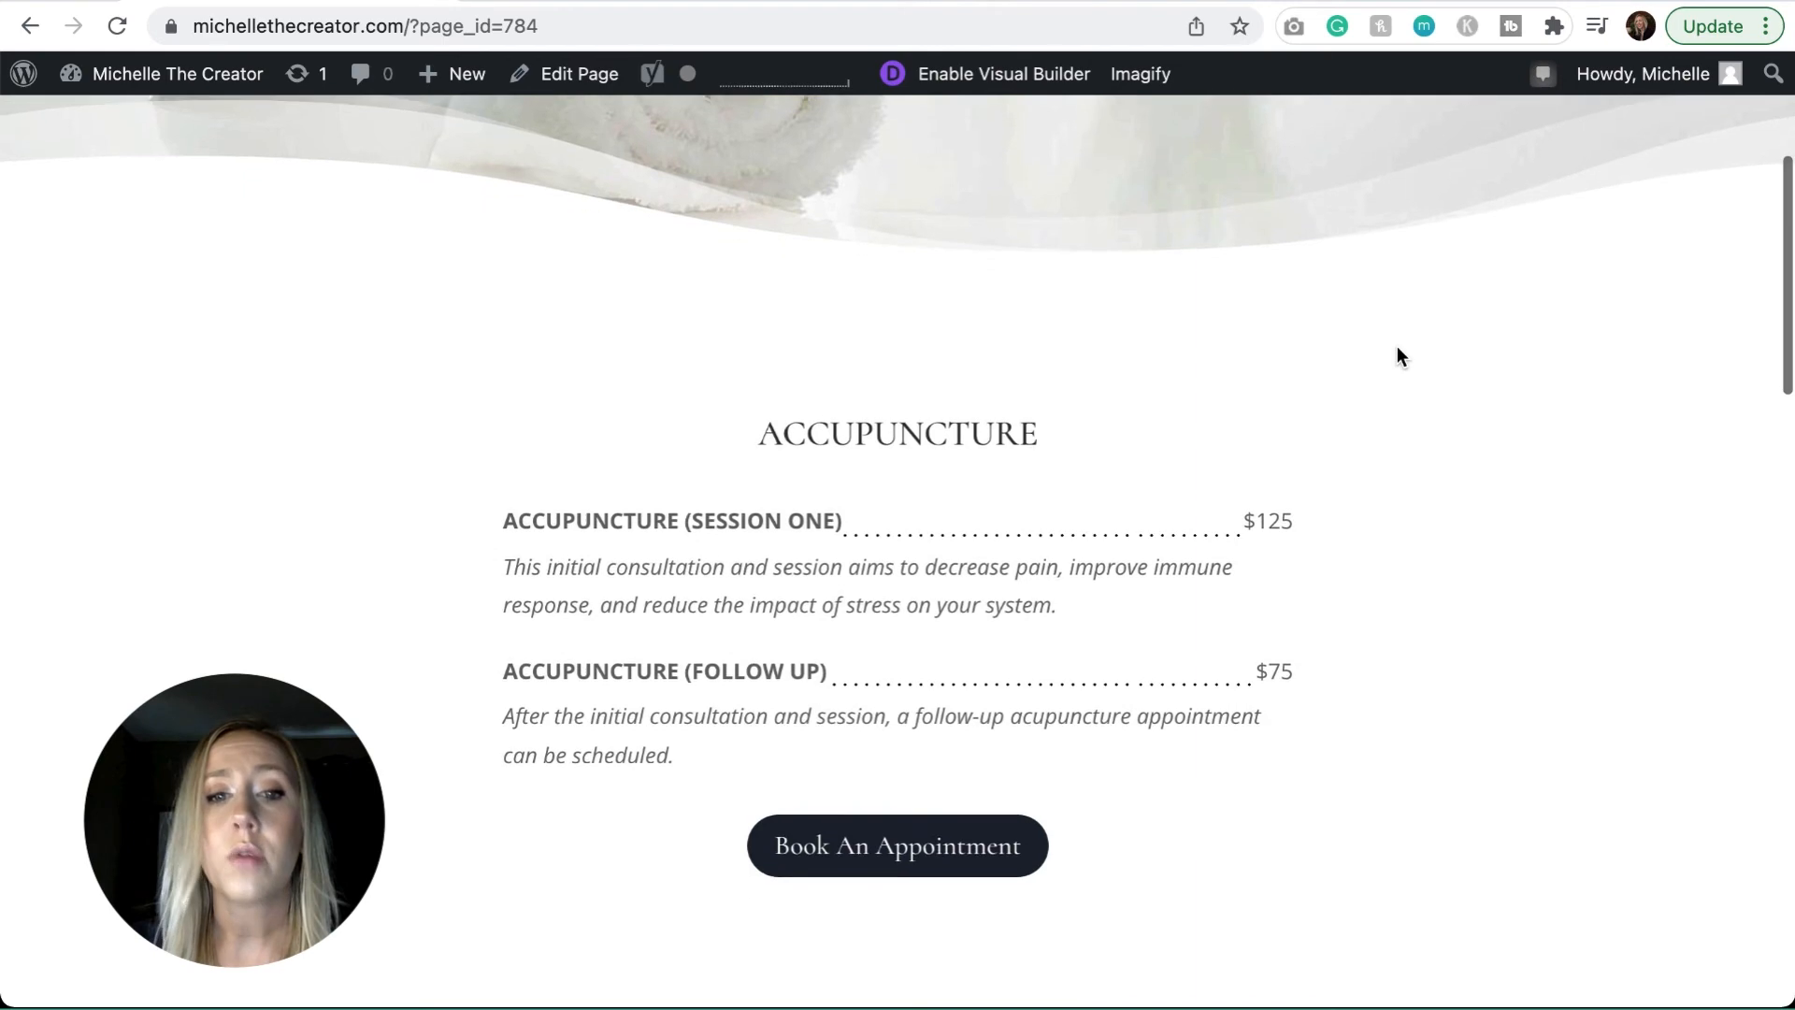
scroll(down, 3)
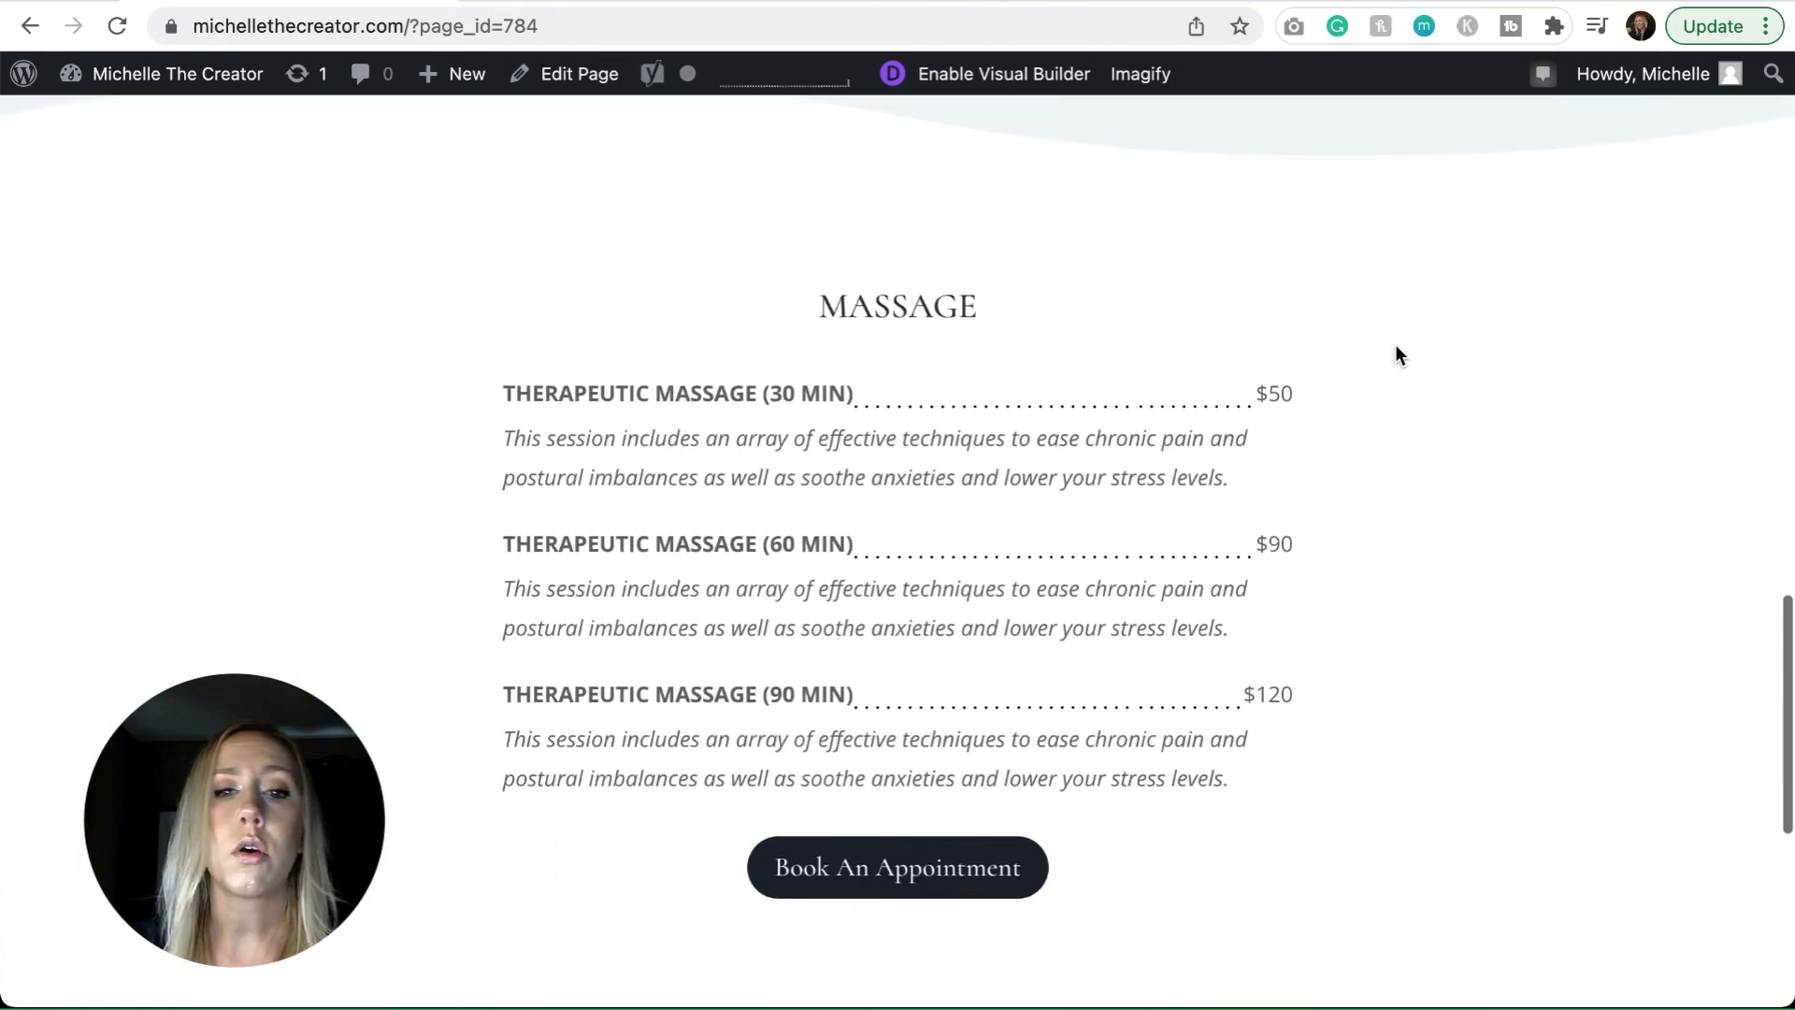
scroll(down, 3)
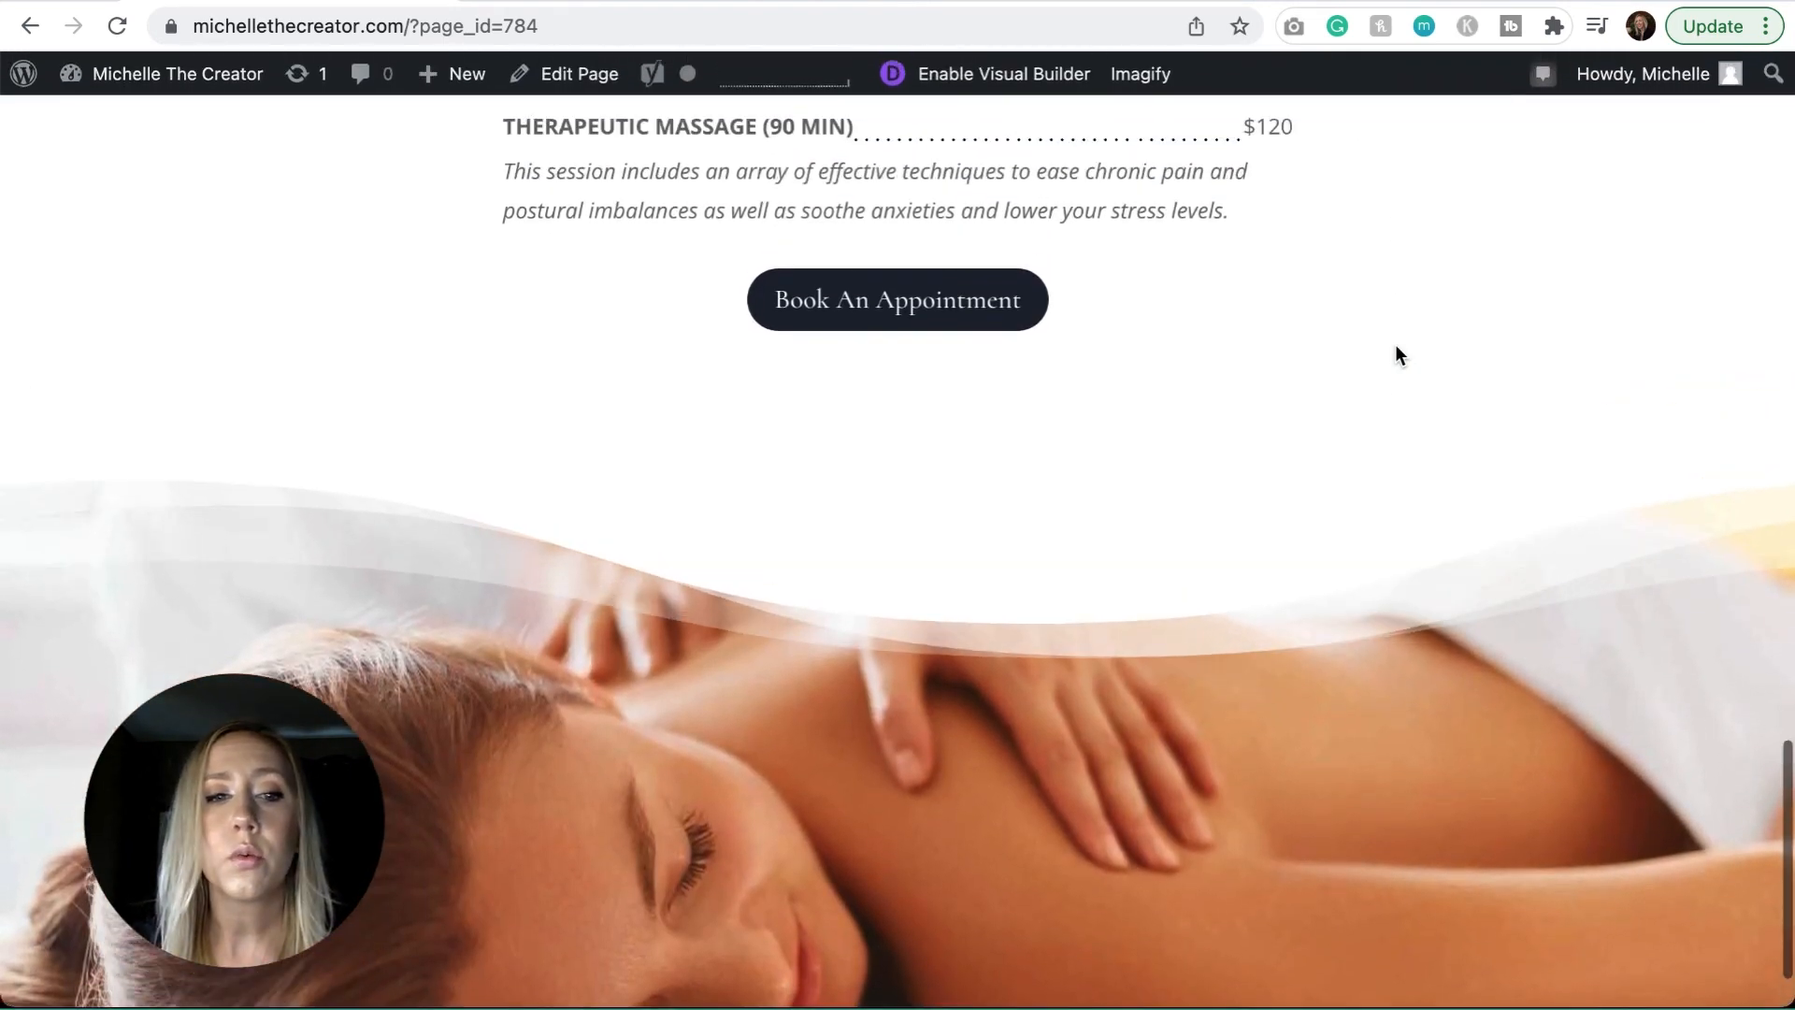
scroll(down, 3)
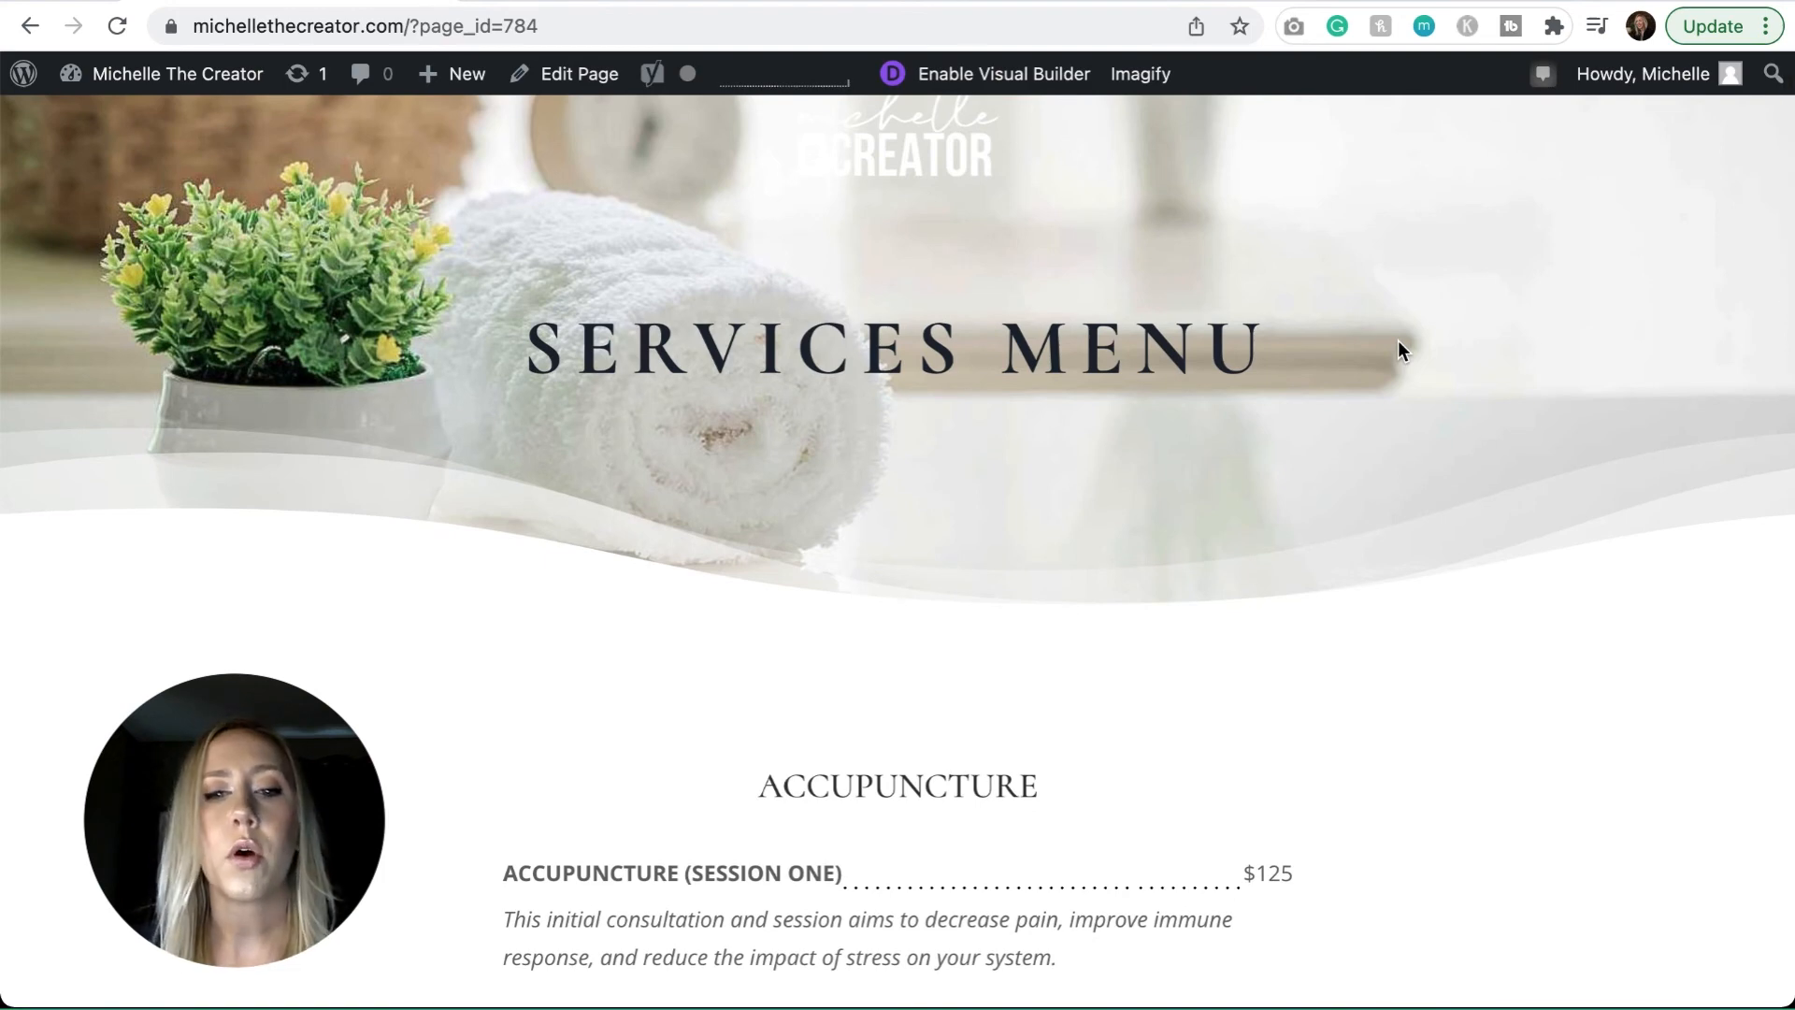
Launch Divi's Visual Builder on the Services Menu page and bring up its layers outline
click(1001, 72)
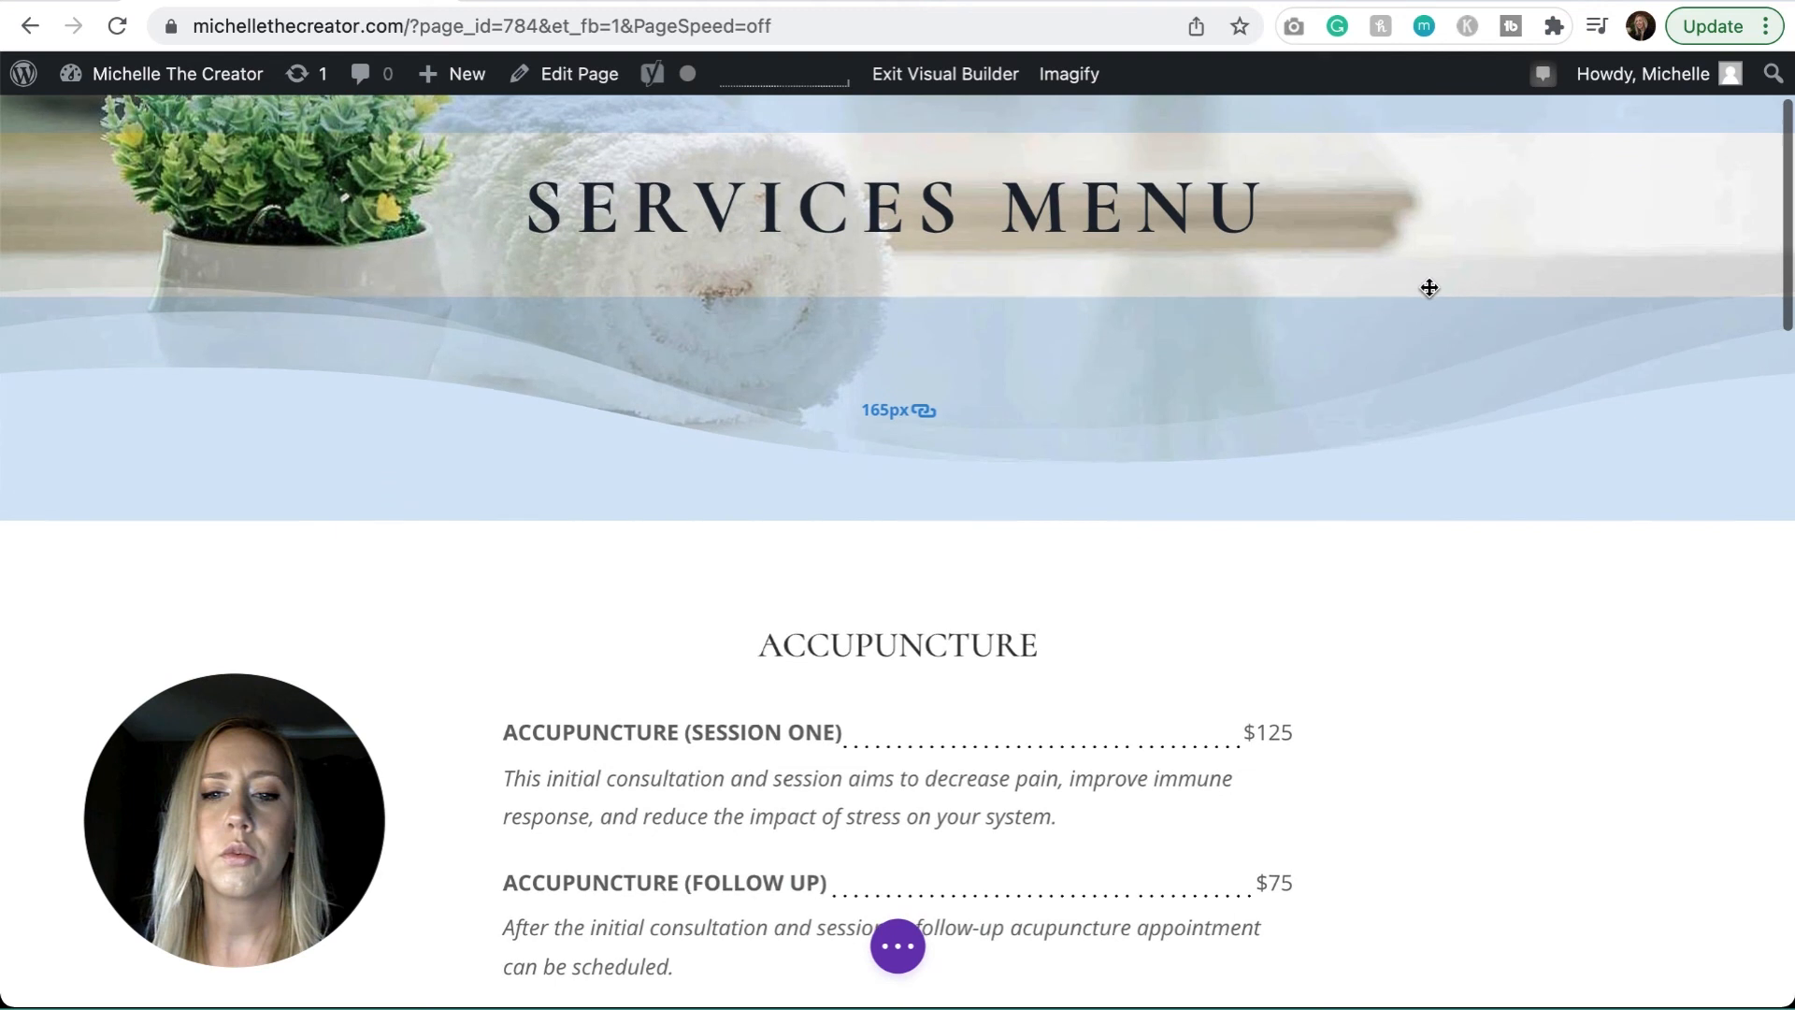
scroll(down, 3)
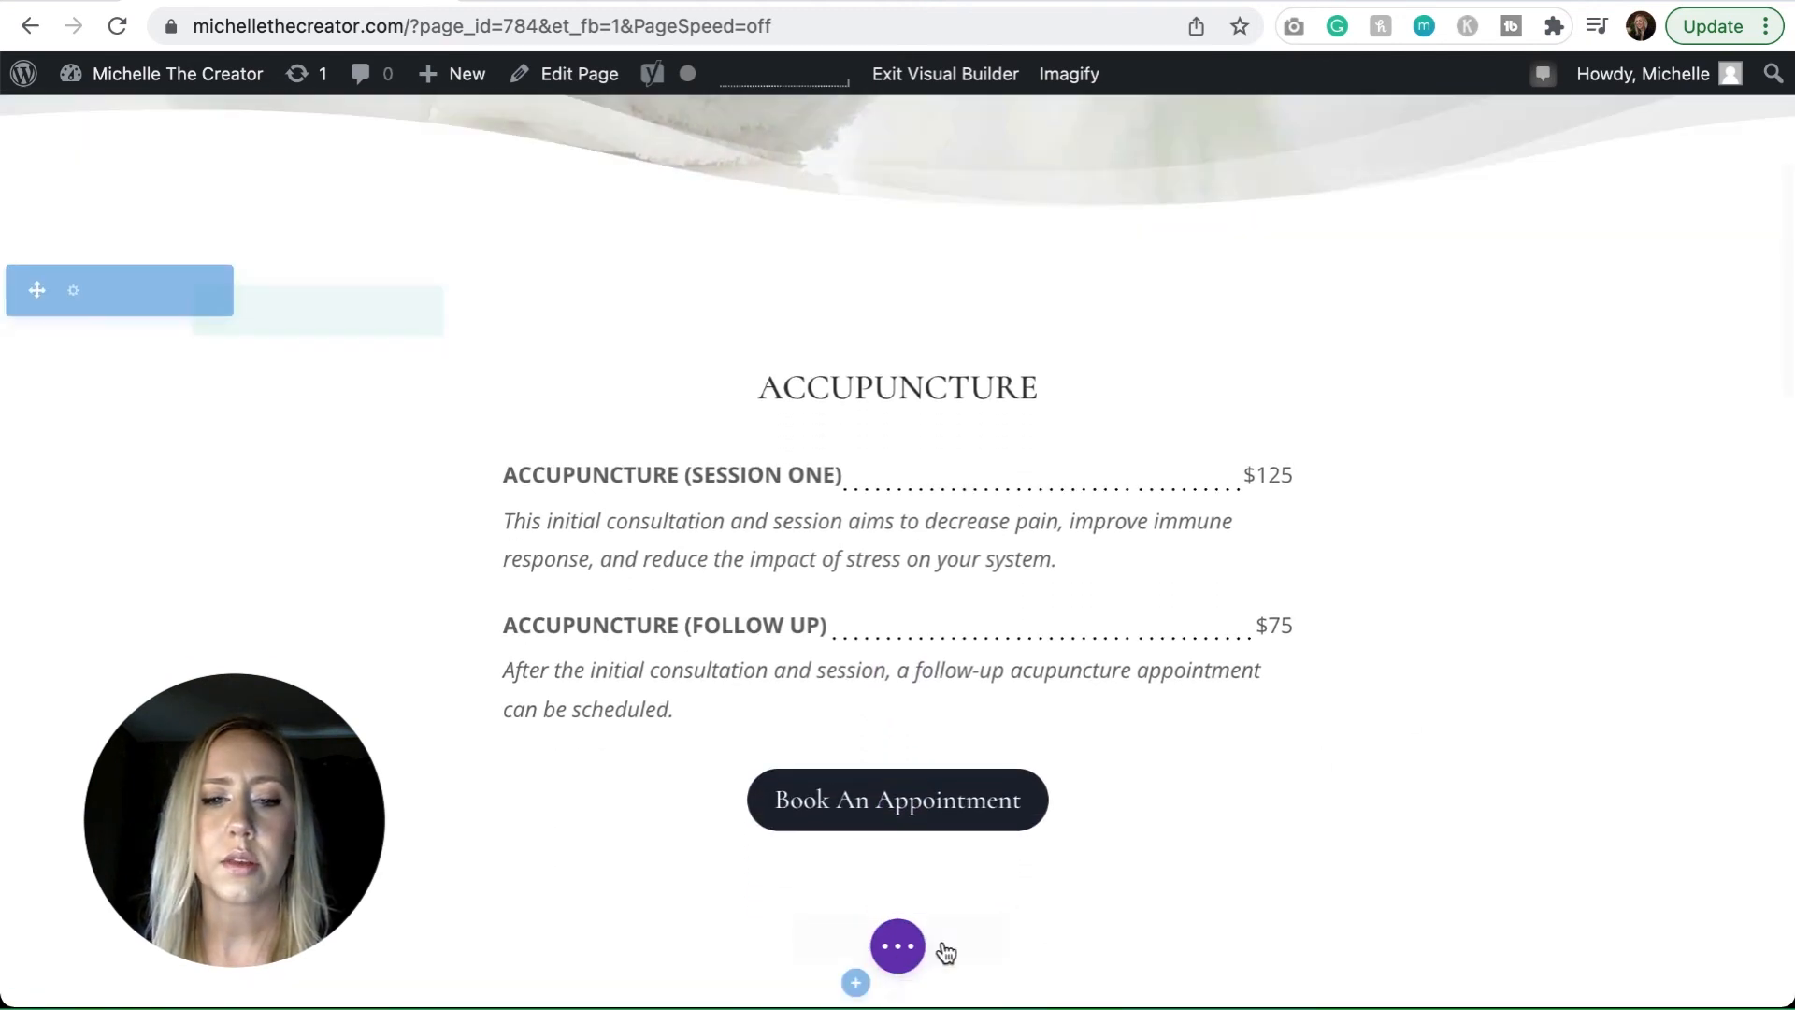
click(898, 945)
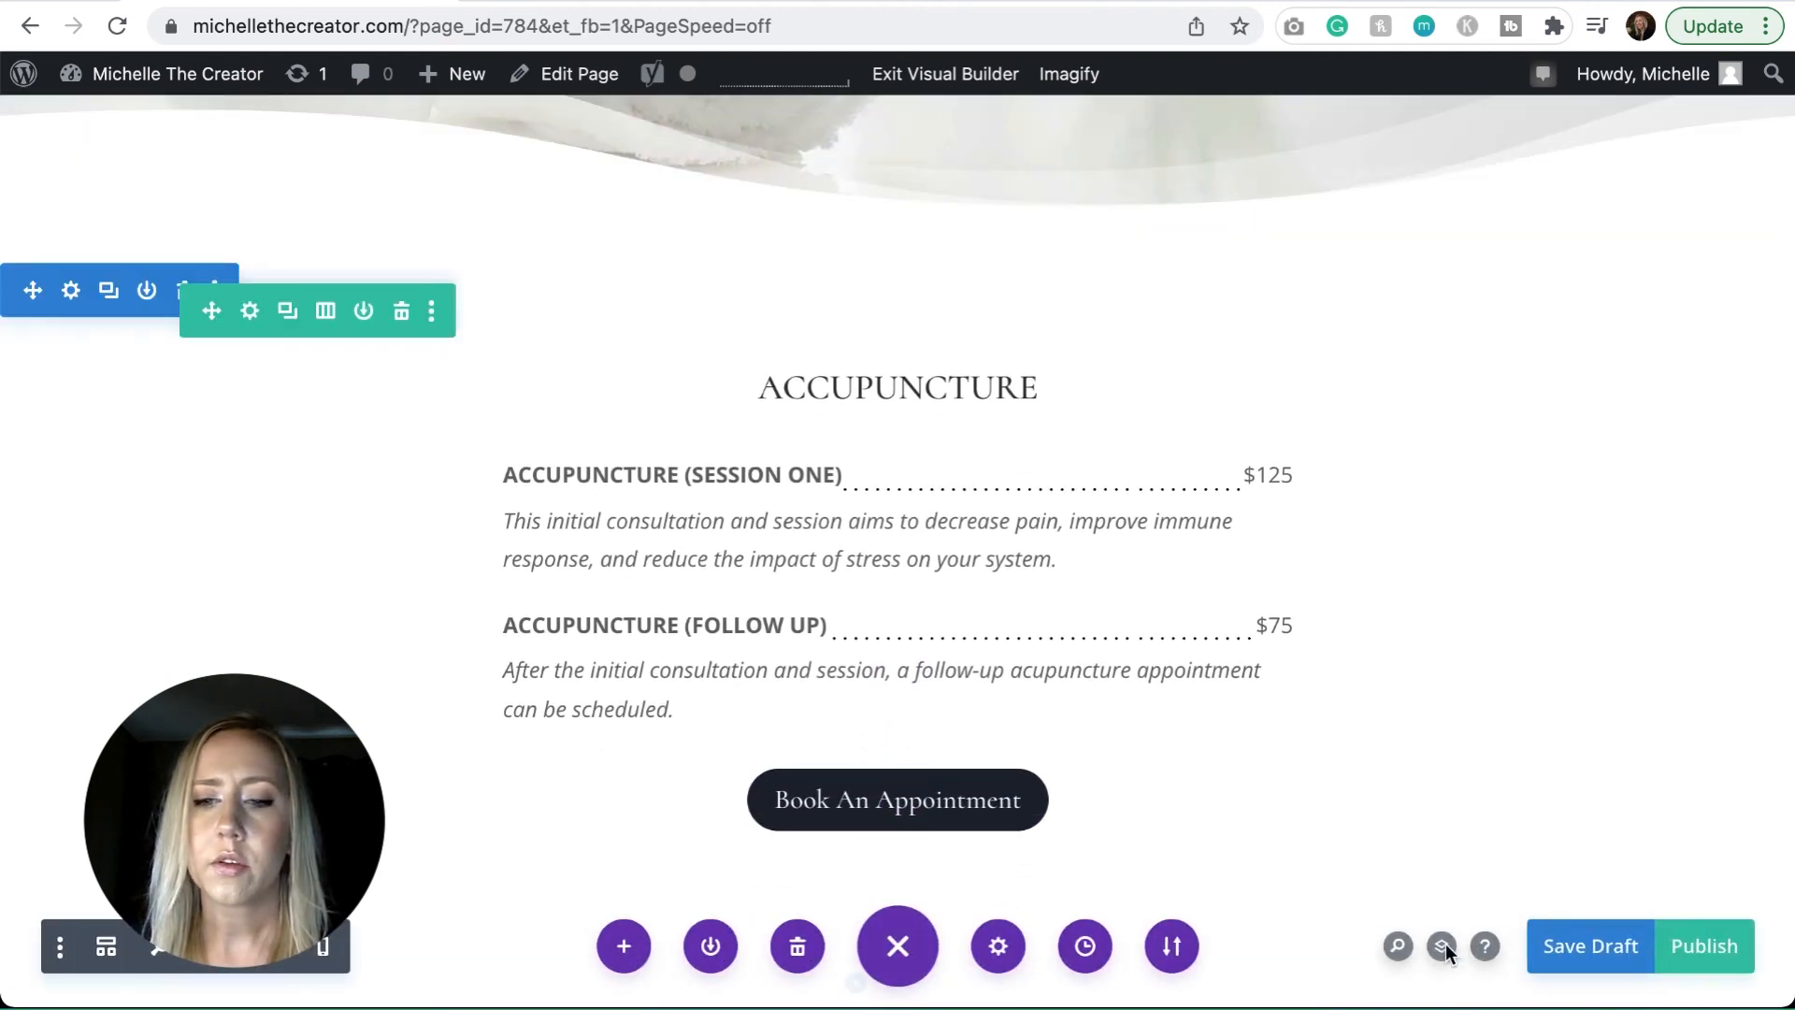
click(1441, 946)
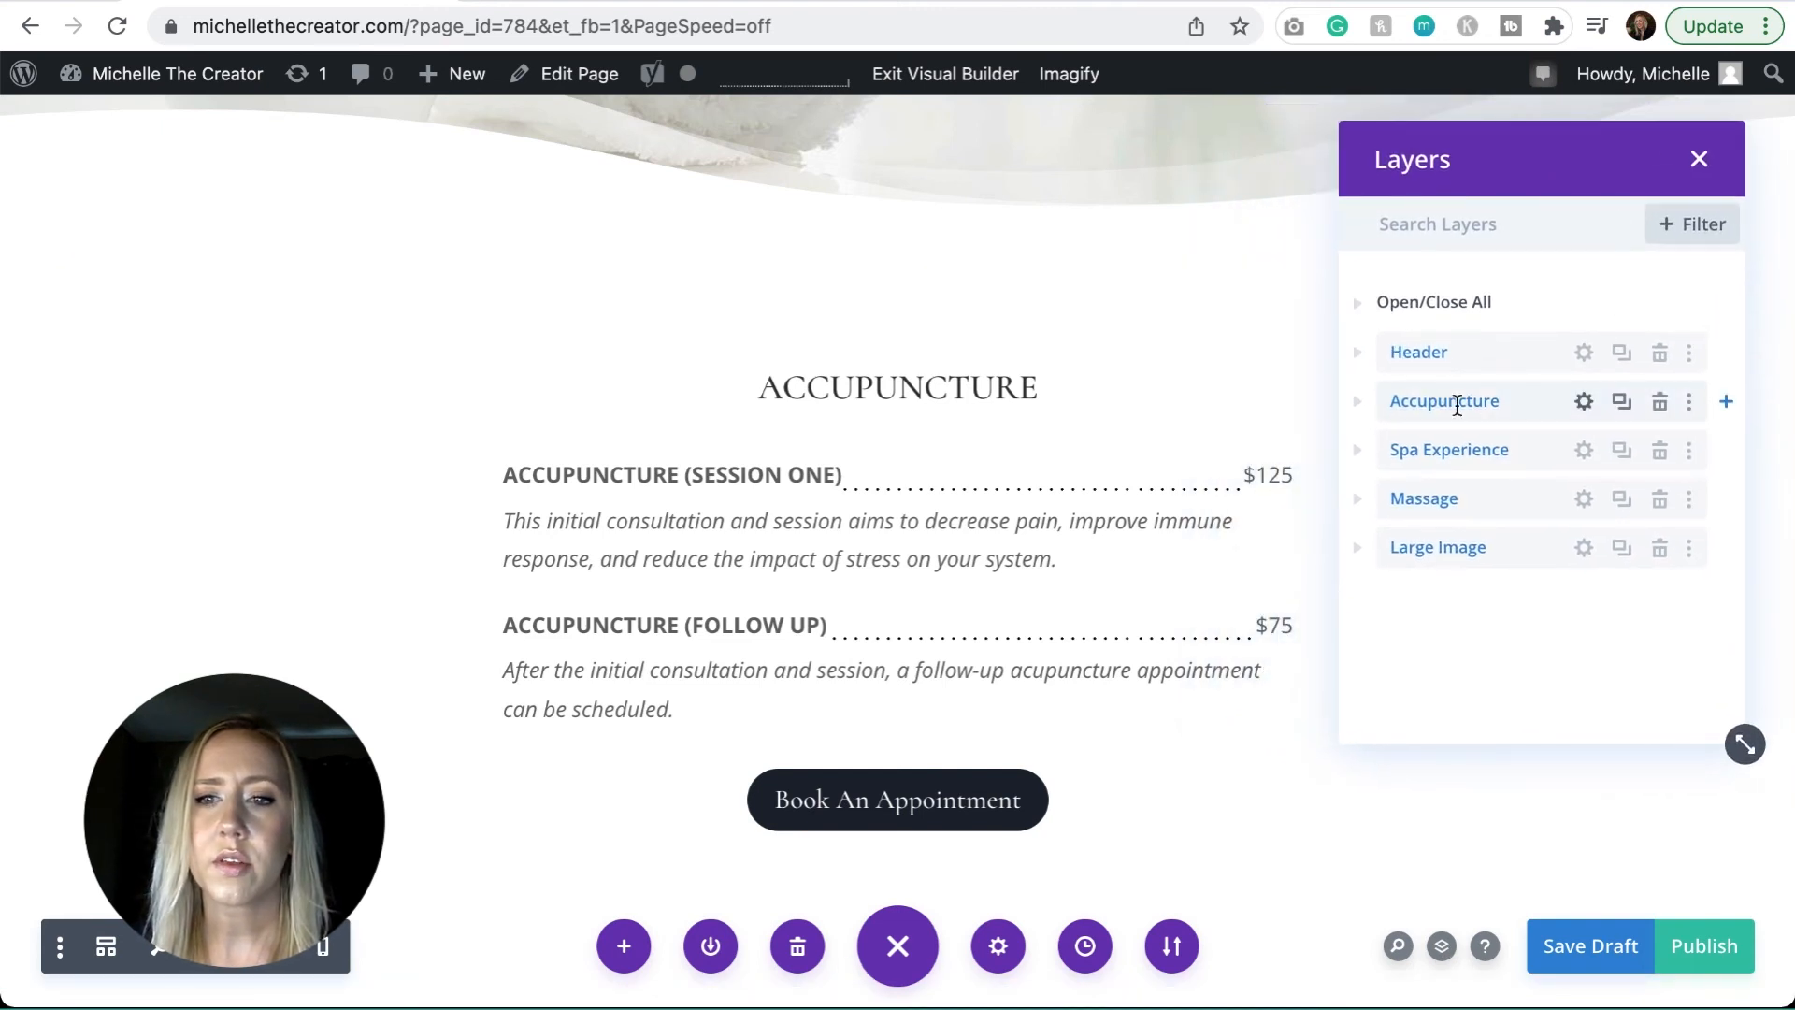
Expand the Accupuncture section and its row to list the Text, Button and Menu CSS modules
click(1357, 401)
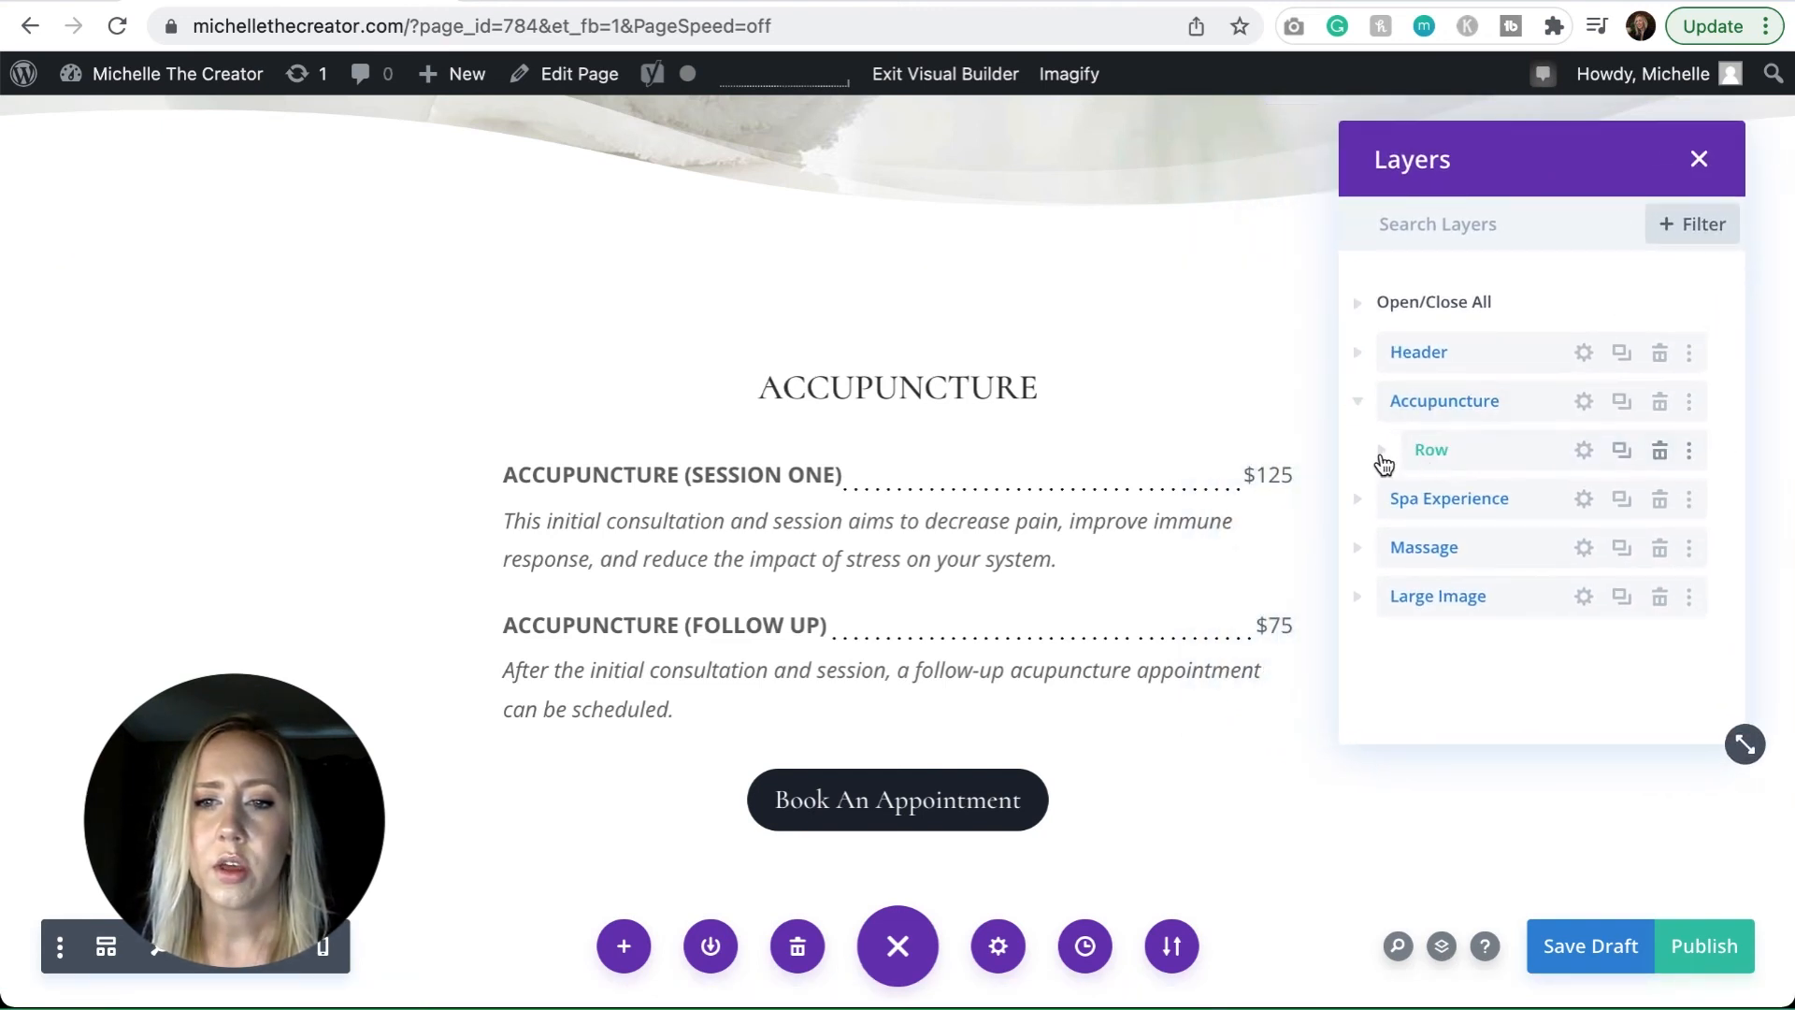
click(1382, 449)
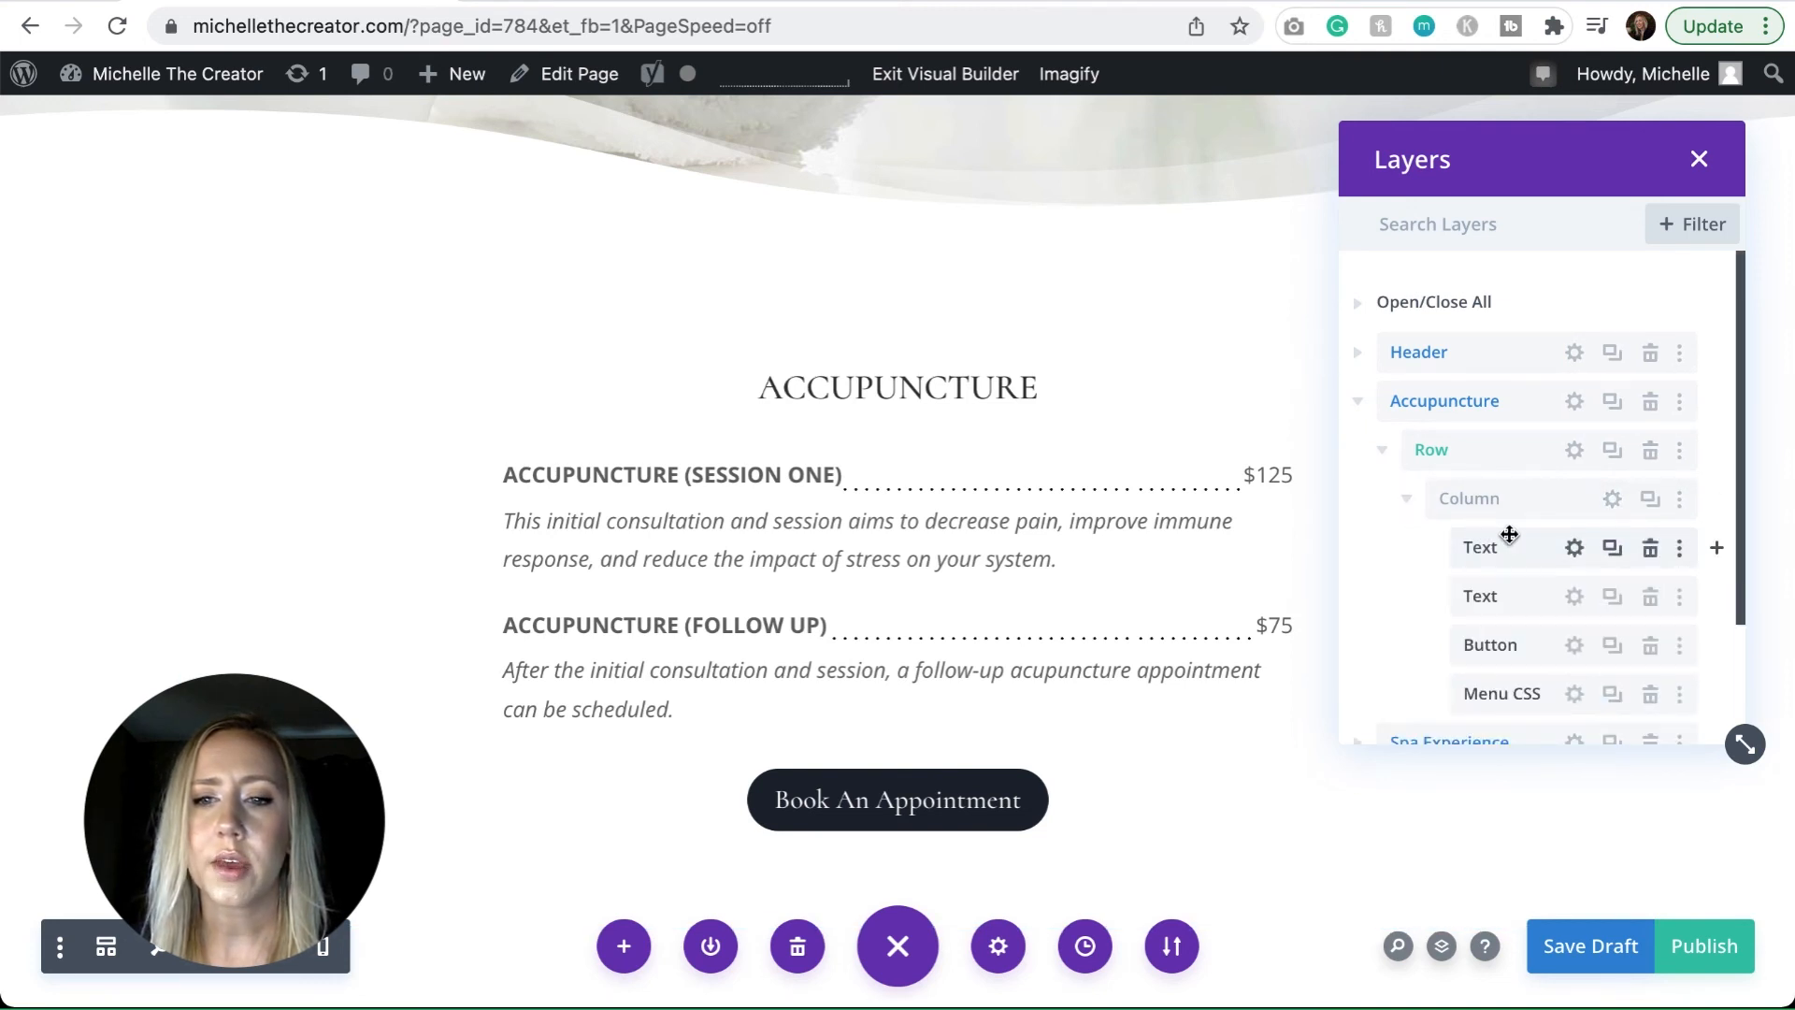
scroll(down, 3)
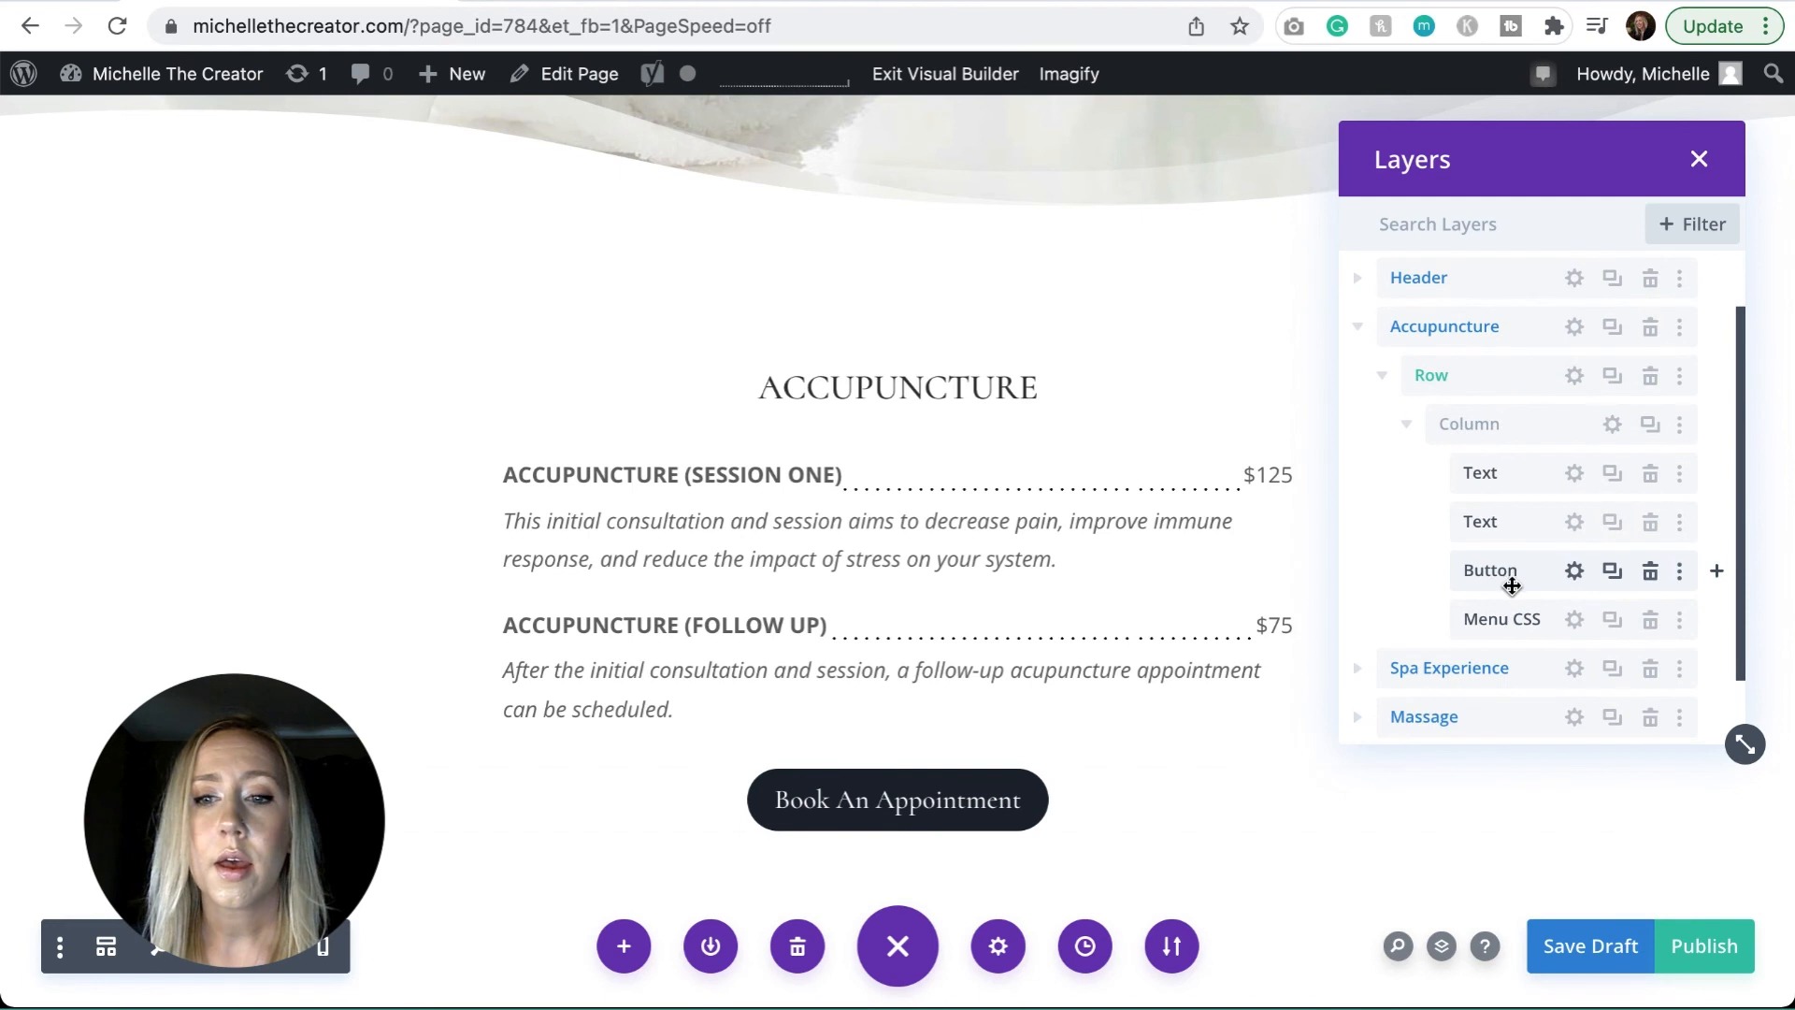
mouse_move(1526, 611)
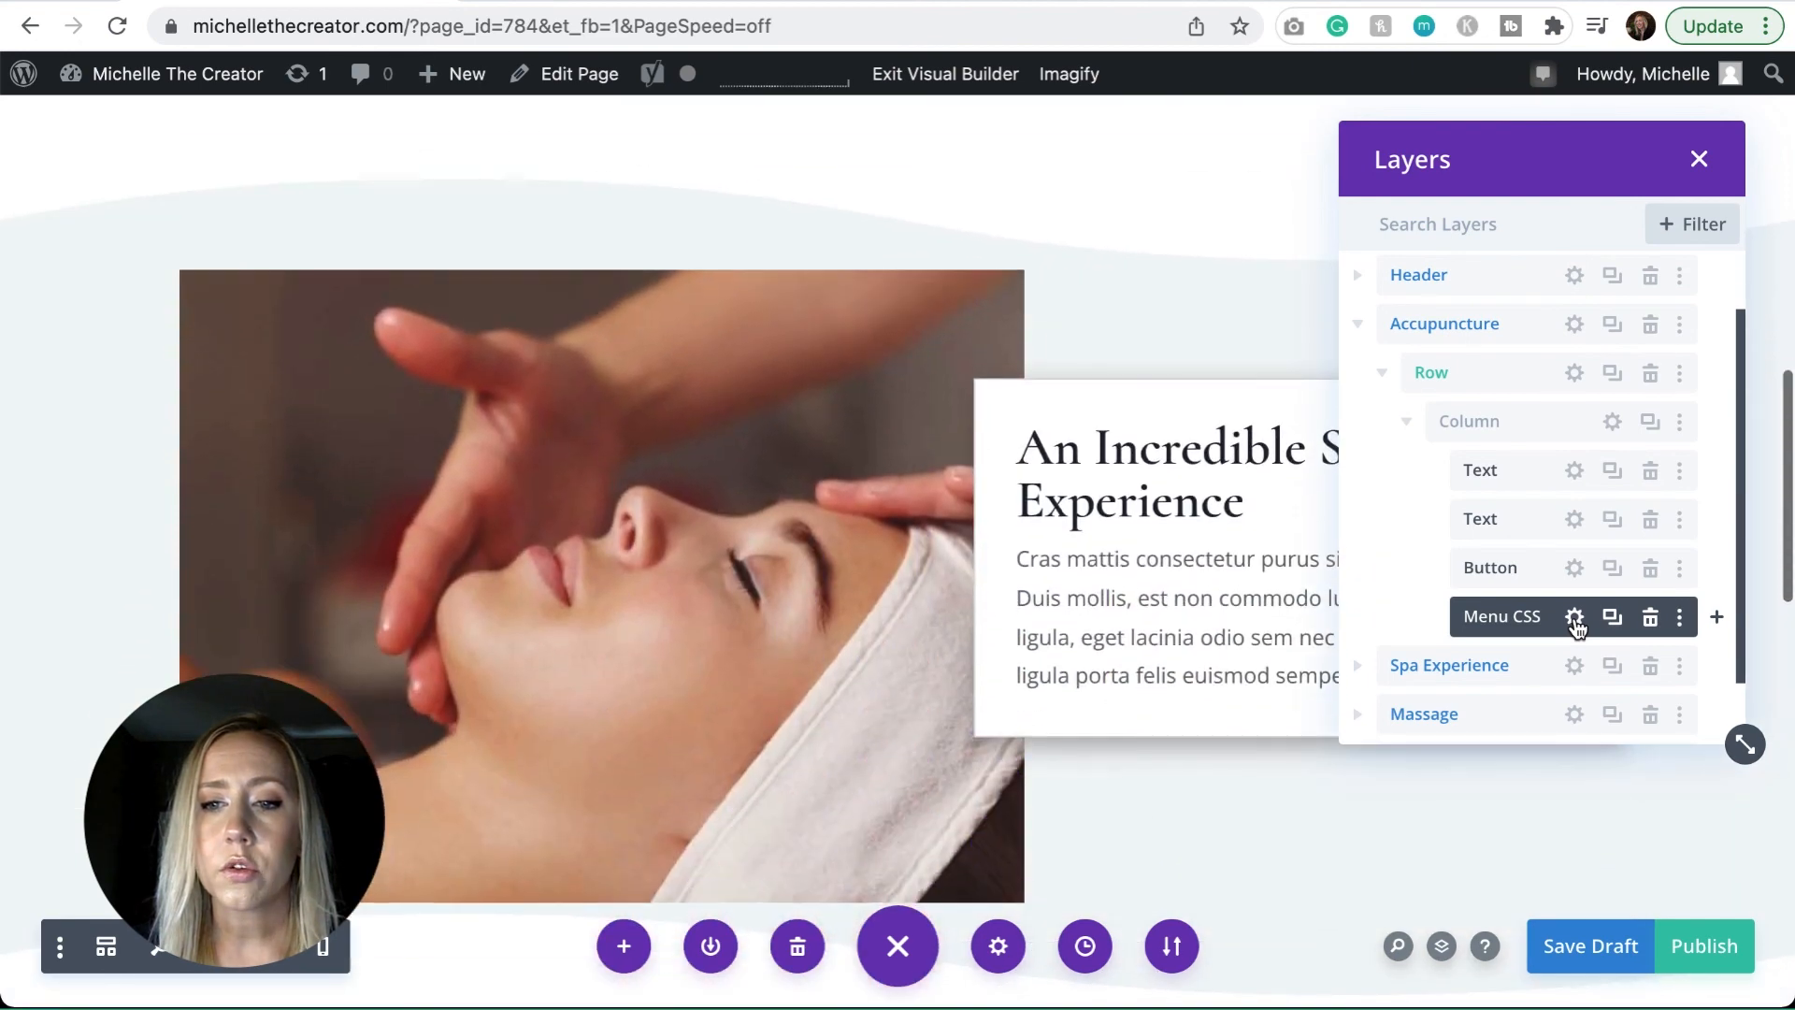
Scroll through the Menu CSS module's code, then open the Text module holding the Accupuncture $125 table
click(1574, 617)
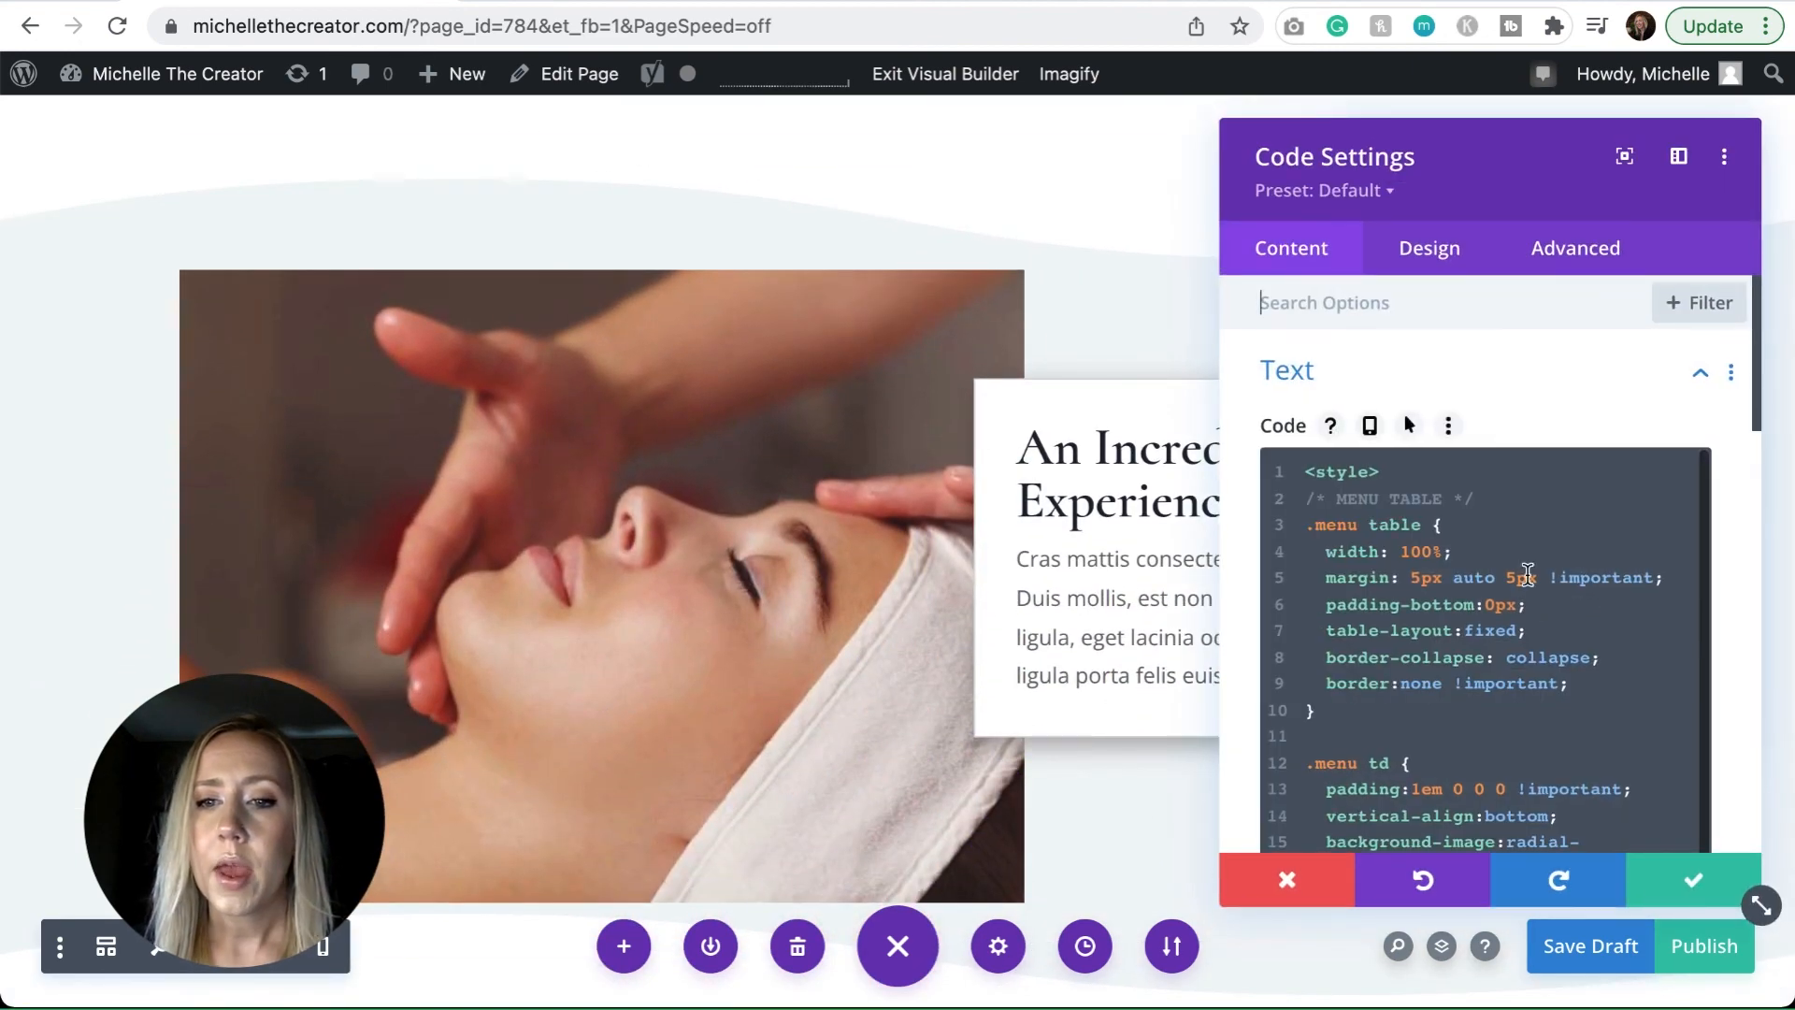
scroll(down, 3)
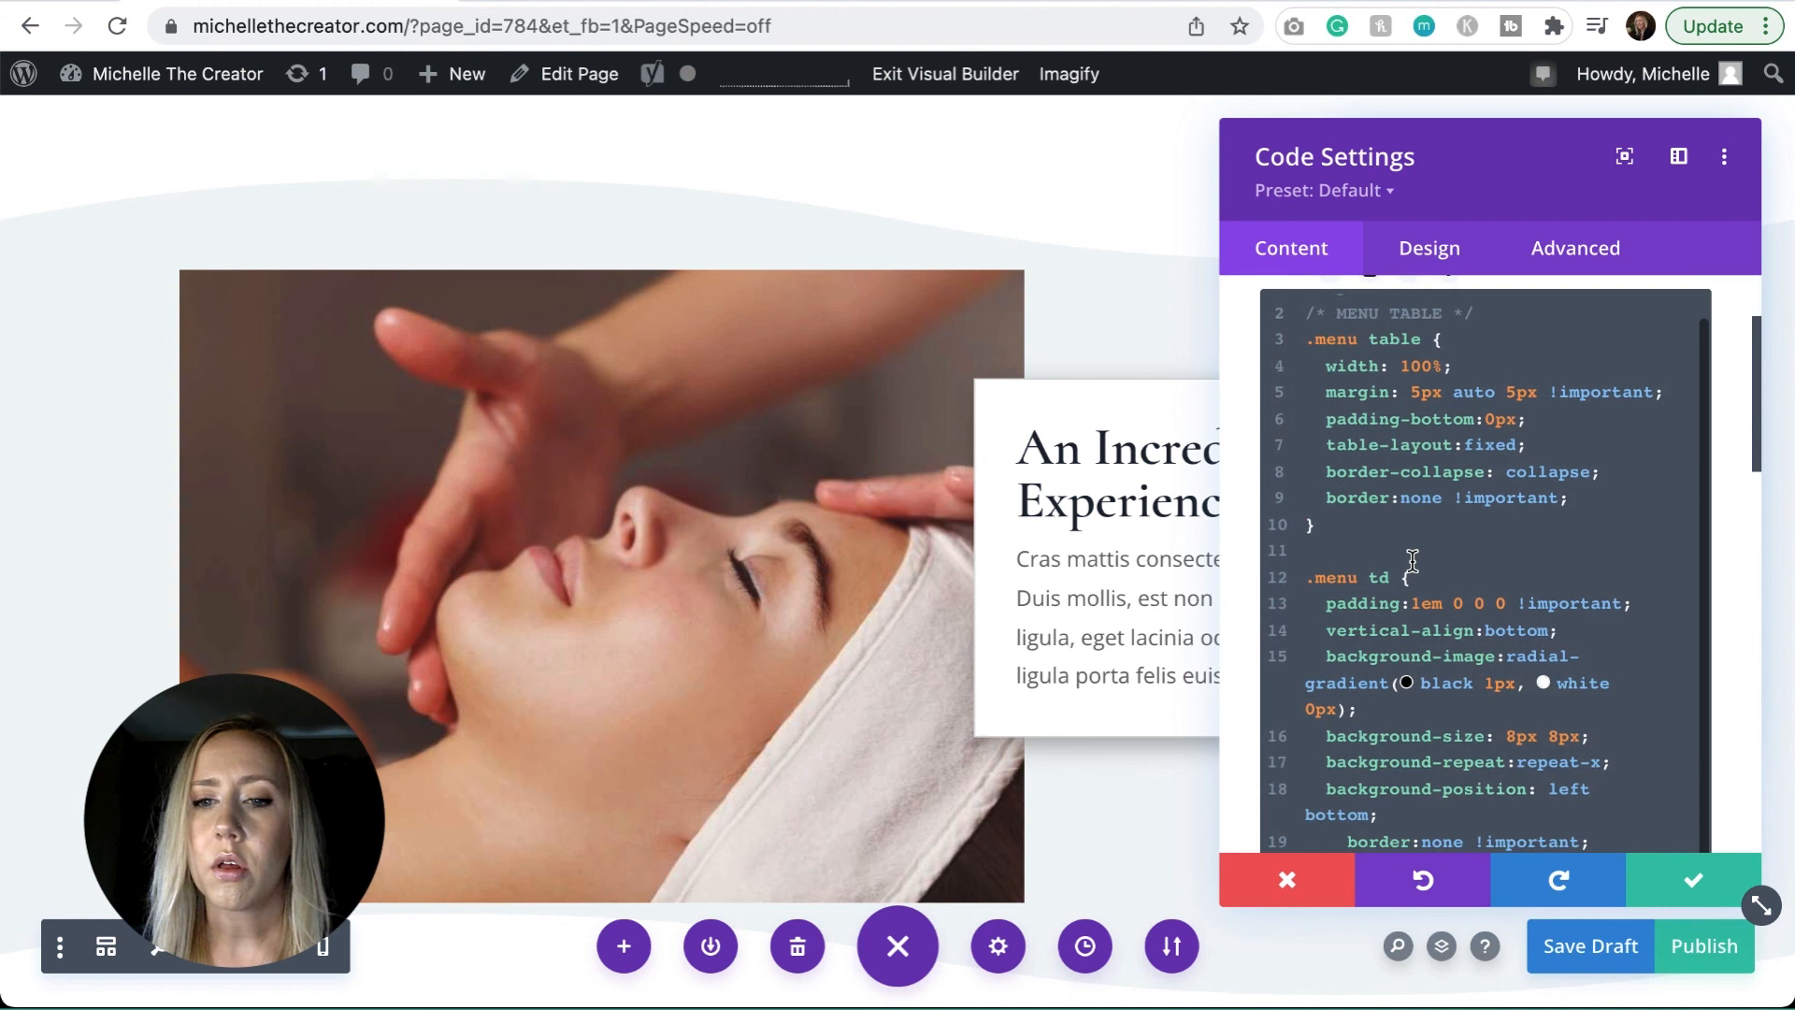
scroll(down, 3)
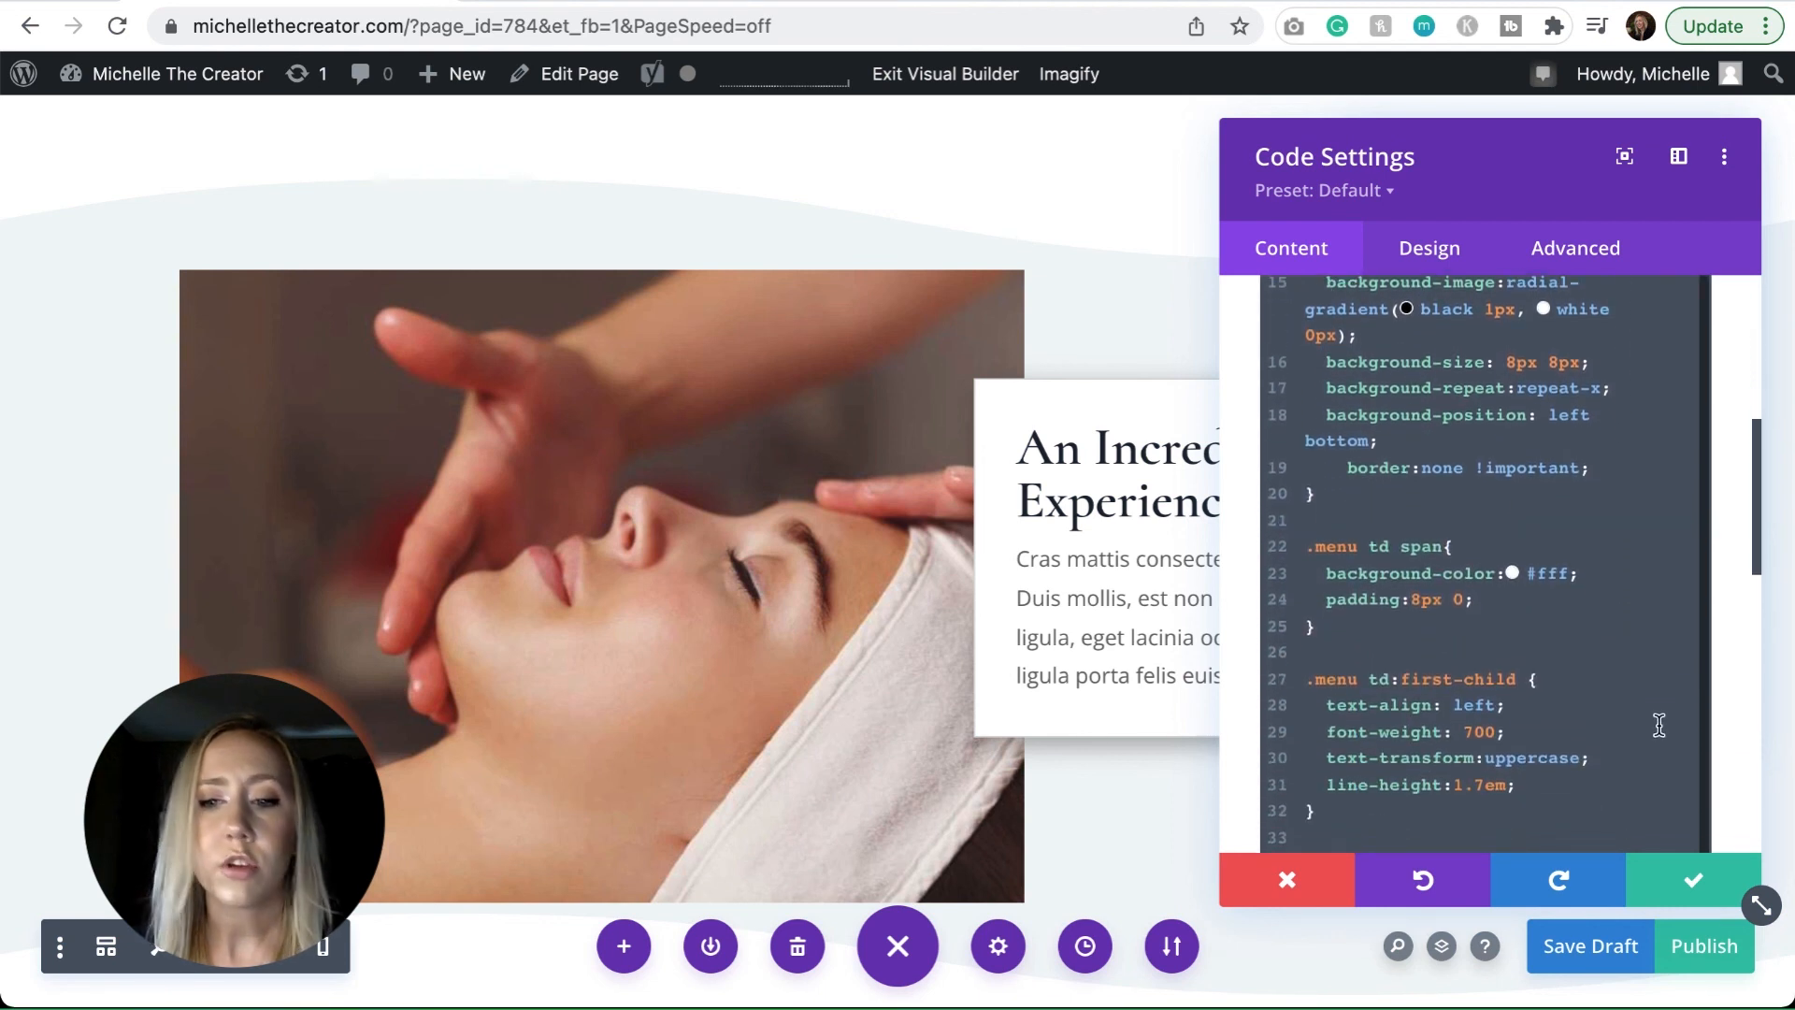
scroll(down, 3)
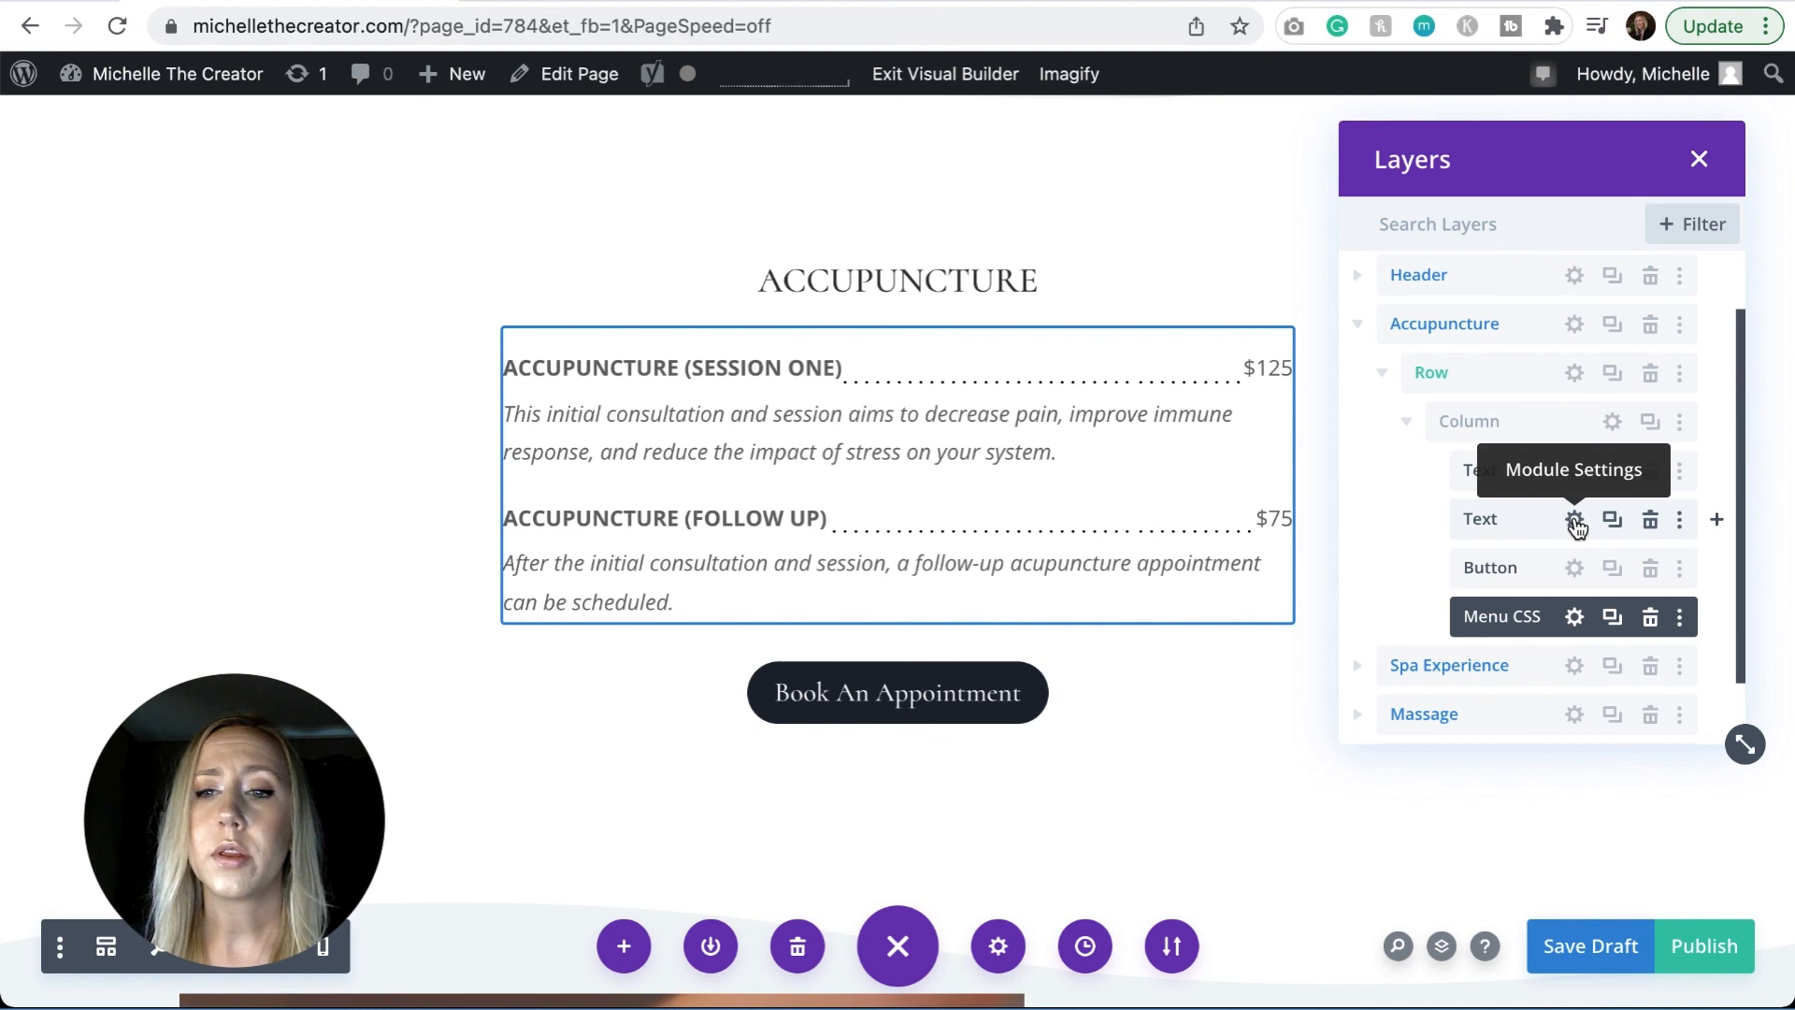
click(1574, 518)
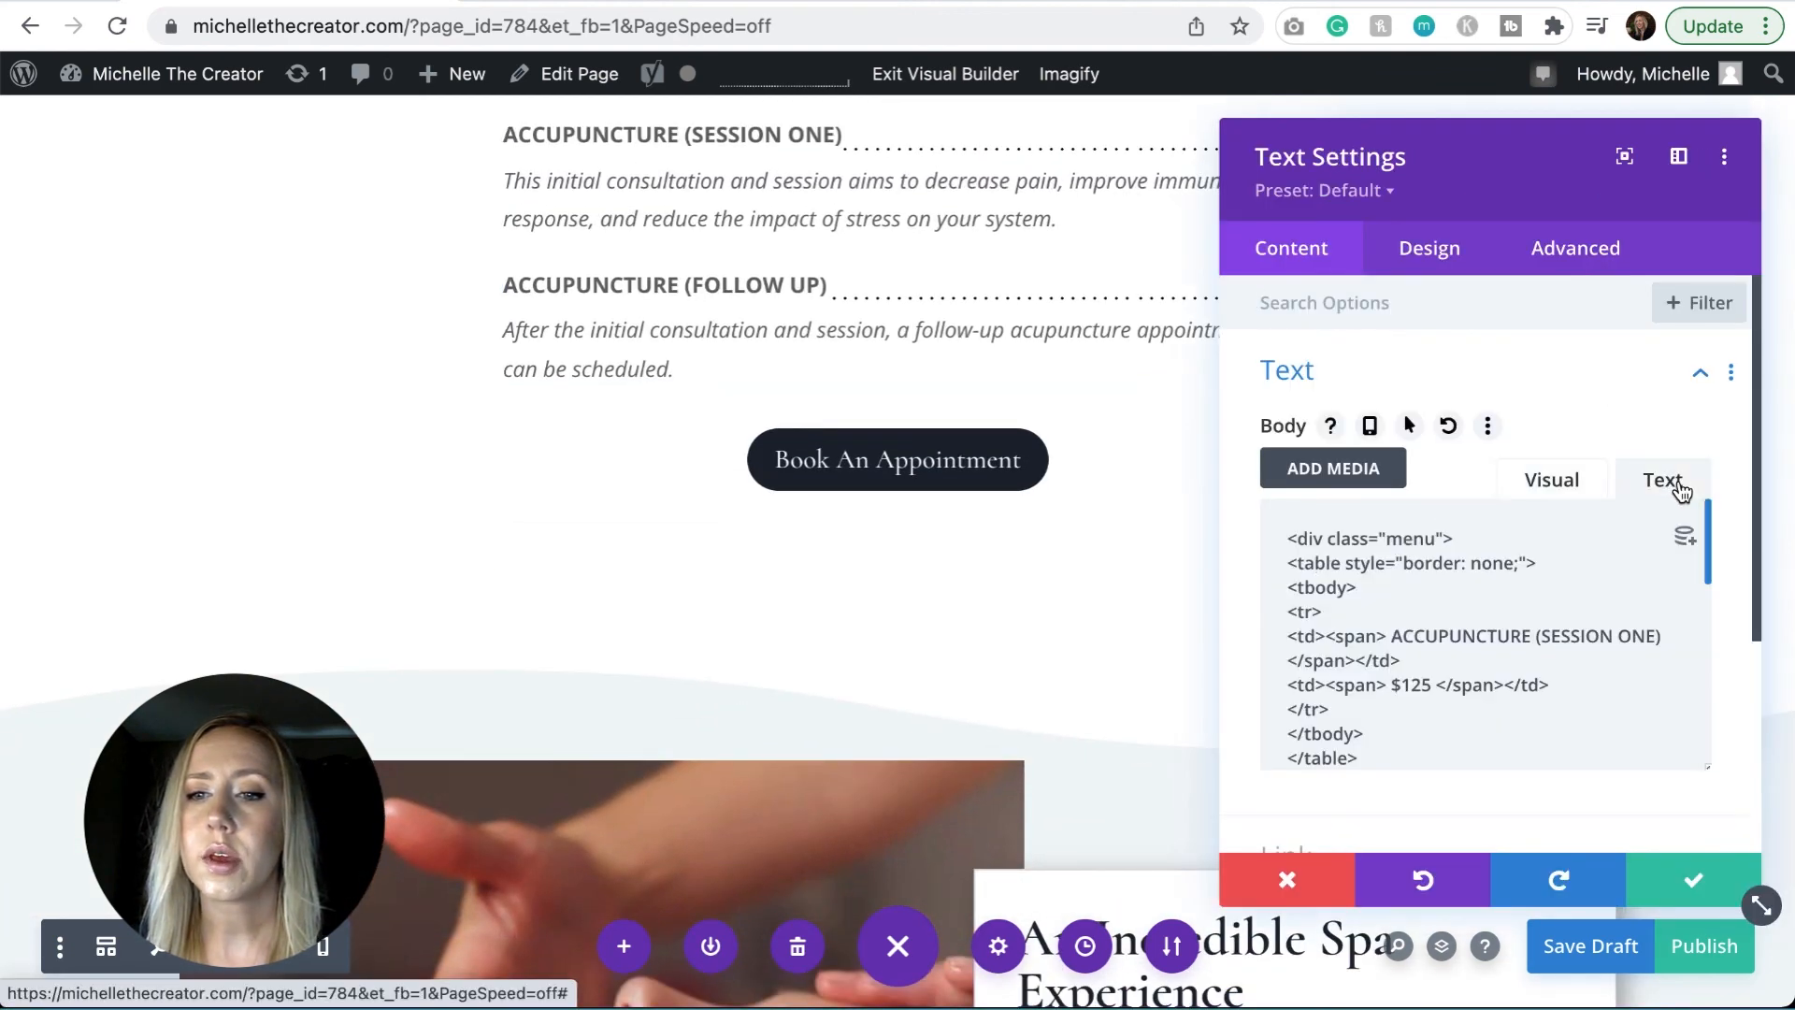